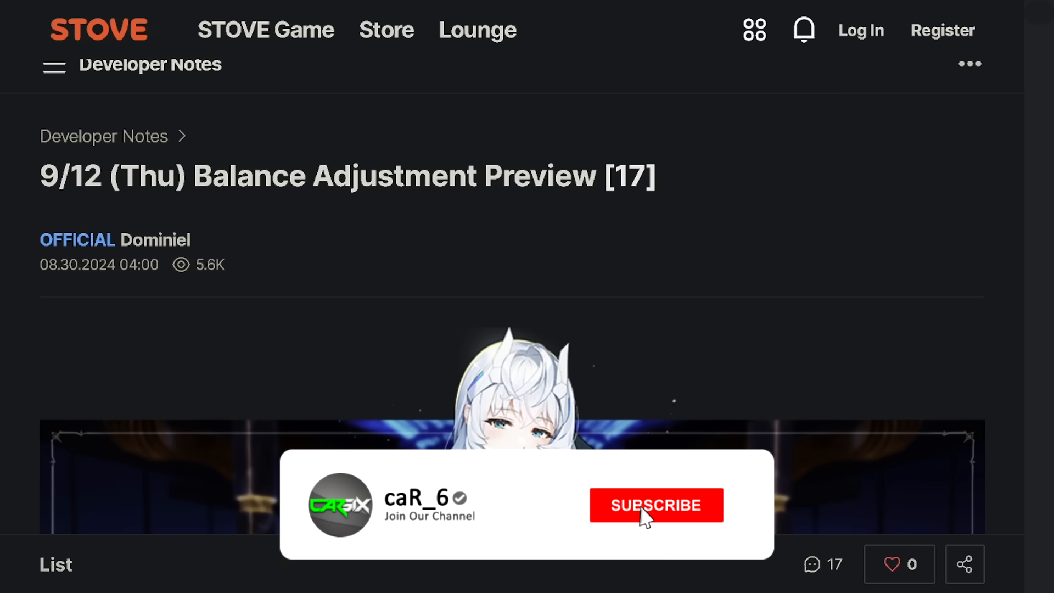
Scroll past the banner and intro to the six-hero and two-artifact adjustment lists.
{"action": "left_click", "coordinate": [655, 504]}
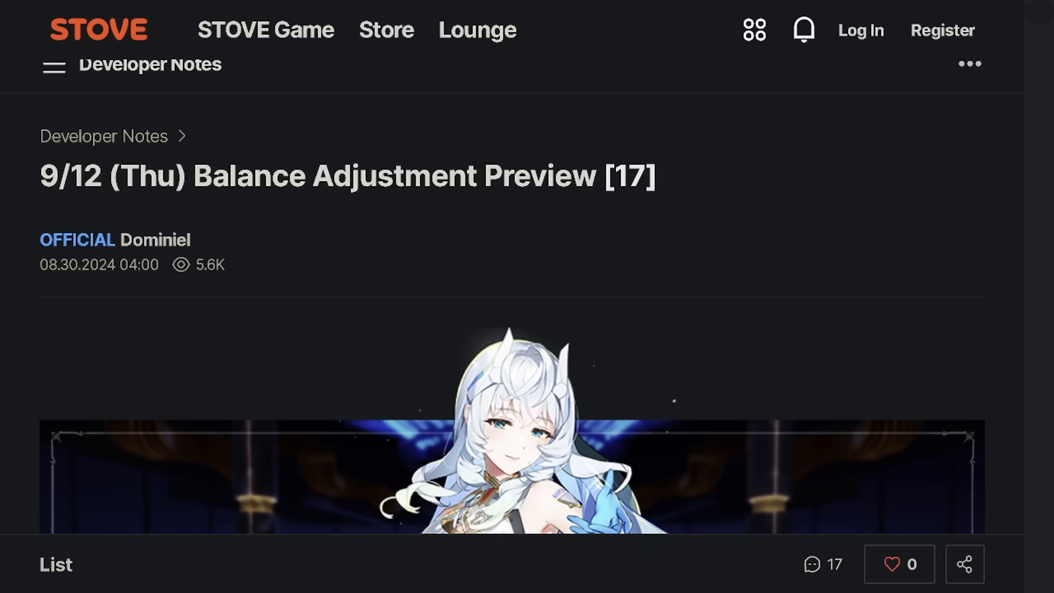
{"action": "scroll", "scroll_direction": "down", "scroll_amount": 3}
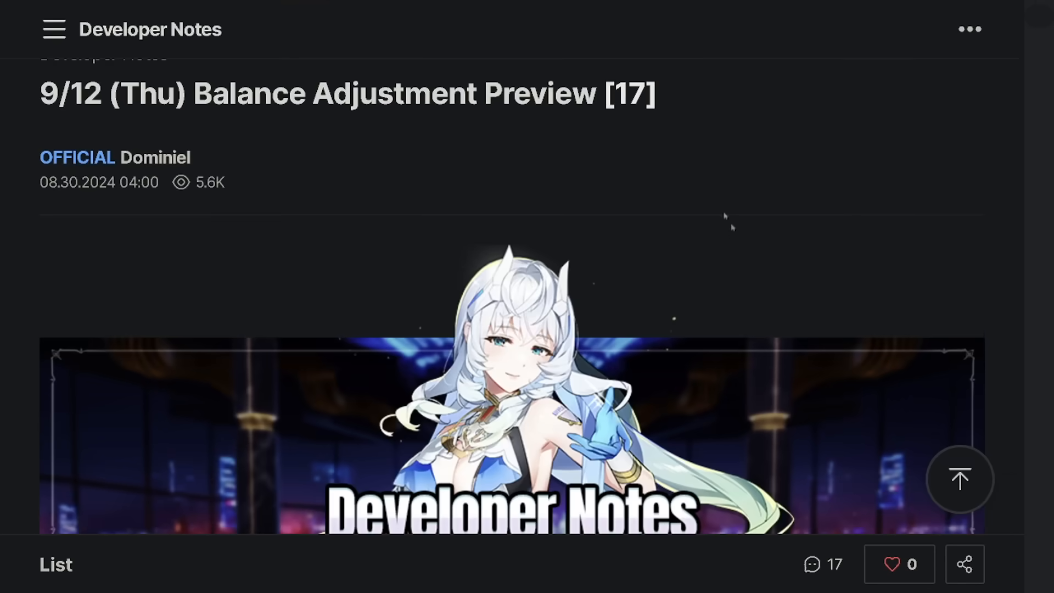
{"action": "scroll", "scroll_direction": "down", "scroll_amount": 3}
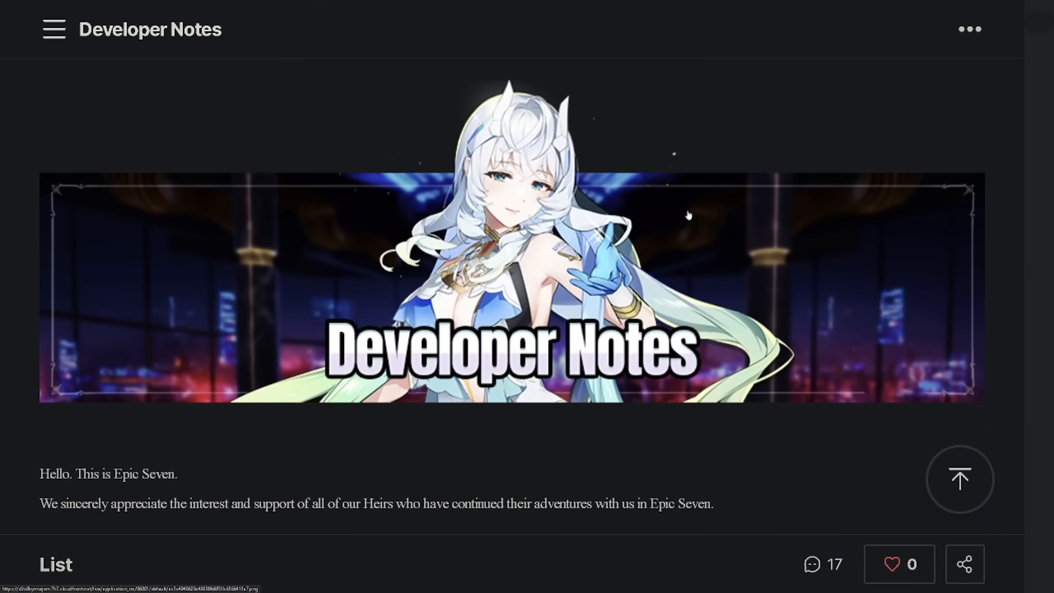
{"action": "mouse_move", "coordinate": [685, 215]}
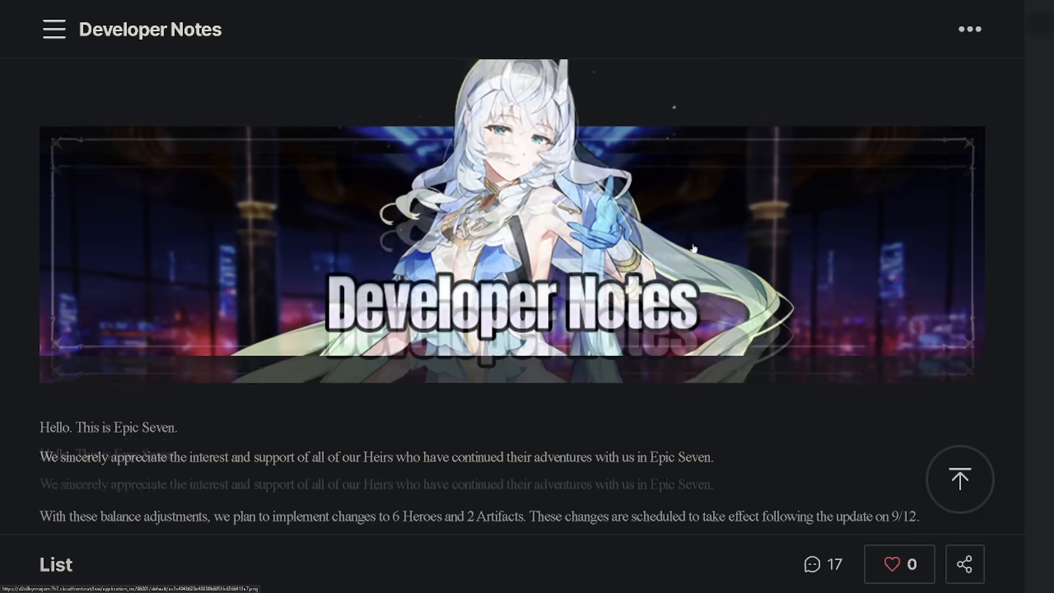
{"action": "scroll", "scroll_direction": "down", "scroll_amount": 3}
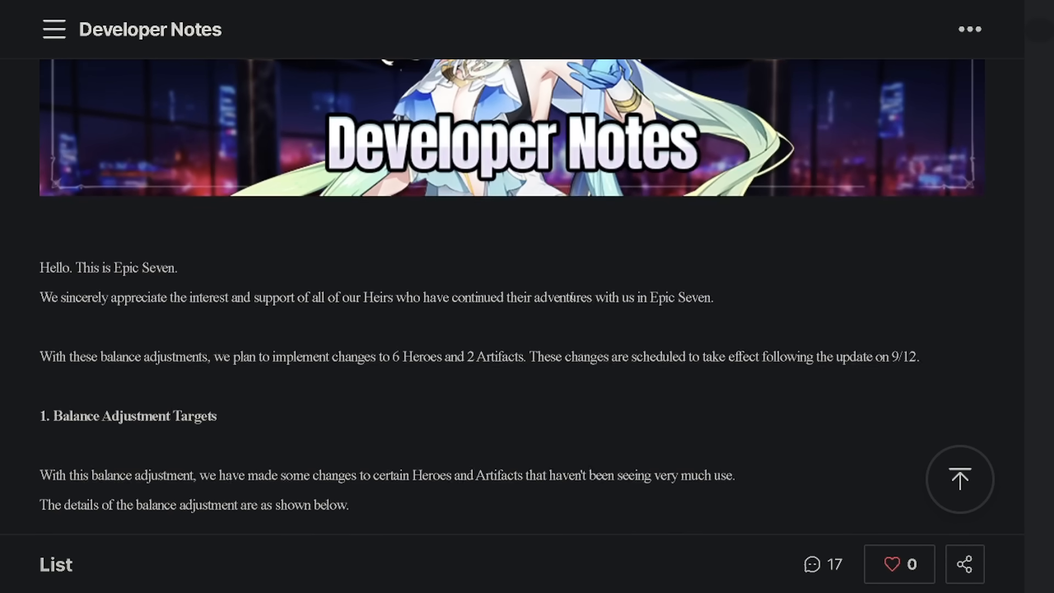
{"action": "scroll", "scroll_direction": "down", "scroll_amount": 3}
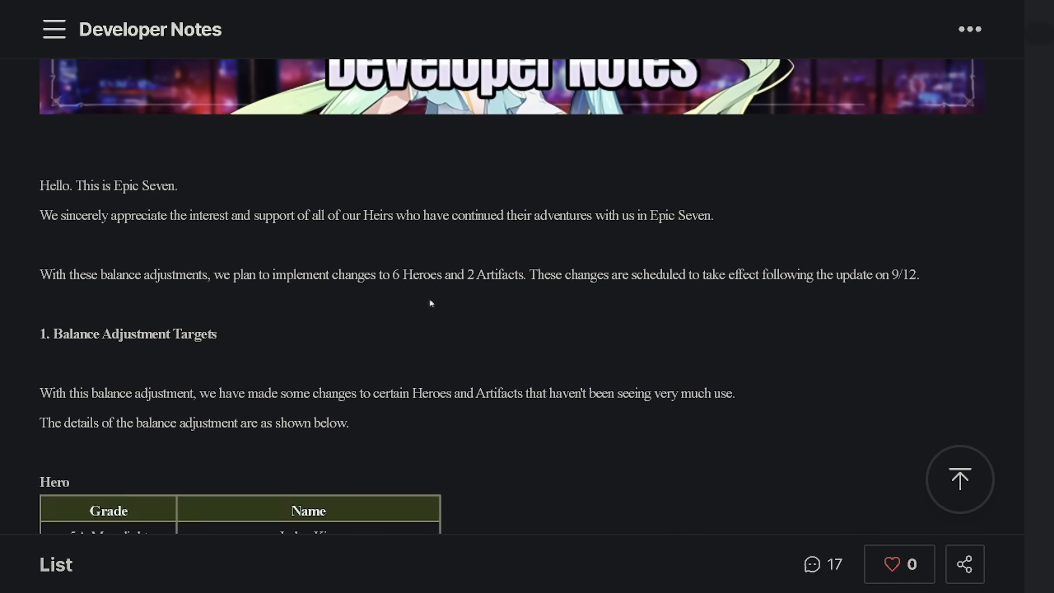
{"action": "scroll", "scroll_direction": "down", "scroll_amount": 3}
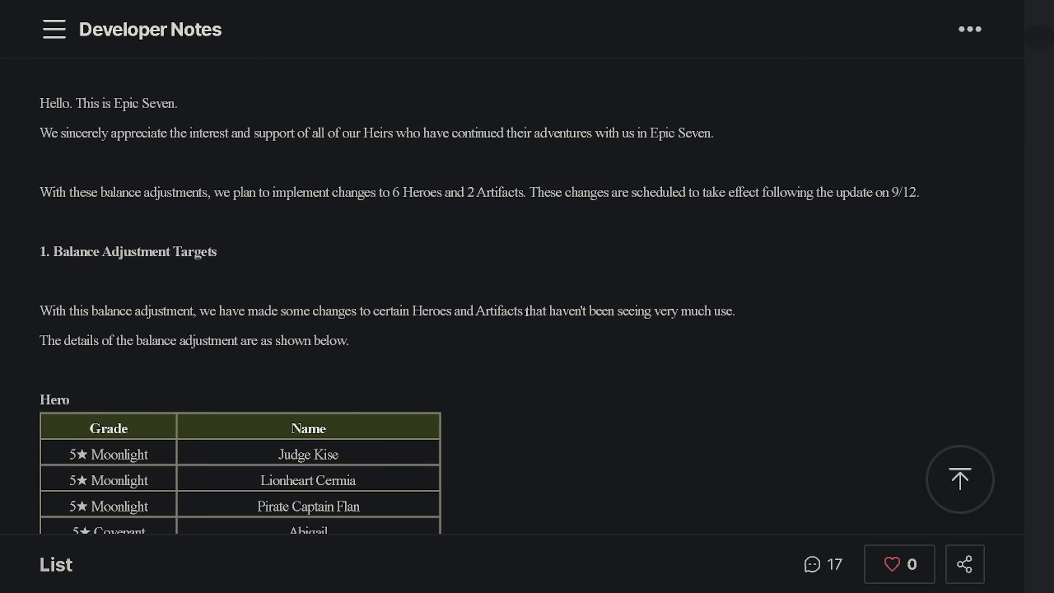
{"action": "scroll", "scroll_direction": "down", "scroll_amount": 3}
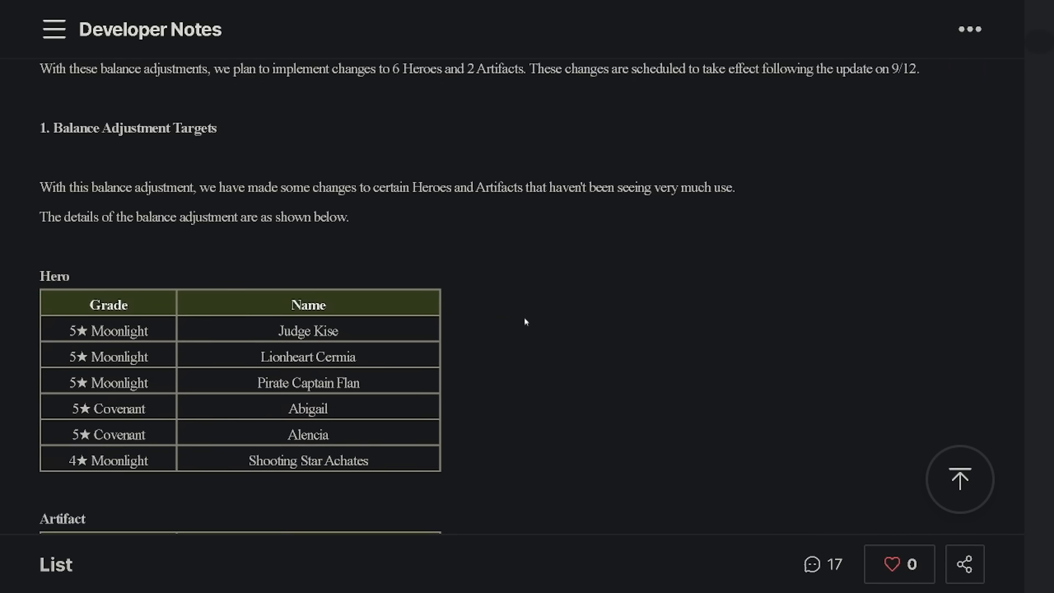
{"action": "mouse_move", "coordinate": [512, 329]}
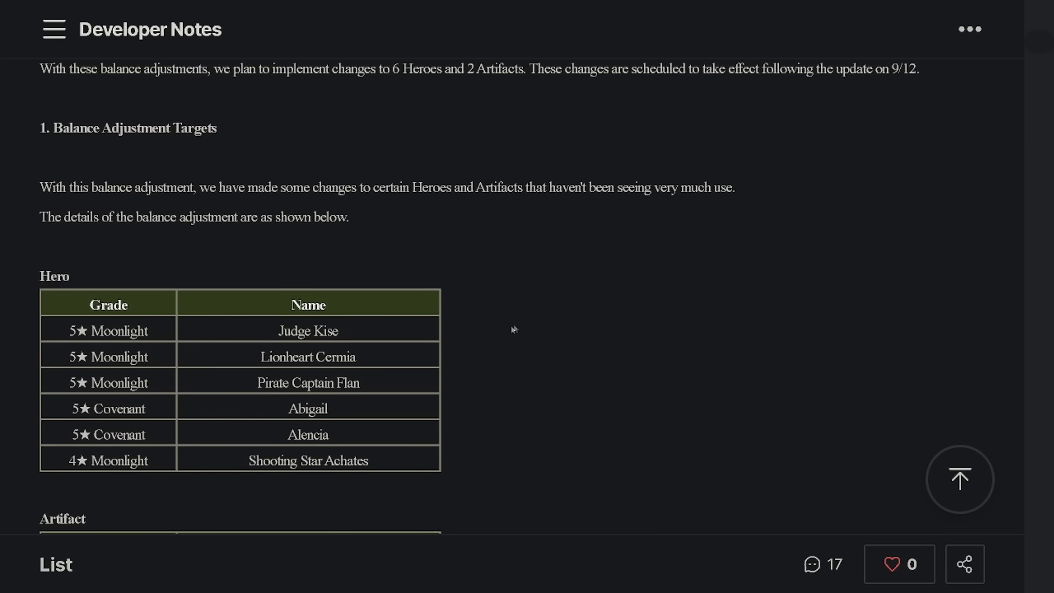
{"action": "mouse_move", "coordinate": [511, 293]}
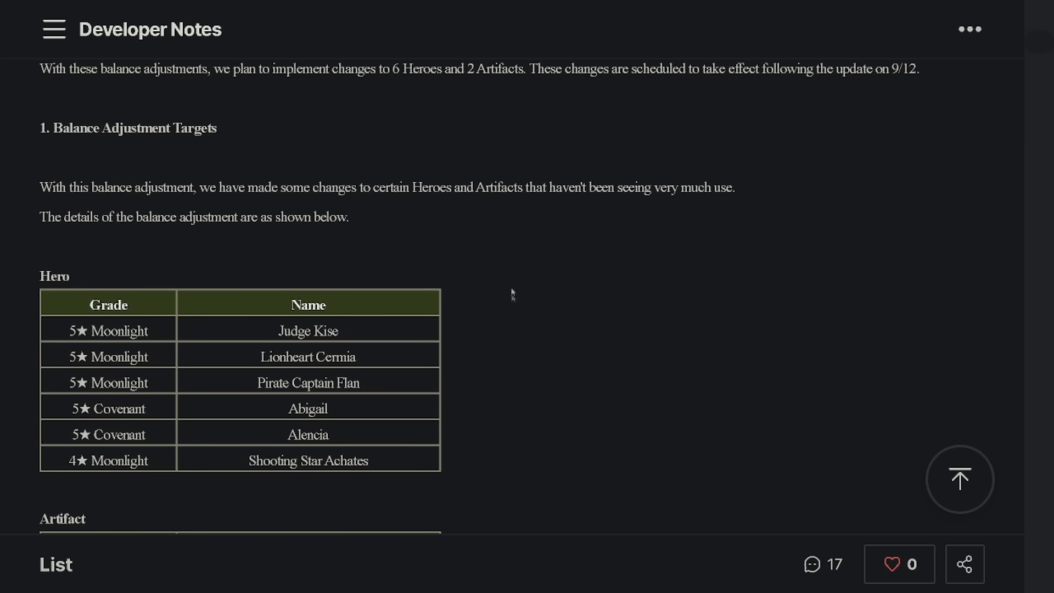
{"action": "mouse_move", "coordinate": [625, 252]}
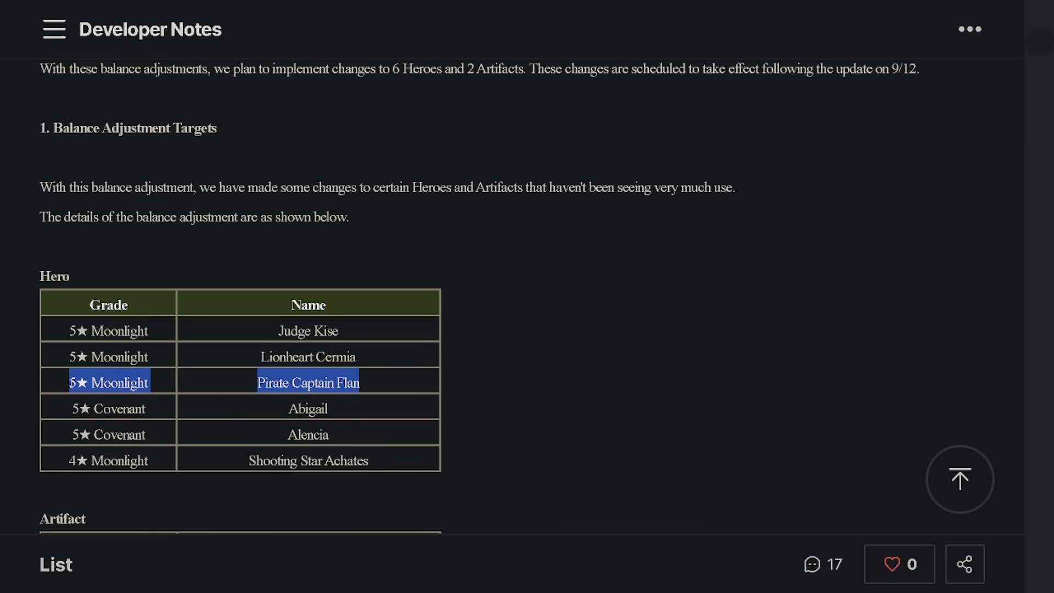
{"action": "scroll", "scroll_direction": "down", "scroll_amount": 3}
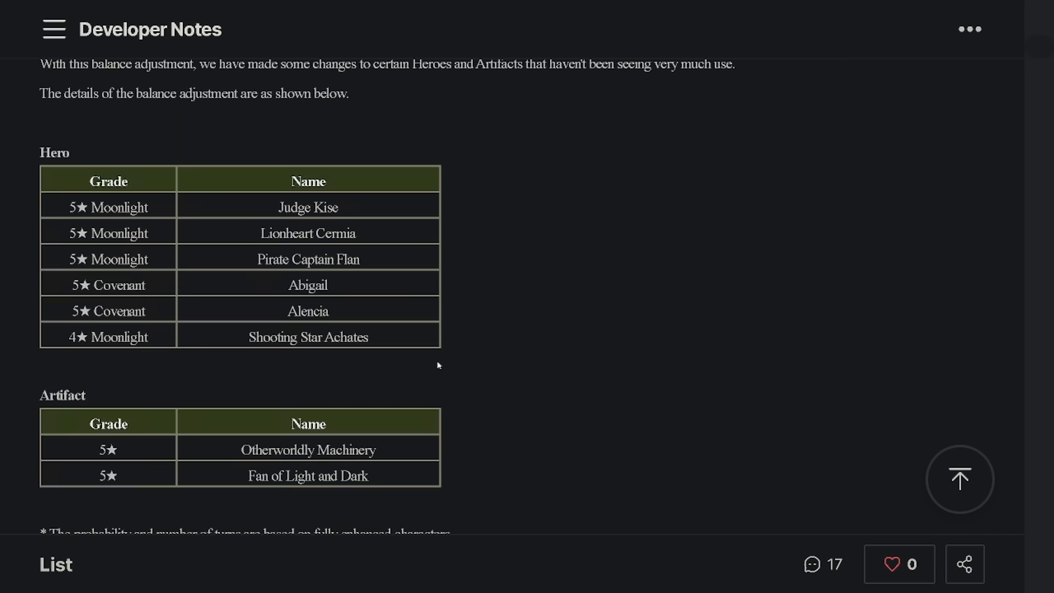
{"action": "scroll", "scroll_direction": "down", "scroll_amount": 3}
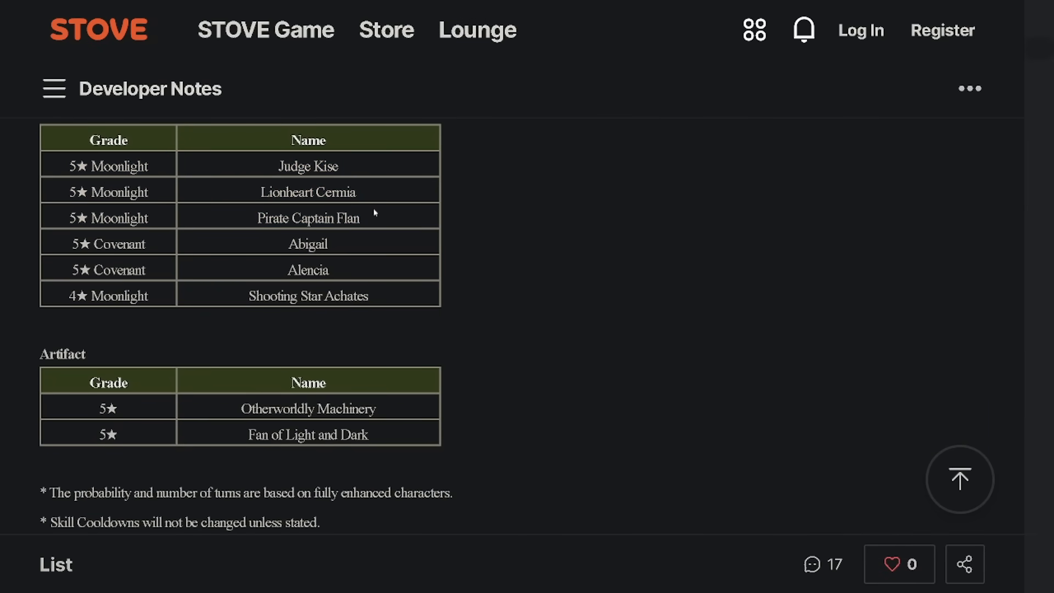
Highlight the name Lionheart Cermia in the Hero target table.
{"action": "left_click_drag", "start_coordinate": [72, 165], "coordinate": [363, 218]}
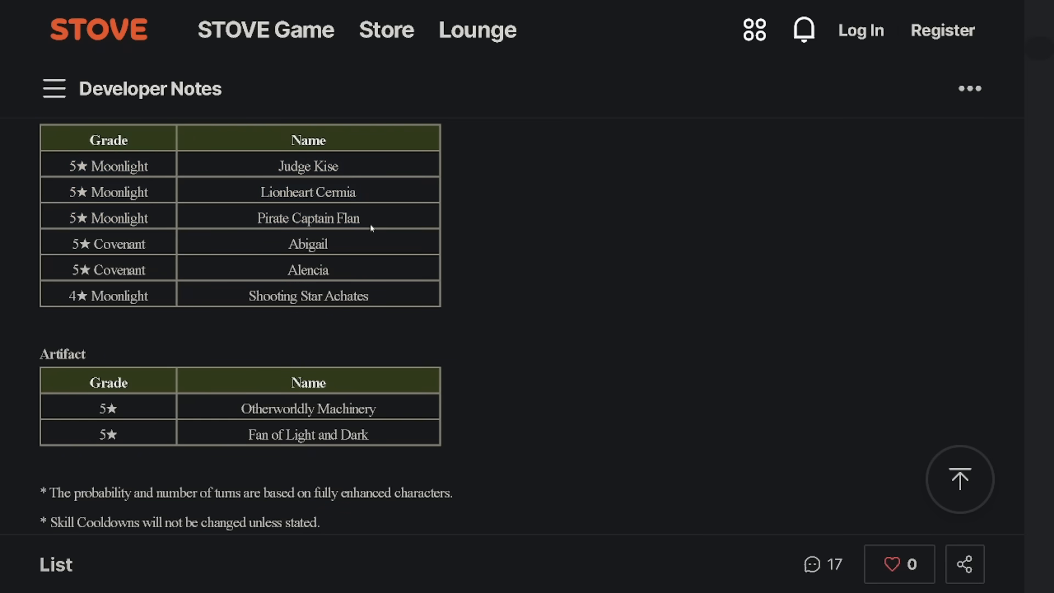
{"action": "double_click", "coordinate": [307, 191]}
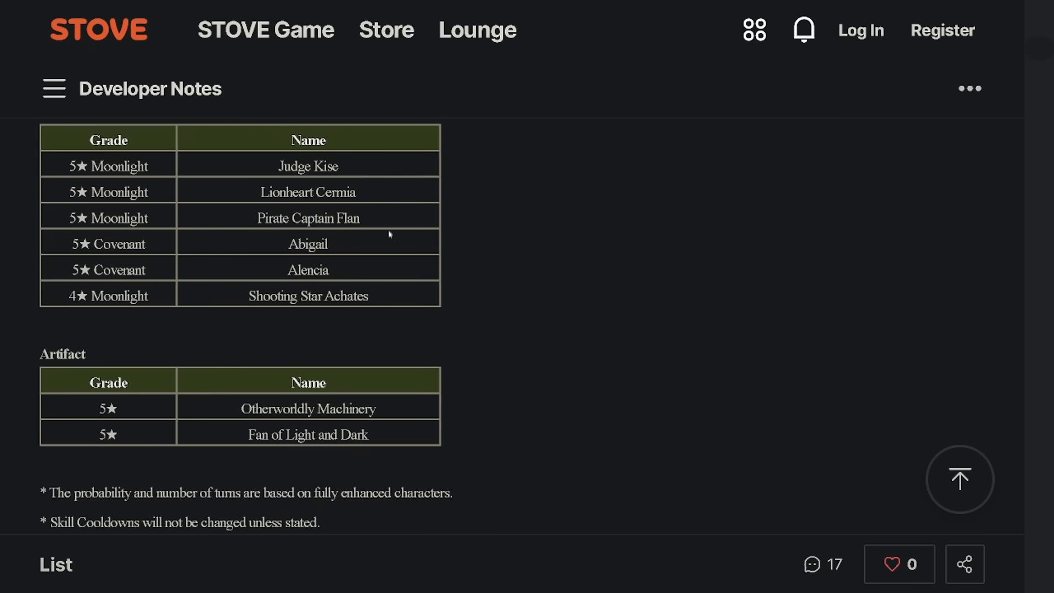
{"action": "double_click", "coordinate": [308, 191]}
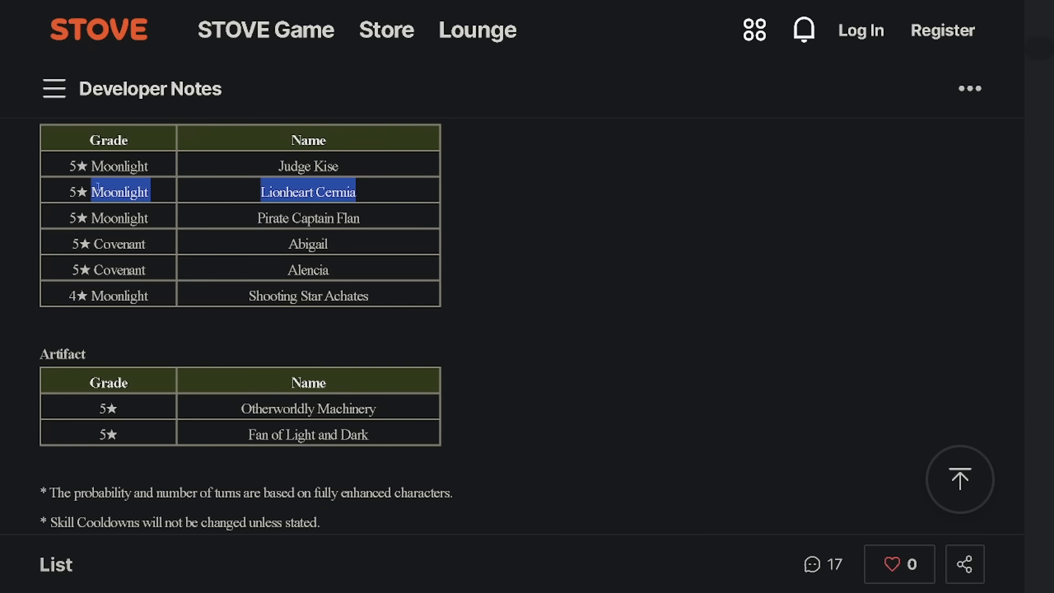
{"action": "scroll", "scroll_direction": "down", "scroll_amount": 3}
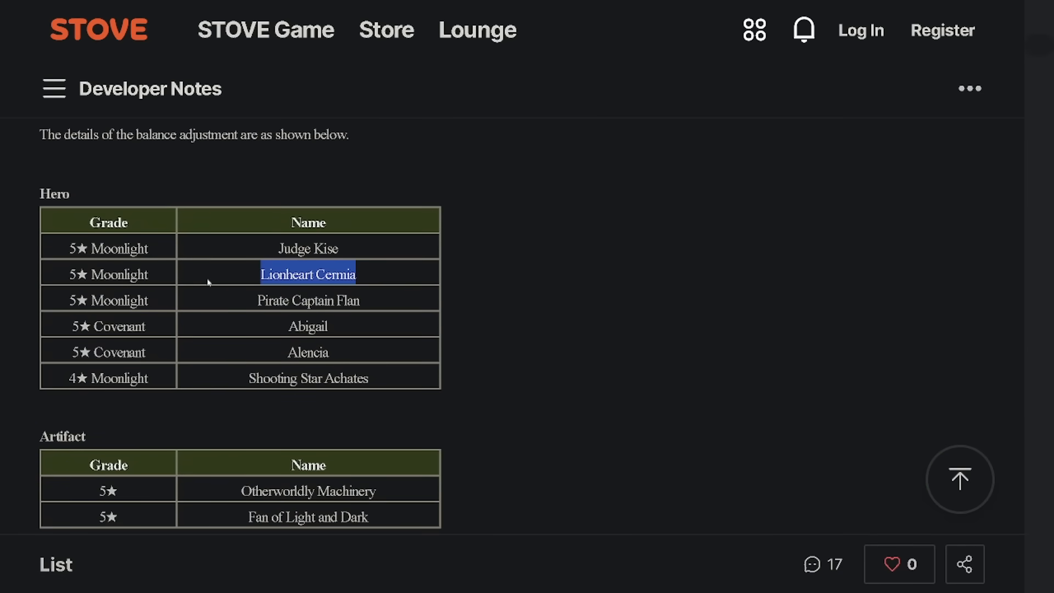
Scroll past the footnotes to Judge Kise's before-and-after table under 1-1-1 Moonlight / 5★.
{"action": "scroll", "scroll_direction": "down", "scroll_amount": 3}
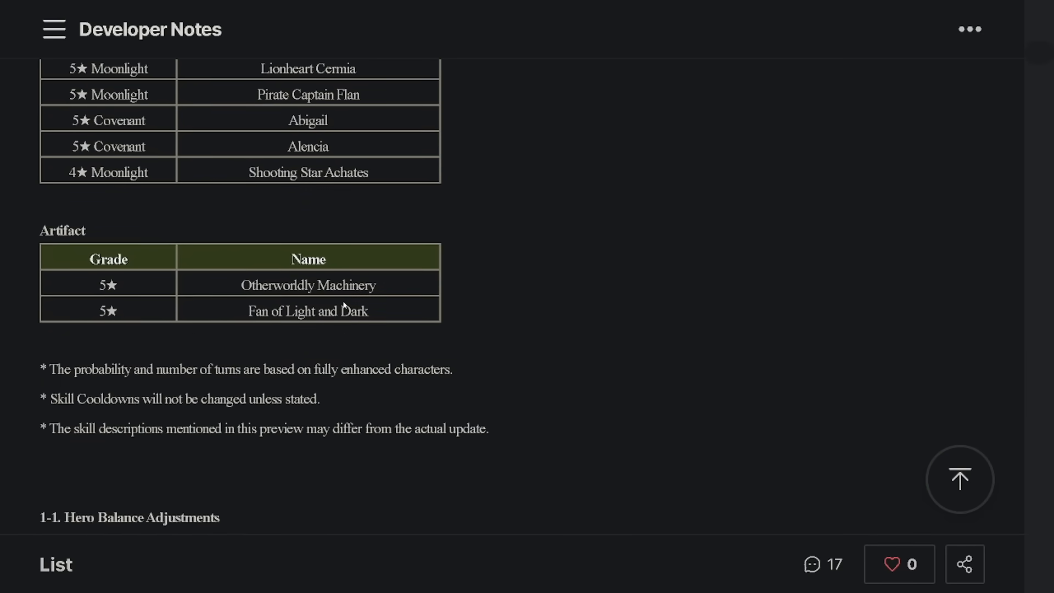
{"action": "scroll", "scroll_direction": "down", "scroll_amount": 3}
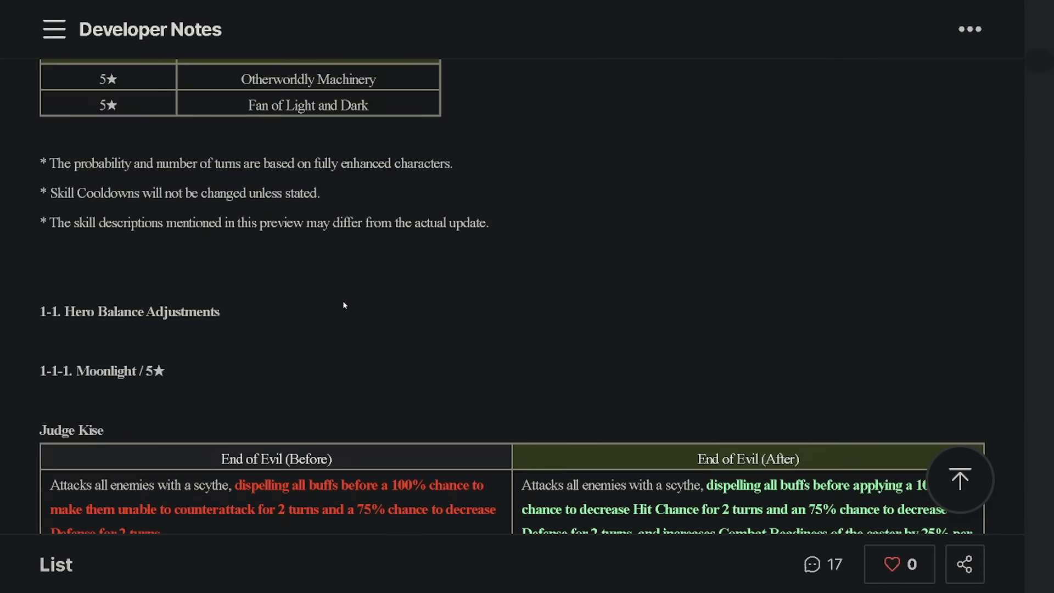
{"action": "scroll", "scroll_direction": "down", "scroll_amount": 3}
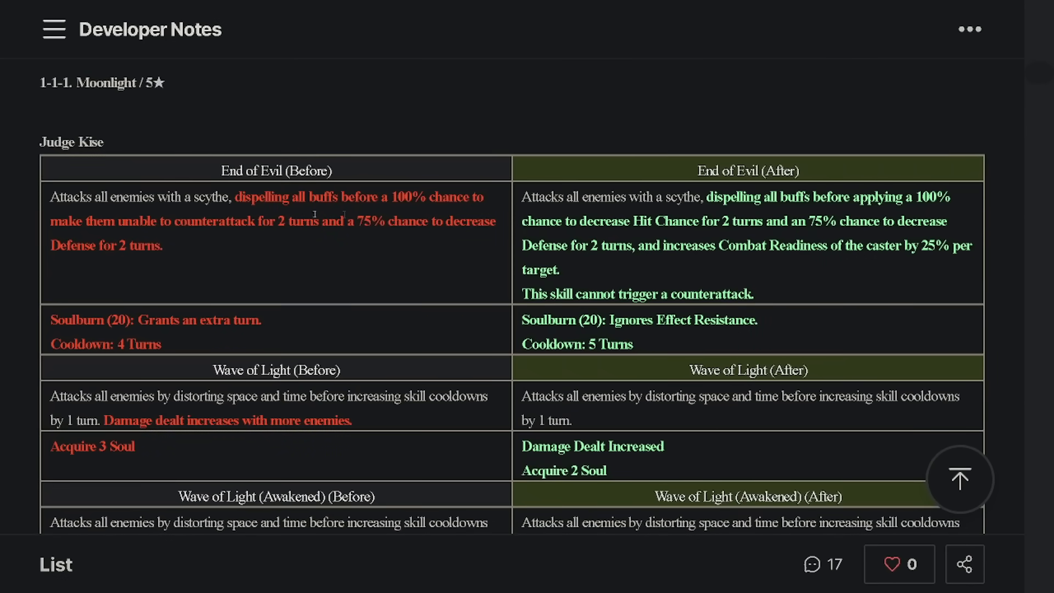
{"action": "scroll", "scroll_direction": "down", "scroll_amount": 3}
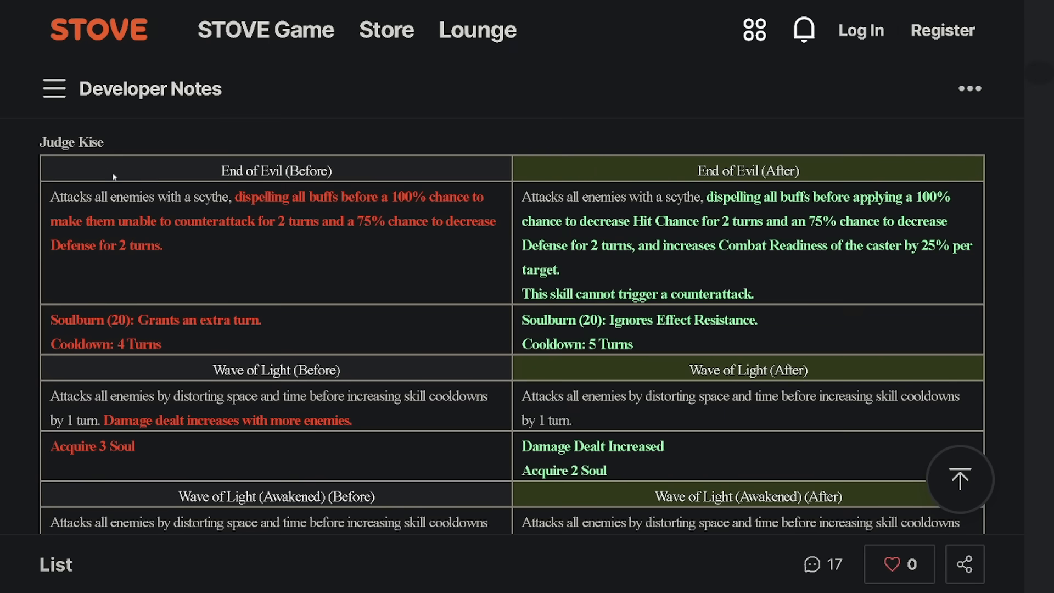
{"action": "mouse_move", "coordinate": [122, 186]}
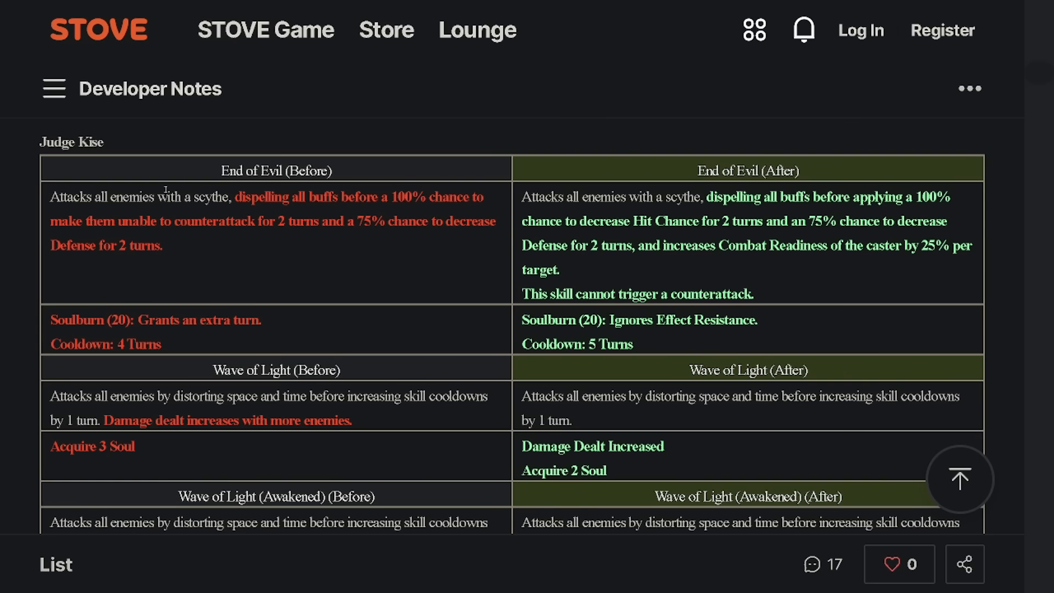
{"action": "mouse_move", "coordinate": [773, 327]}
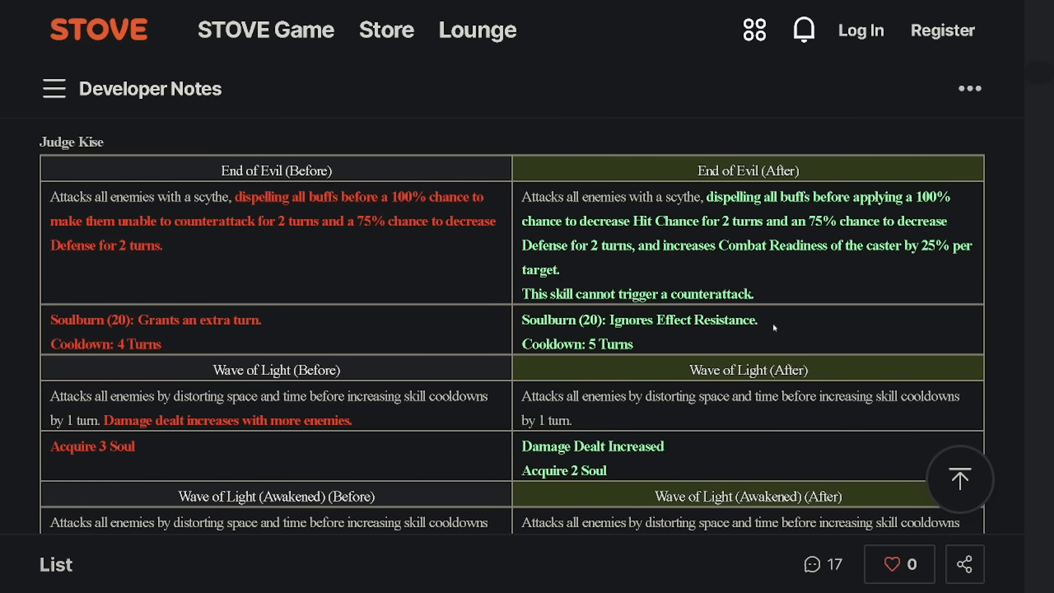
{"action": "scroll", "scroll_direction": "down", "scroll_amount": 3}
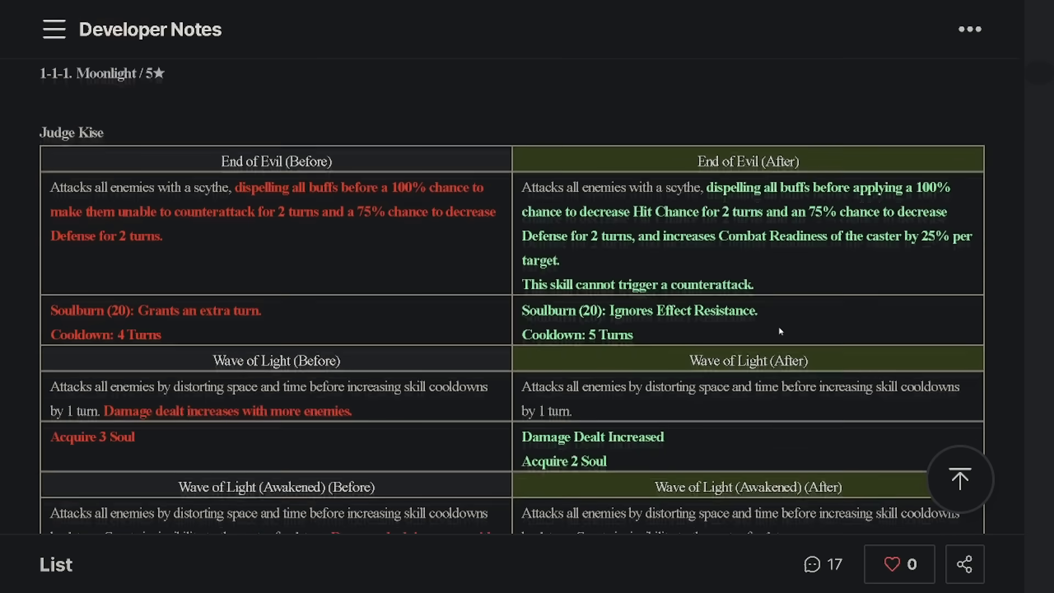
{"action": "scroll", "scroll_direction": "down", "scroll_amount": 3}
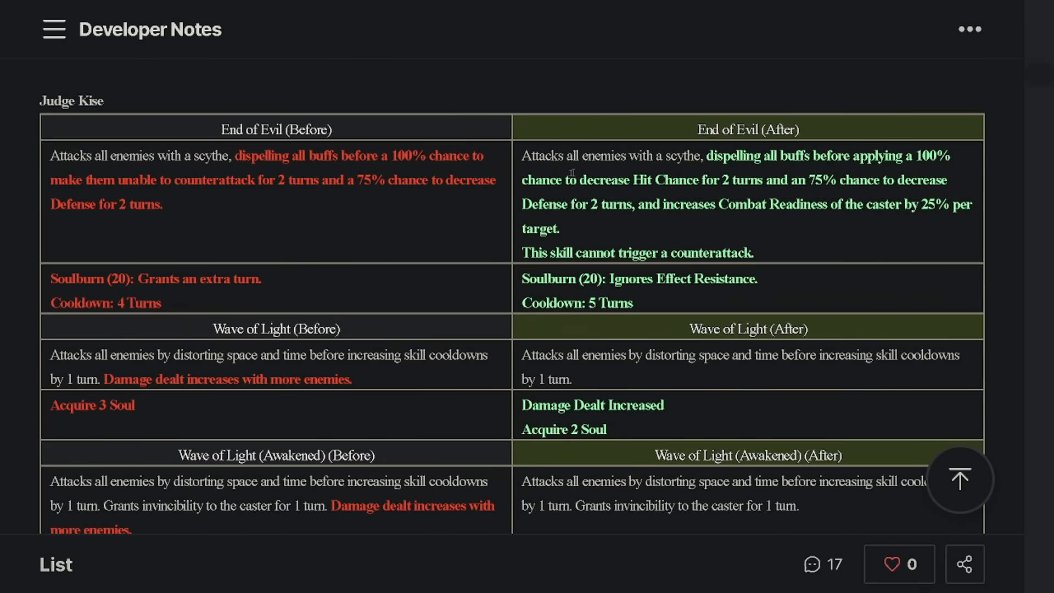
{"action": "left_click_drag", "start_coordinate": [708, 156], "coordinate": [807, 179]}
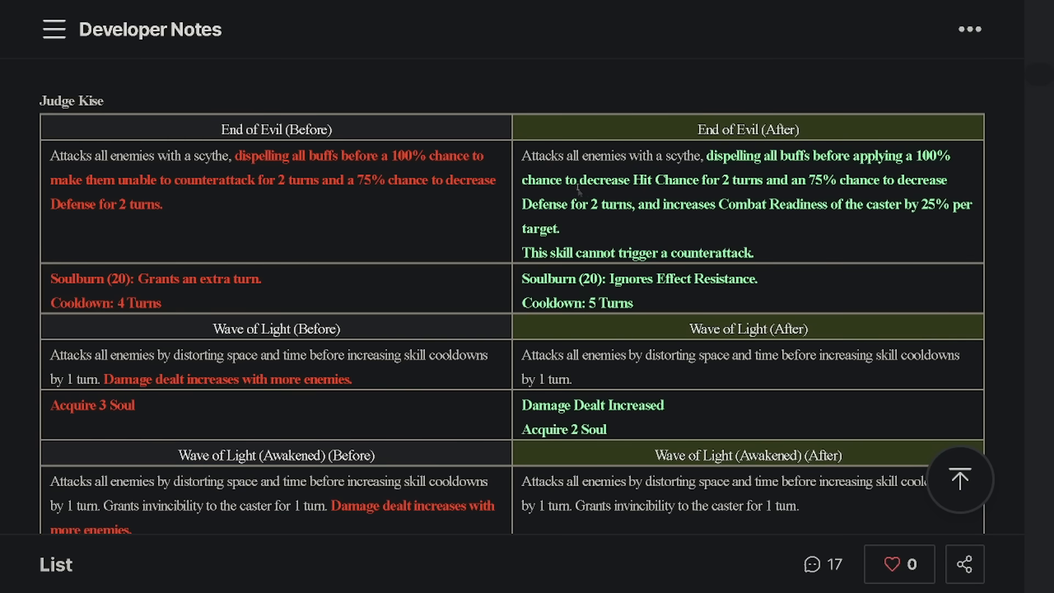
{"action": "left_click_drag", "start_coordinate": [579, 180], "coordinate": [722, 180]}
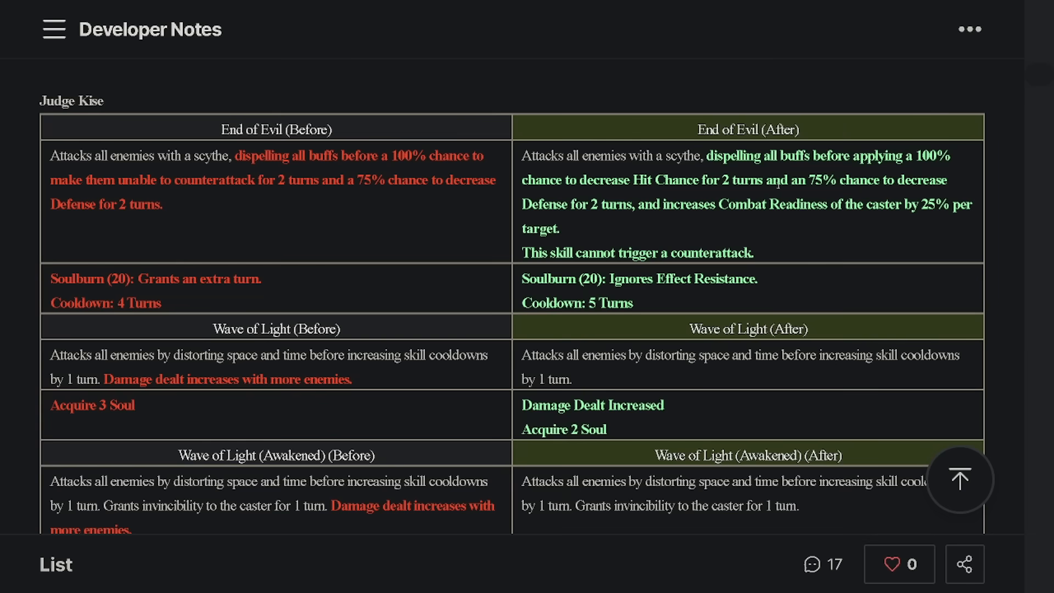
{"action": "left_click_drag", "start_coordinate": [778, 179], "coordinate": [859, 204]}
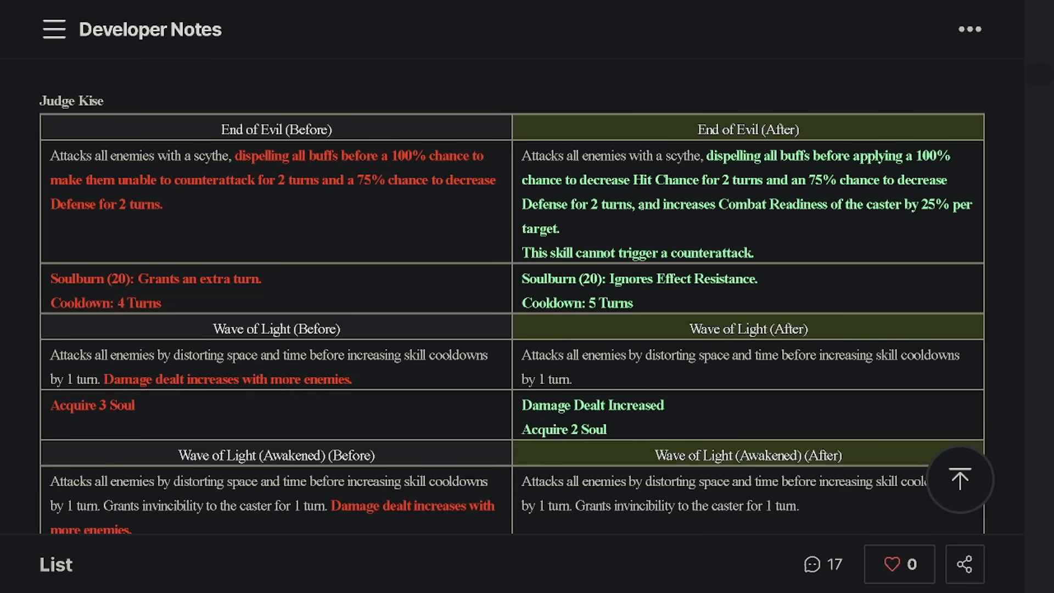
{"action": "left_click_drag", "start_coordinate": [638, 204], "coordinate": [558, 227]}
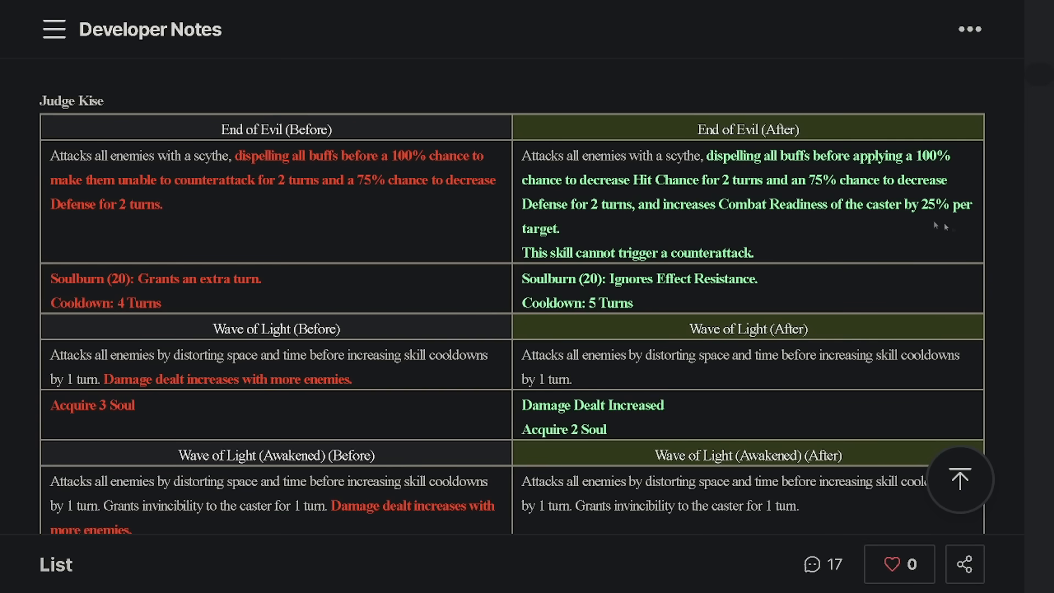
{"action": "left_click_drag", "start_coordinate": [662, 204], "coordinate": [558, 228]}
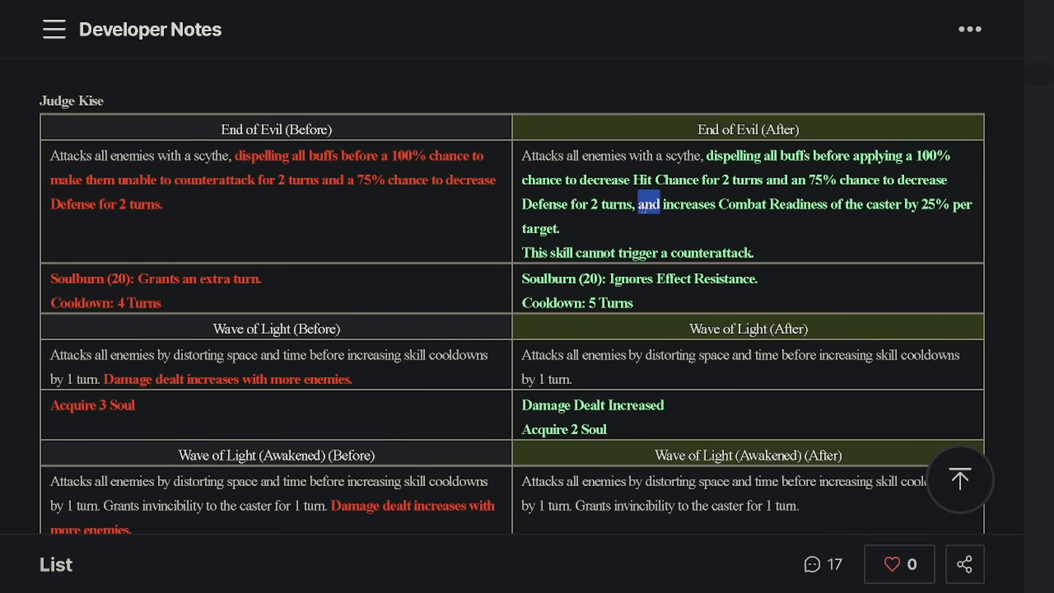
{"action": "left_click_drag", "start_coordinate": [642, 204], "coordinate": [560, 228]}
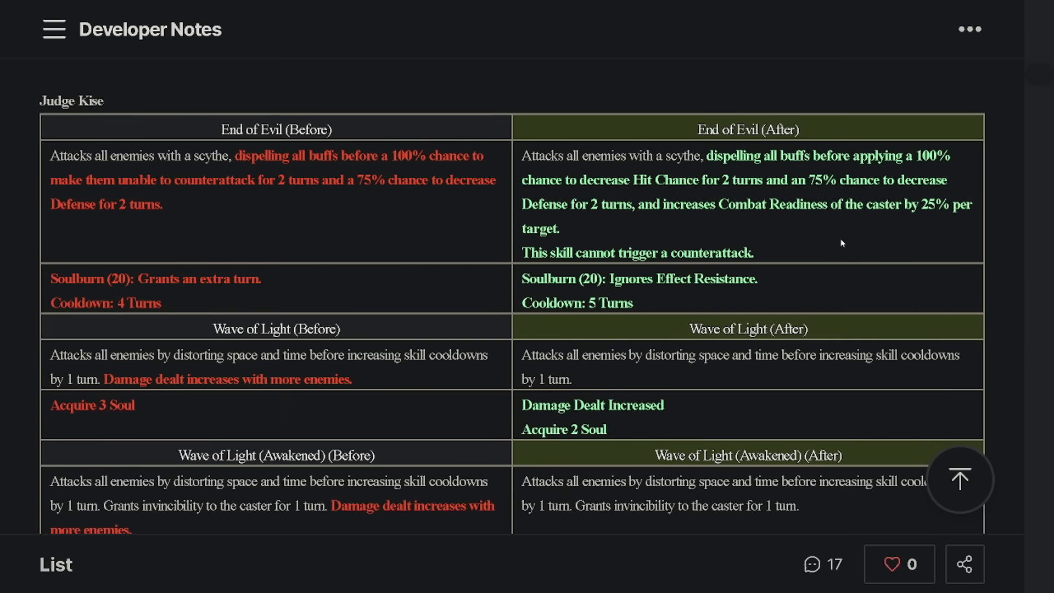
{"action": "mouse_move", "coordinate": [805, 237]}
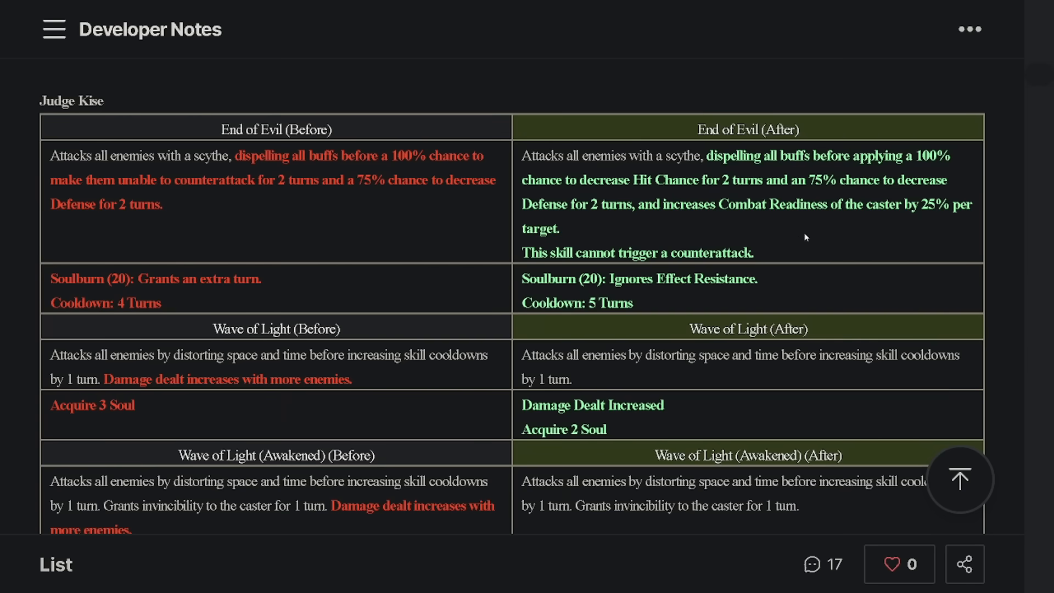
{"action": "left_click_drag", "start_coordinate": [636, 204], "coordinate": [557, 227]}
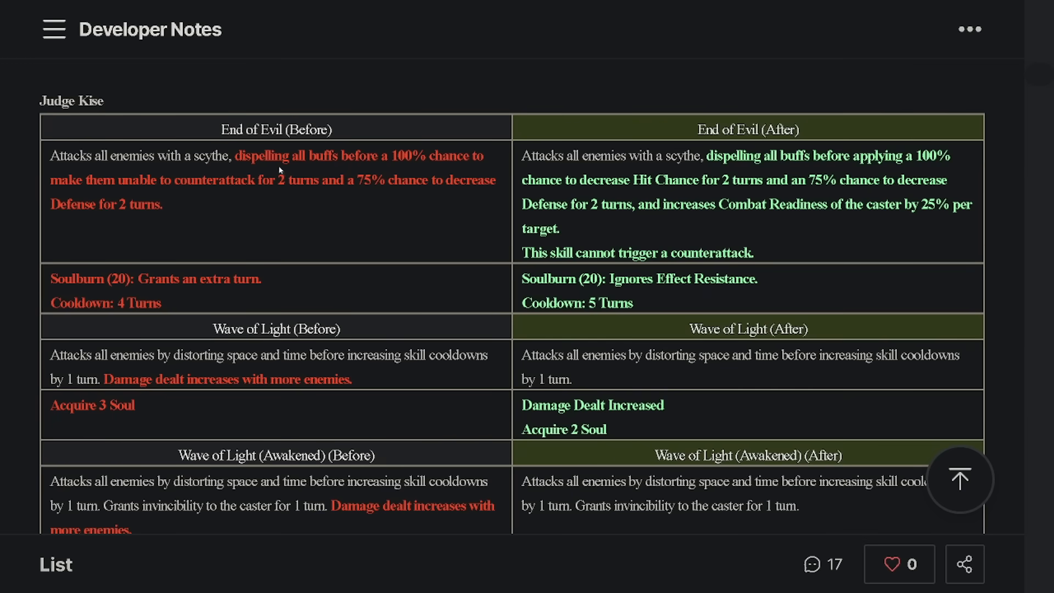
{"action": "mouse_move", "coordinate": [375, 383]}
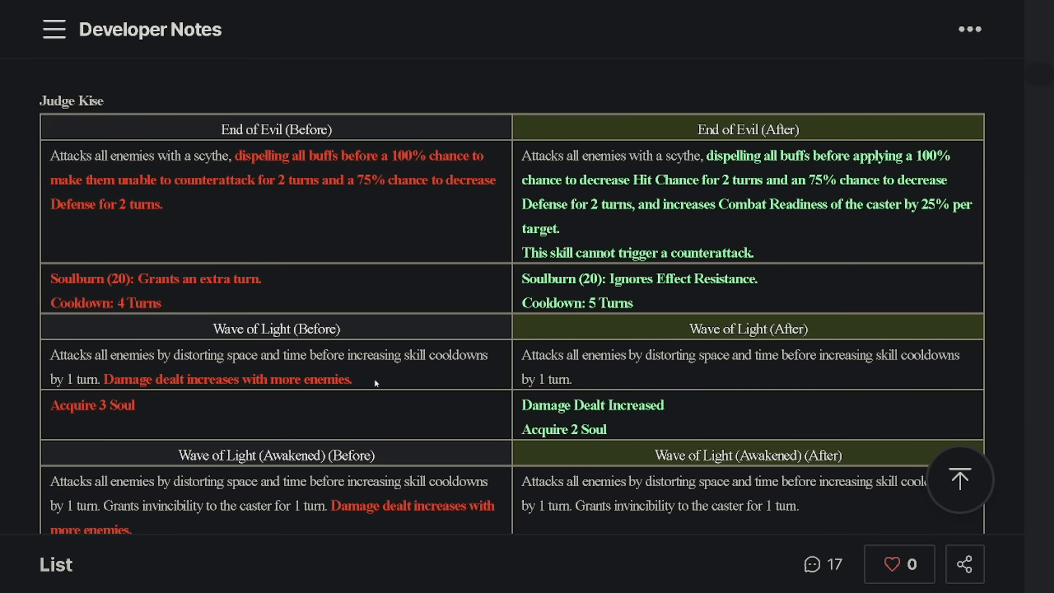
Clear the End of Evil highlight and select the old and new Soulburn lines.
{"action": "scroll", "scroll_direction": "down", "scroll_amount": 3}
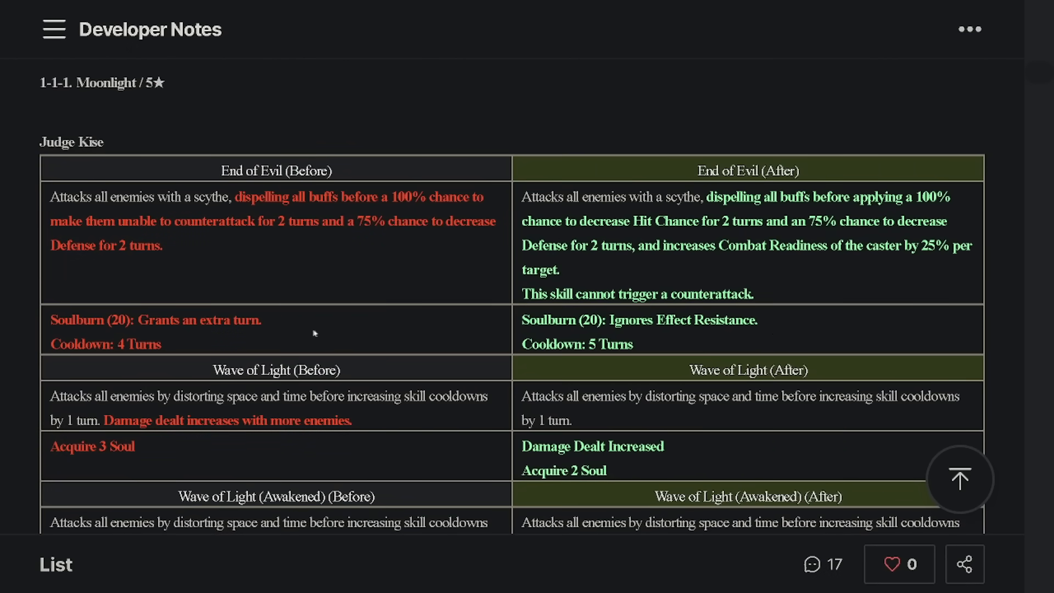
{"action": "mouse_move", "coordinate": [709, 316]}
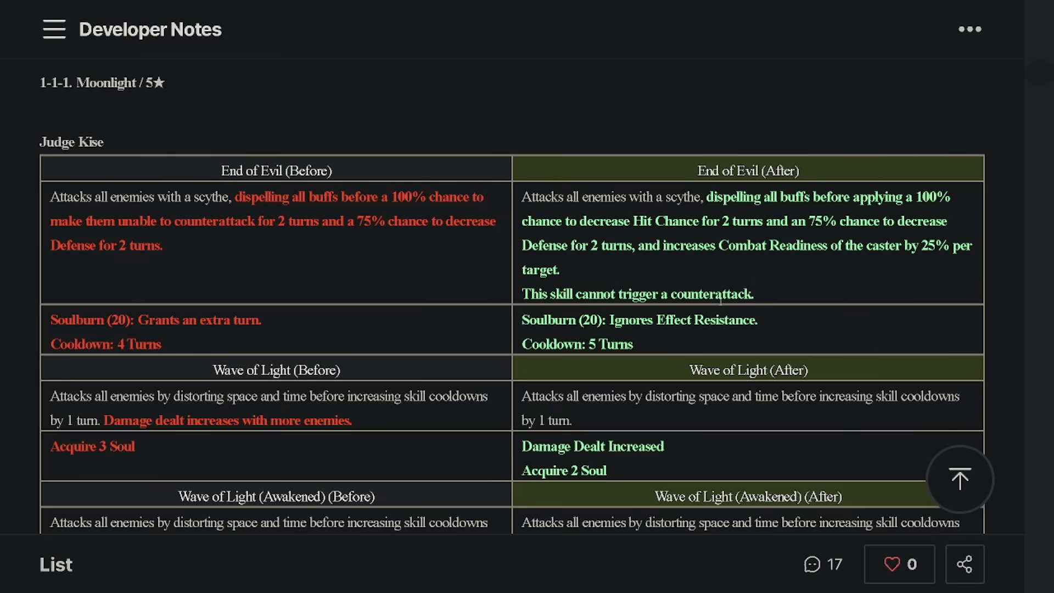
{"action": "mouse_move", "coordinate": [418, 250]}
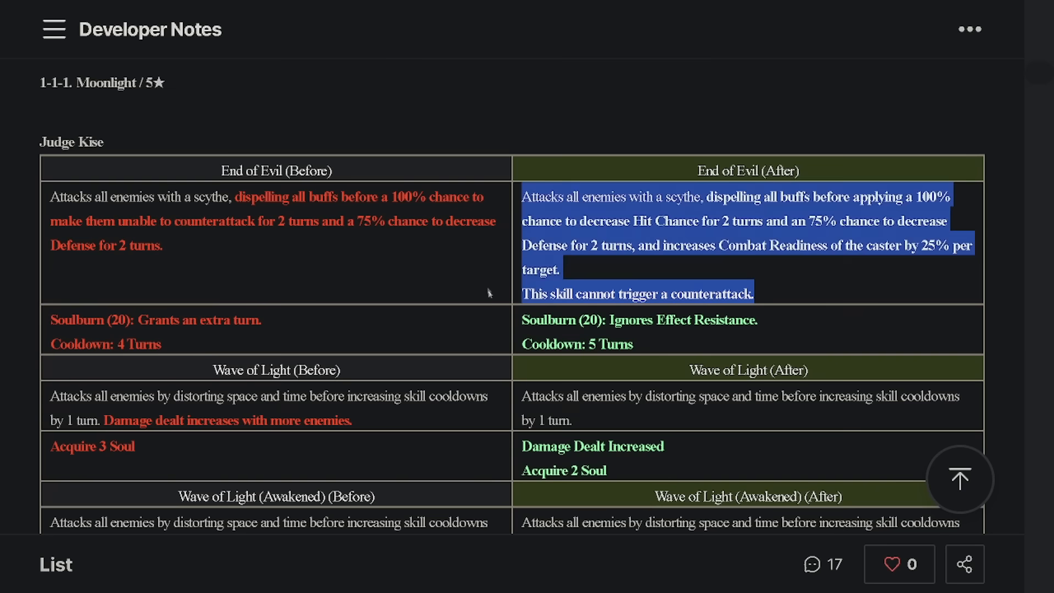
{"action": "left_click", "coordinate": [674, 344]}
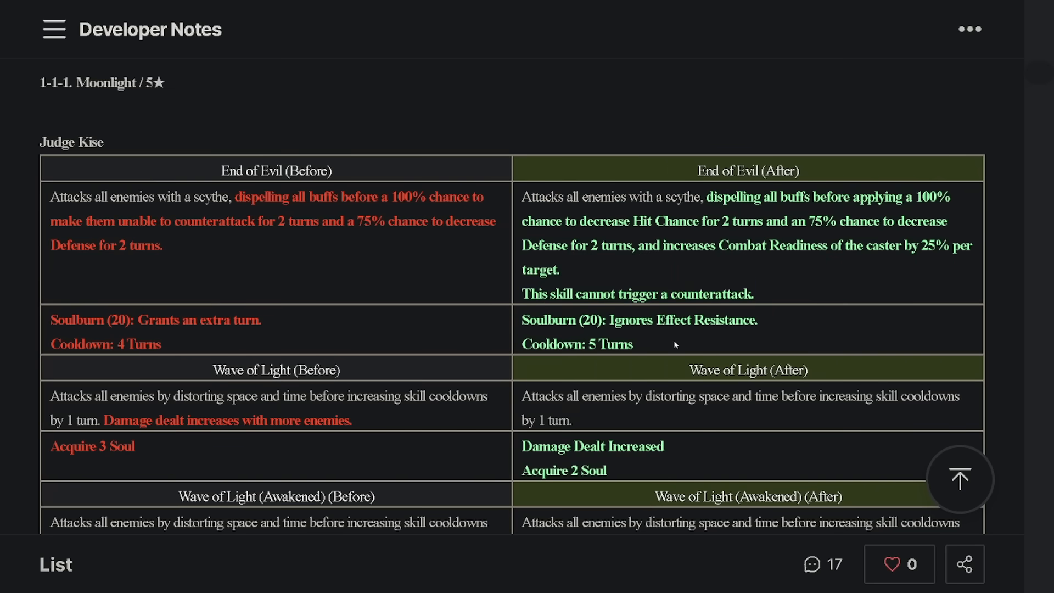
{"action": "left_click_drag", "start_coordinate": [615, 319], "coordinate": [756, 319]}
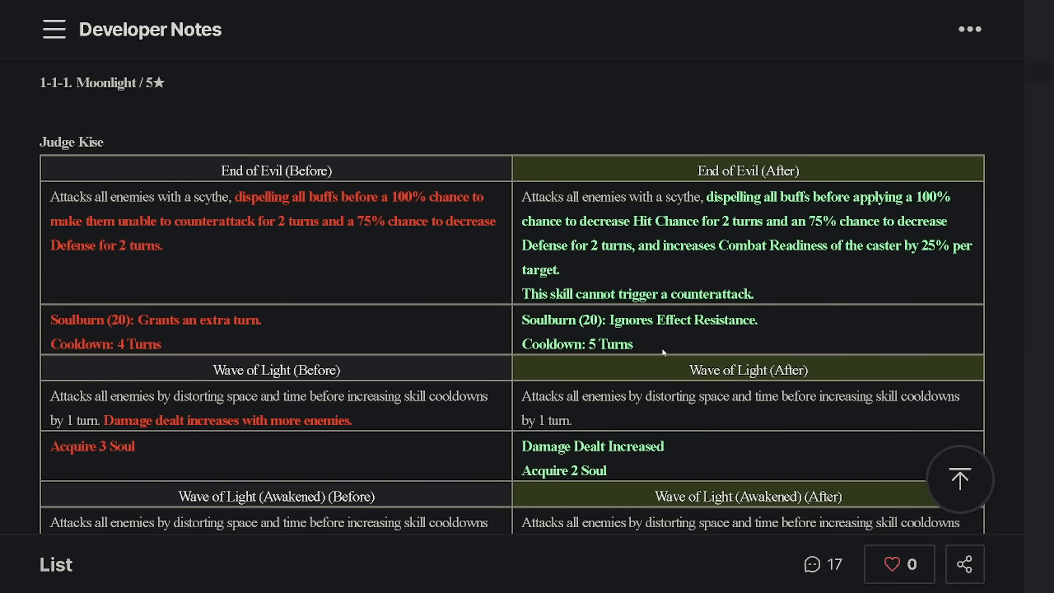
{"action": "mouse_move", "coordinate": [783, 329]}
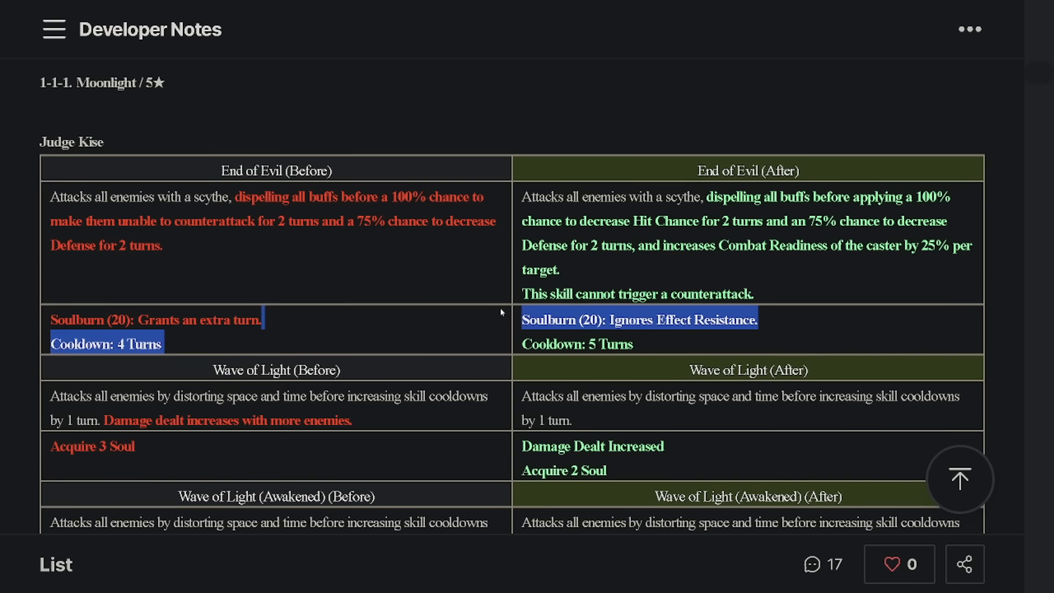
Scroll past the Wave of Light (Awakened) rows to Judge Kise's summary and clear the highlight.
{"action": "scroll", "scroll_direction": "down", "scroll_amount": 3}
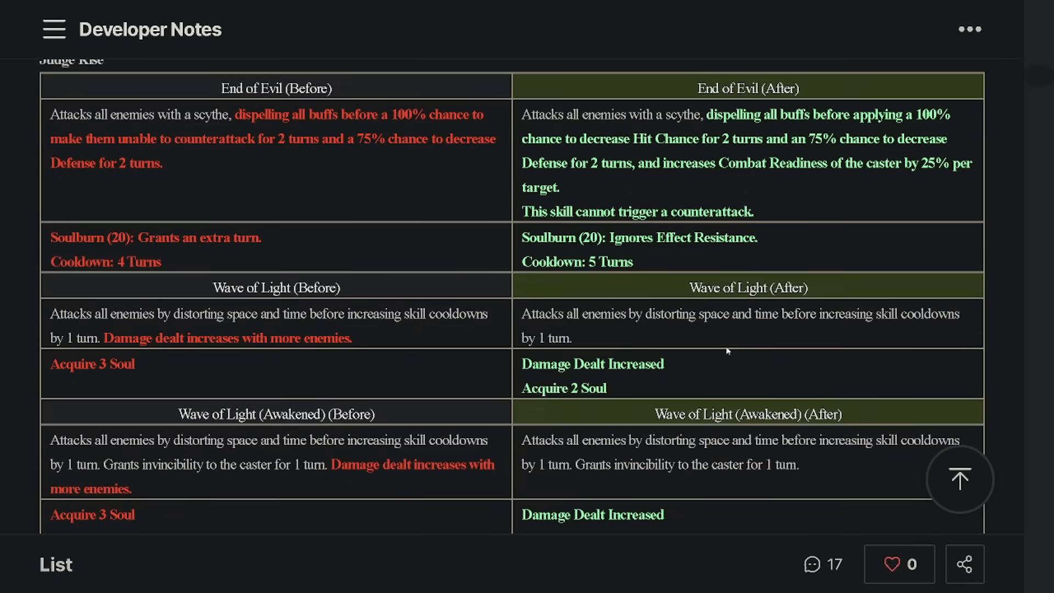
{"action": "mouse_move", "coordinate": [710, 343]}
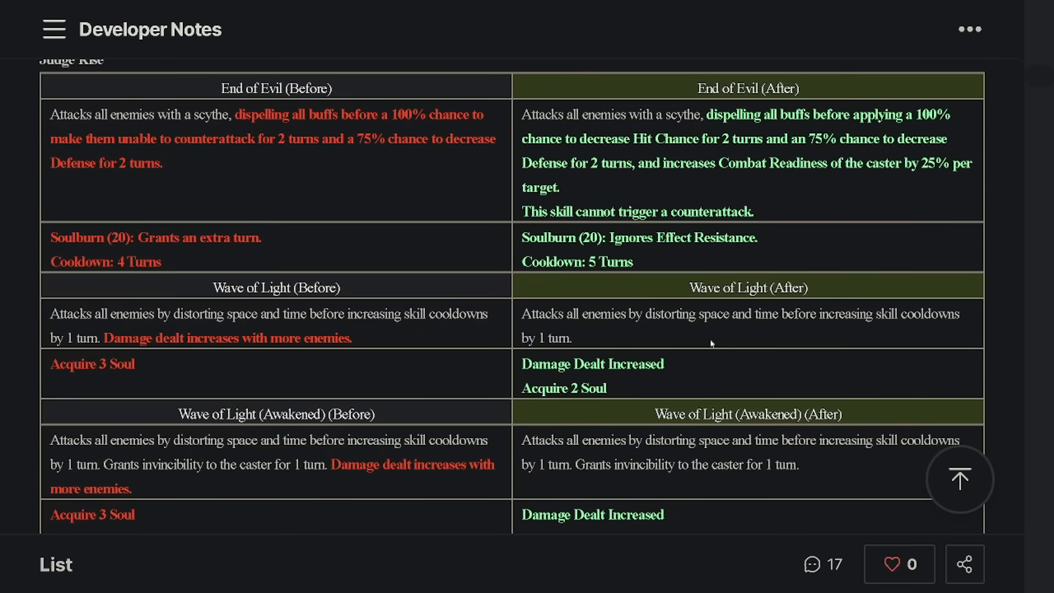
{"action": "scroll", "scroll_direction": "down", "scroll_amount": 3}
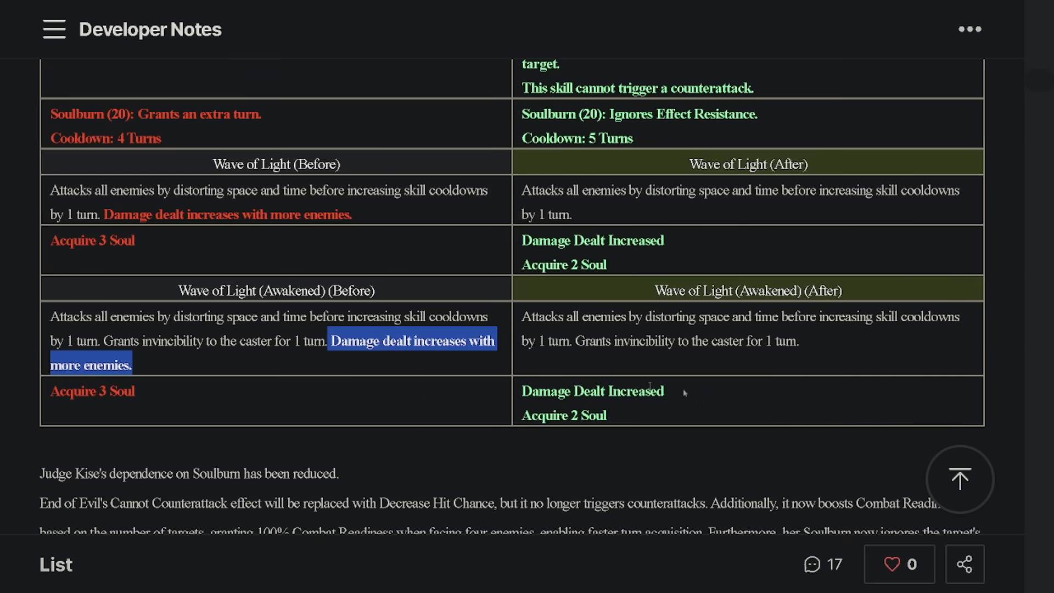
{"action": "scroll", "scroll_direction": "down", "scroll_amount": 3}
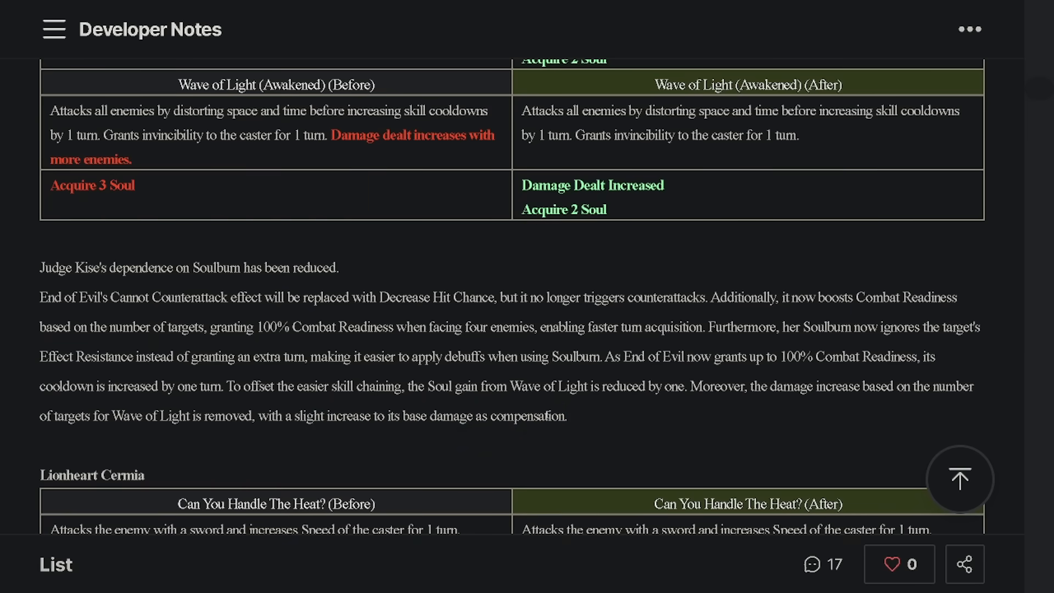
{"action": "scroll", "scroll_direction": "up", "scroll_amount": 3}
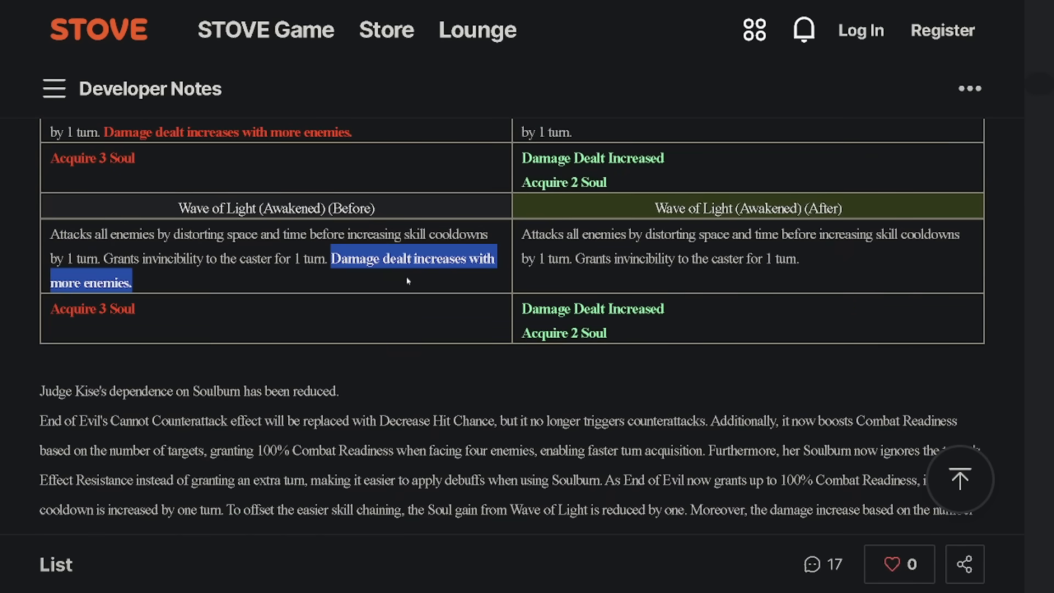
{"action": "left_click", "coordinate": [406, 281]}
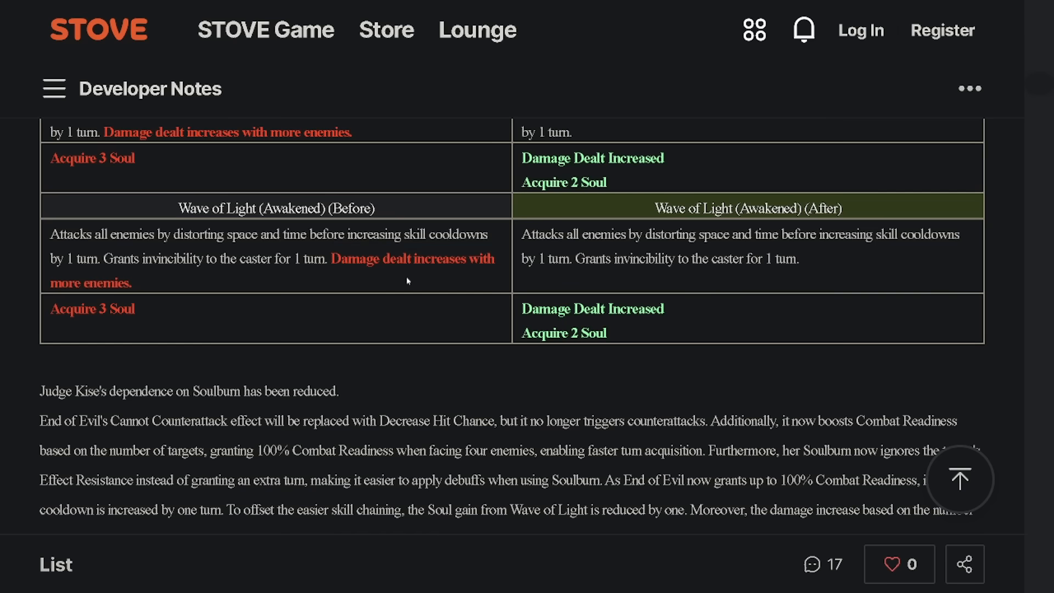
{"action": "mouse_move", "coordinate": [773, 293]}
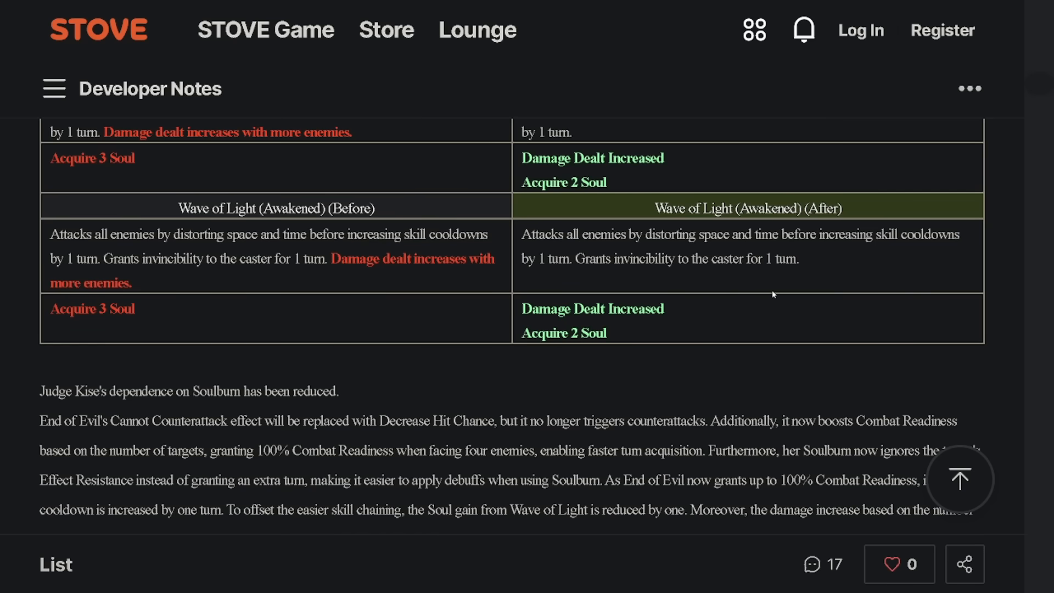
{"action": "mouse_move", "coordinate": [687, 339]}
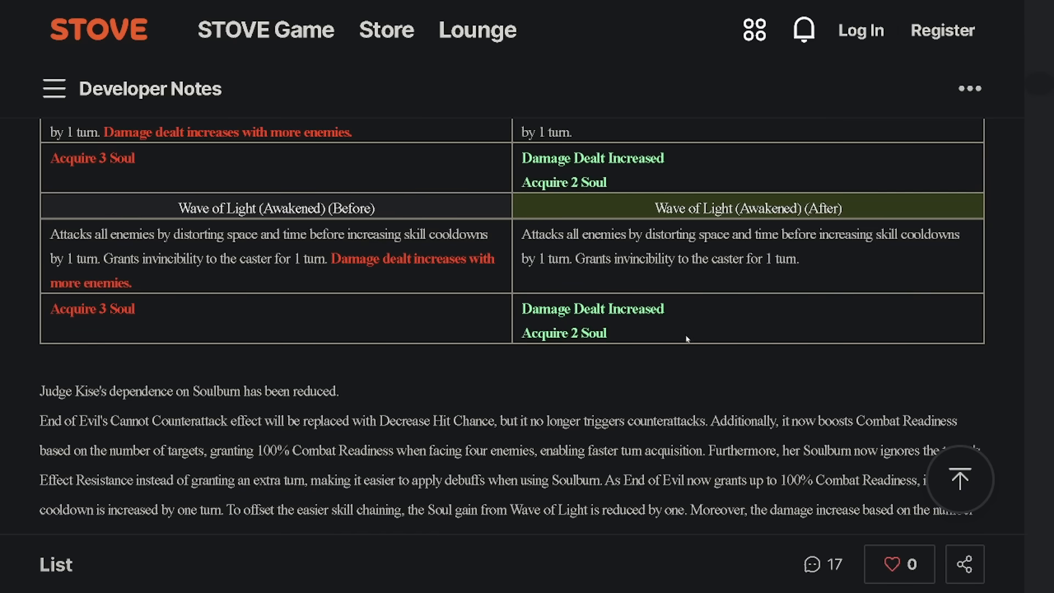
Scroll to Lionheart Cermia's table for Can You Handle The Heat? and It's Far From Over!
{"action": "scroll", "scroll_direction": "up", "scroll_amount": 3}
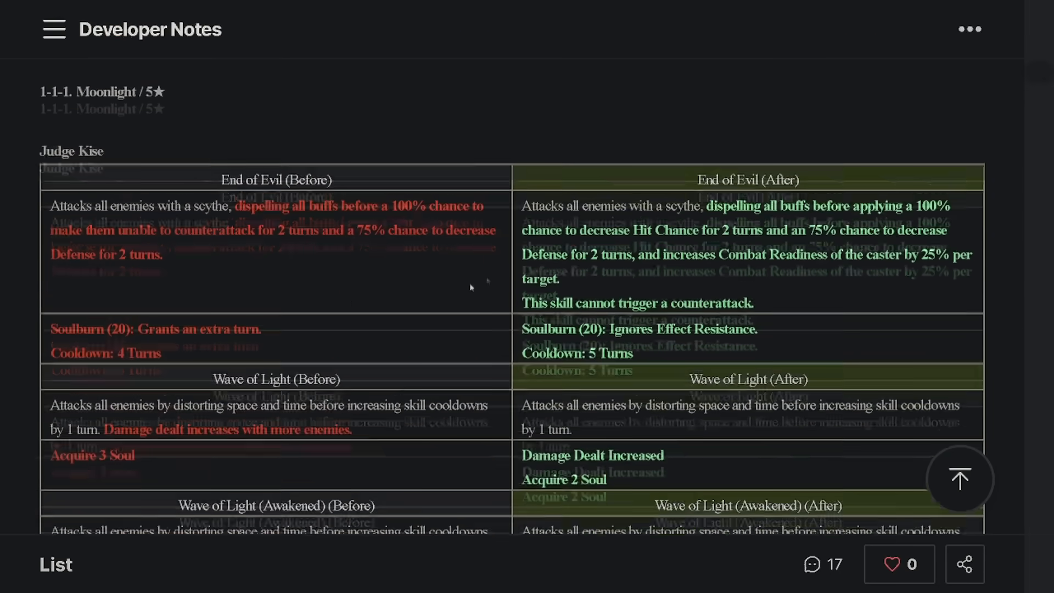
{"action": "scroll", "scroll_direction": "down", "scroll_amount": 3}
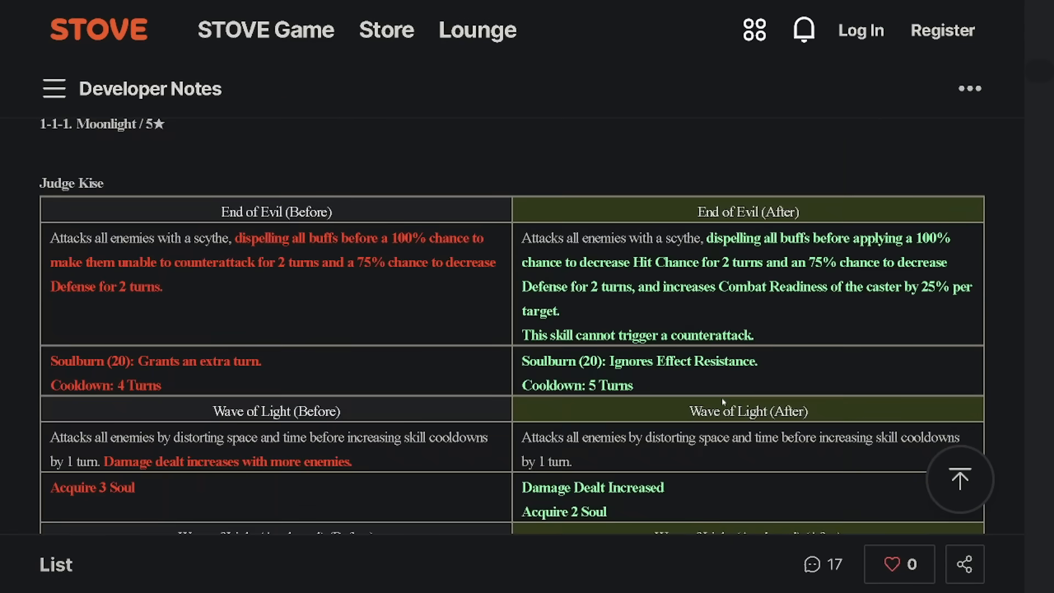
{"action": "scroll", "scroll_direction": "down", "scroll_amount": 3}
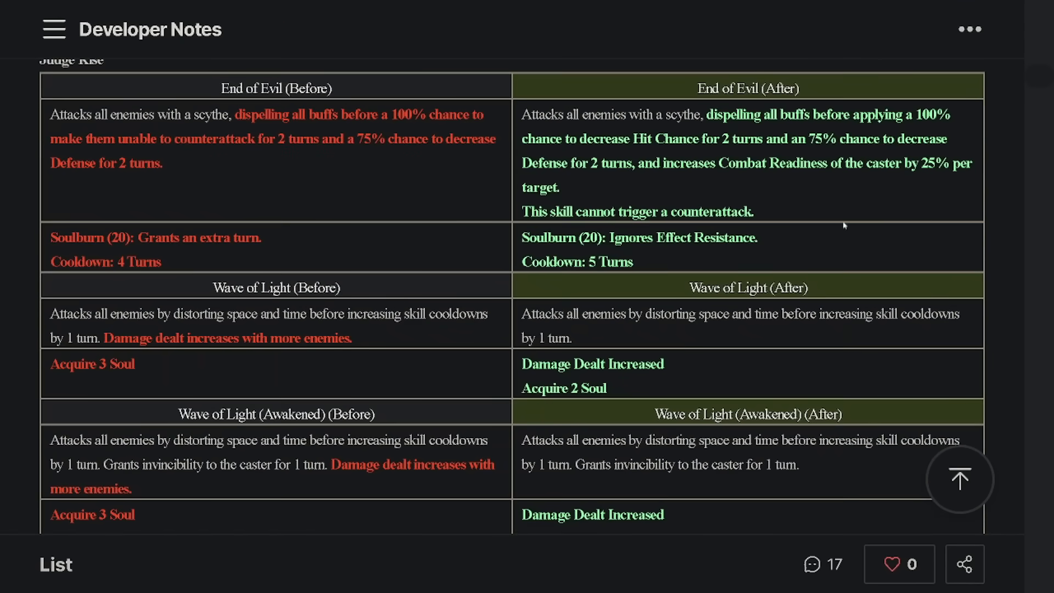
{"action": "scroll", "scroll_direction": "down", "scroll_amount": 3}
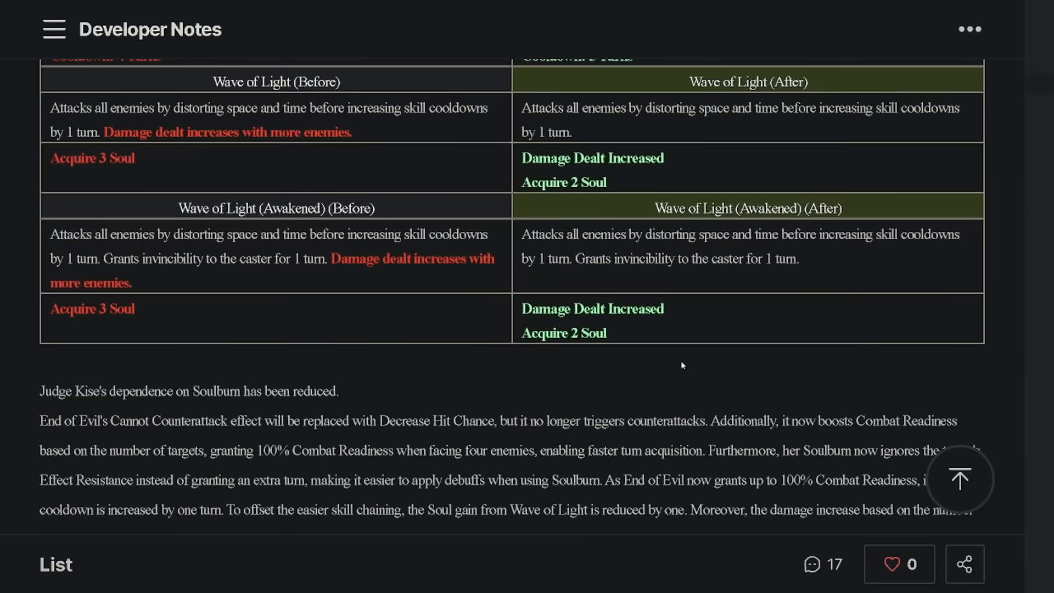
{"action": "scroll", "scroll_direction": "down", "scroll_amount": 3}
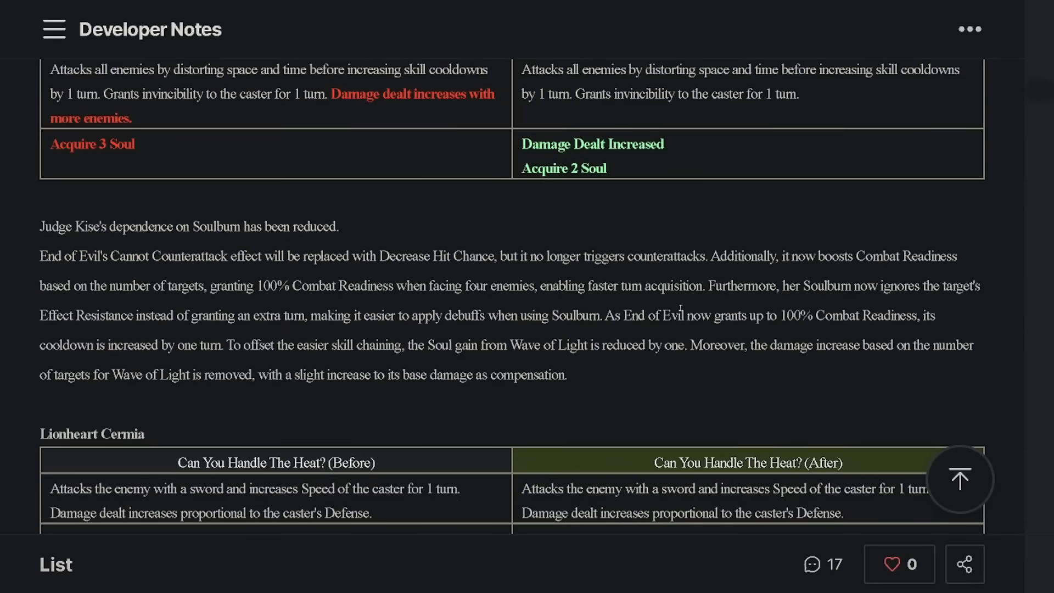
{"action": "scroll", "scroll_direction": "down", "scroll_amount": 3}
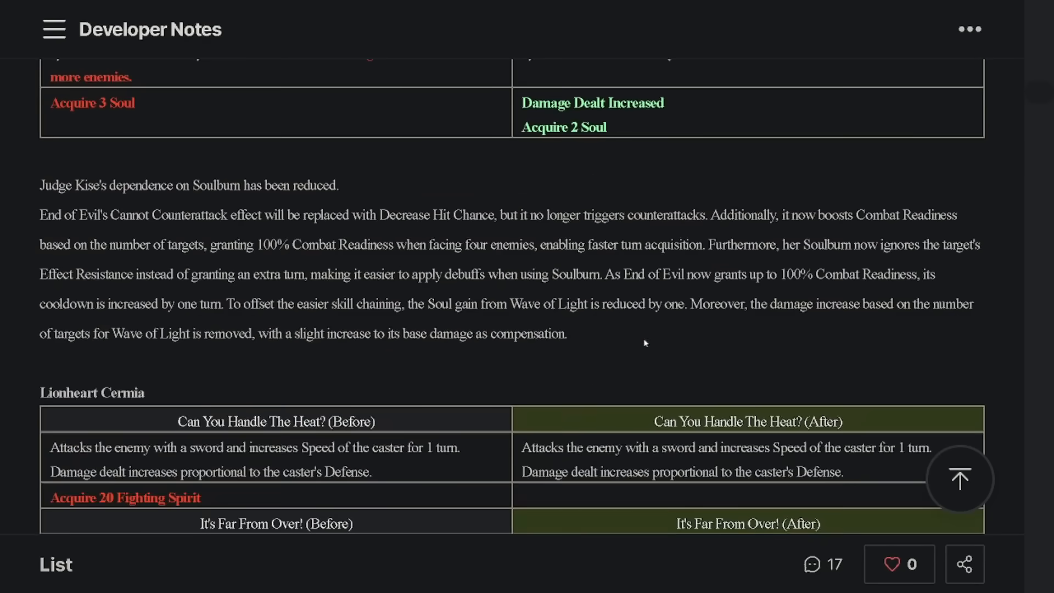
{"action": "scroll", "scroll_direction": "down", "scroll_amount": 3}
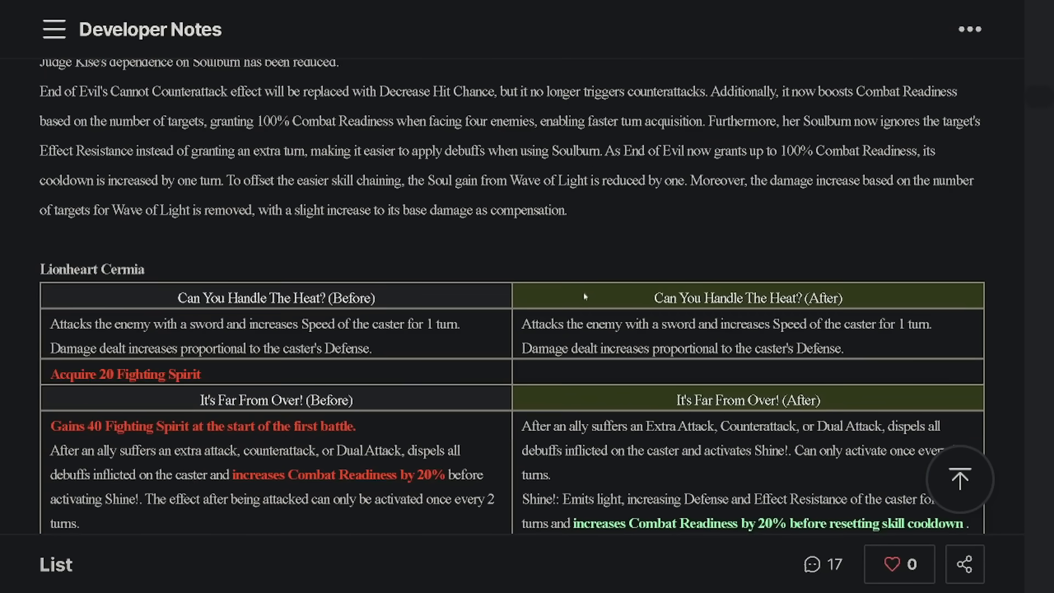
{"action": "scroll", "scroll_direction": "down", "scroll_amount": 3}
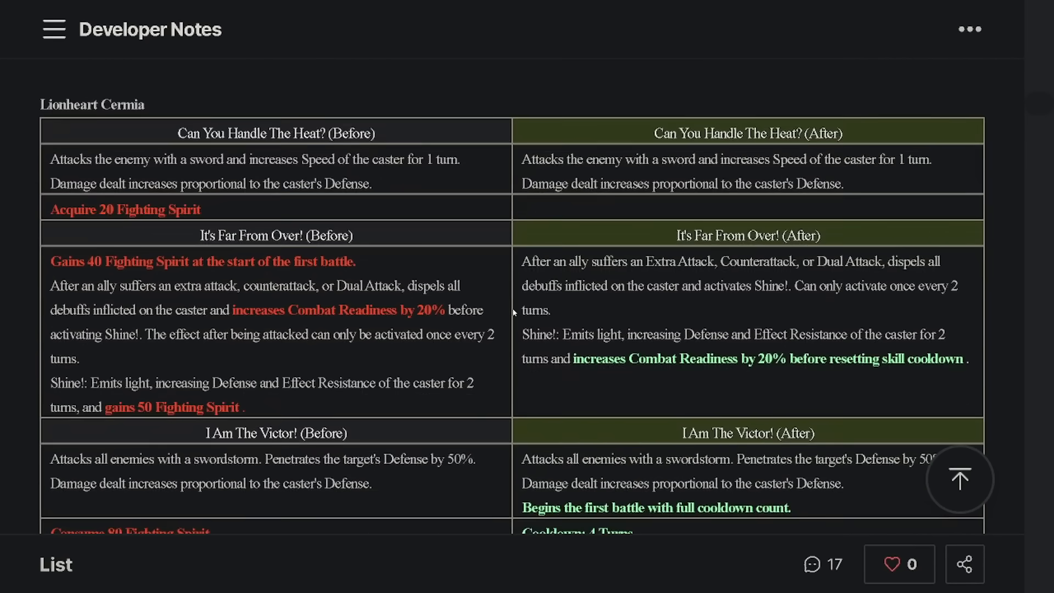
{"action": "mouse_move", "coordinate": [505, 278]}
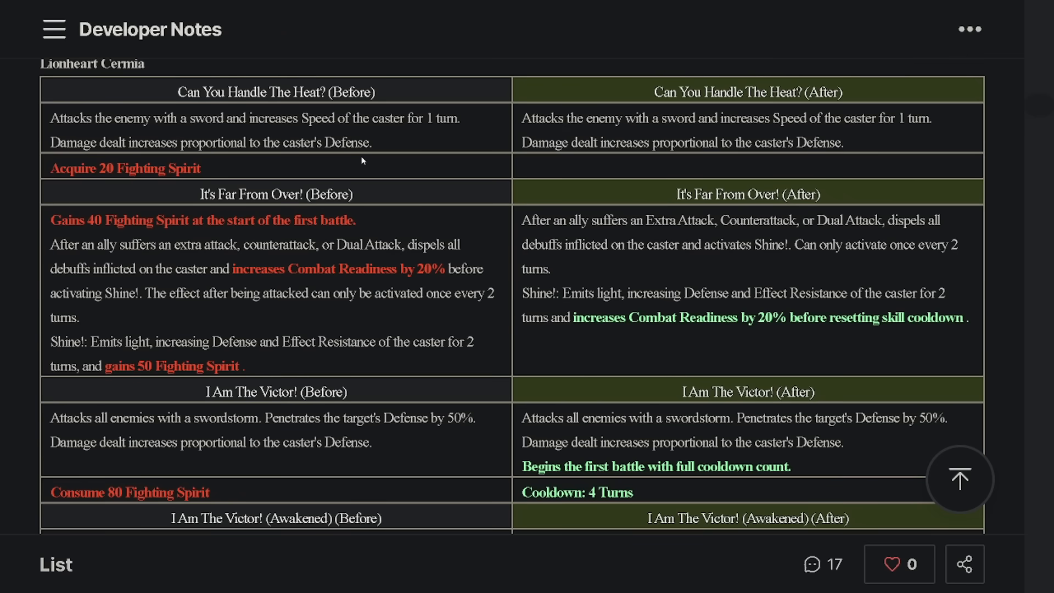
{"action": "mouse_move", "coordinate": [575, 262]}
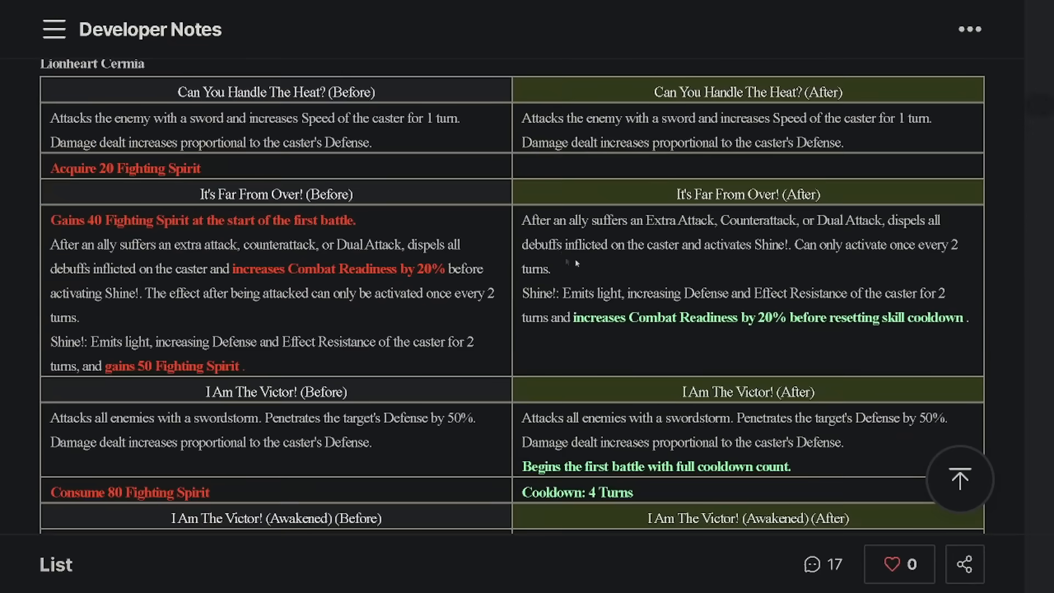
{"action": "scroll", "scroll_direction": "down", "scroll_amount": 3}
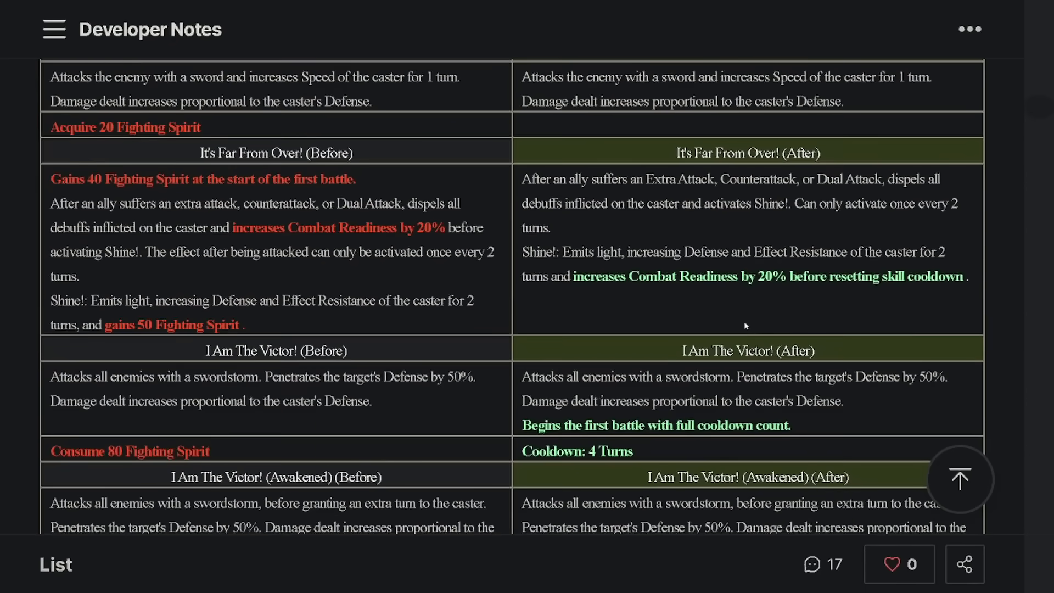
{"action": "scroll", "scroll_direction": "down", "scroll_amount": 3}
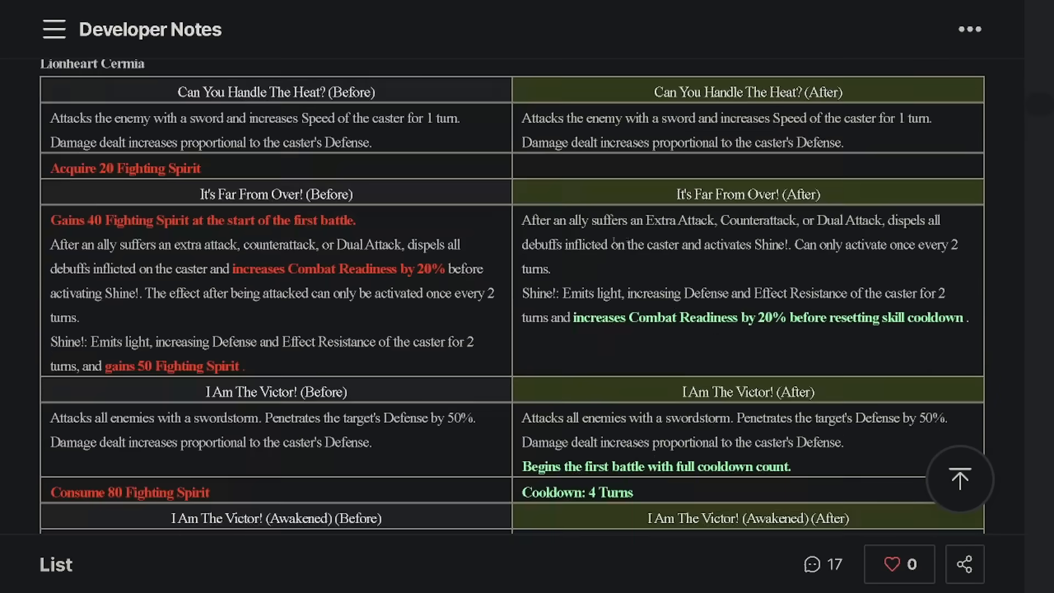
{"action": "scroll", "scroll_direction": "down", "scroll_amount": 3}
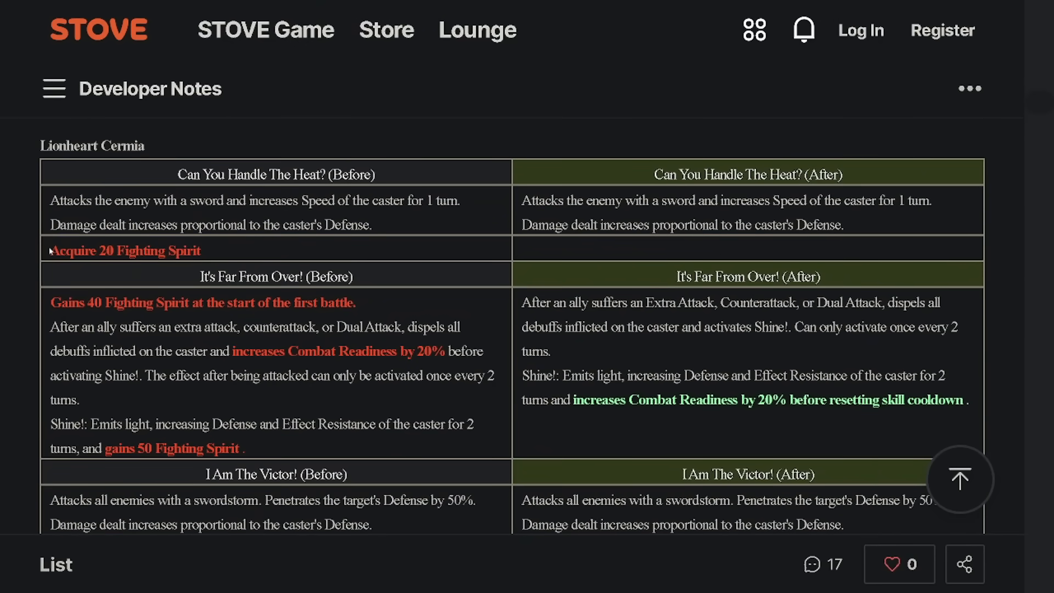
{"action": "mouse_move", "coordinate": [598, 261]}
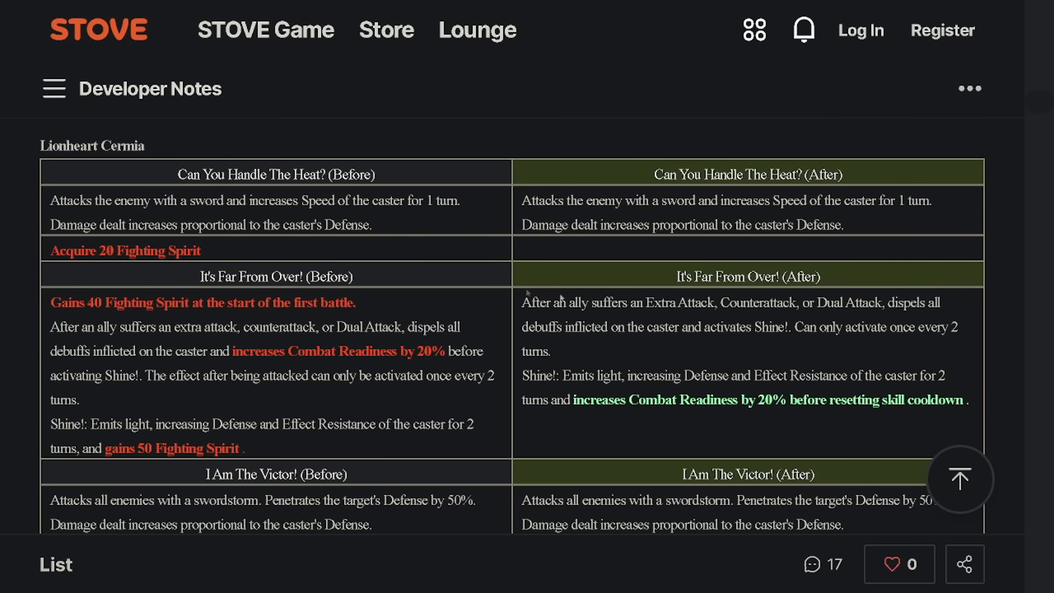
{"action": "scroll", "scroll_direction": "down", "scroll_amount": 3}
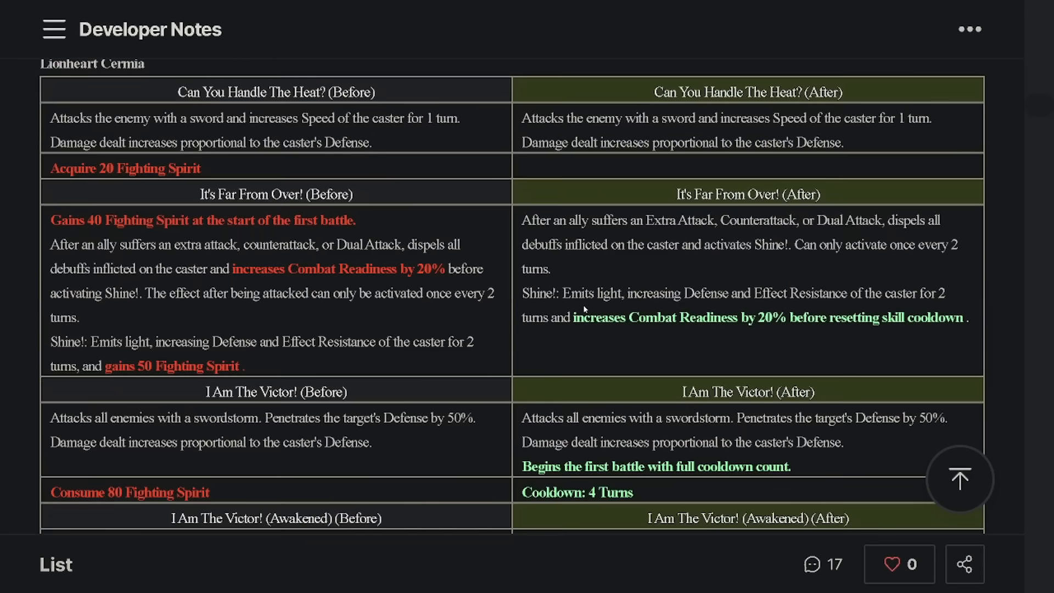
{"action": "mouse_move", "coordinate": [495, 308]}
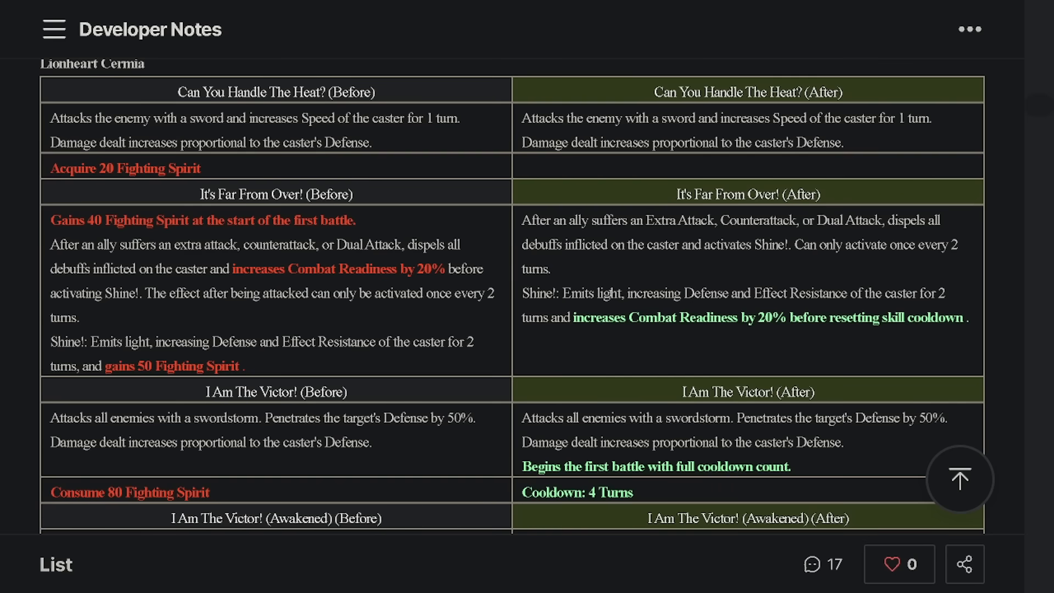
{"action": "mouse_move", "coordinate": [751, 353]}
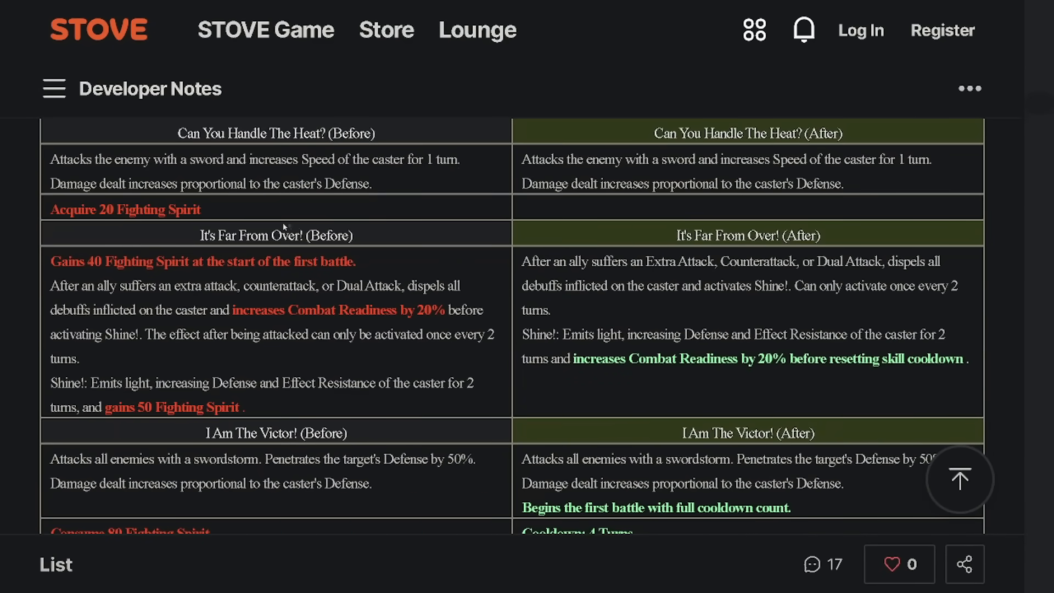
{"action": "scroll", "scroll_direction": "down", "scroll_amount": 3}
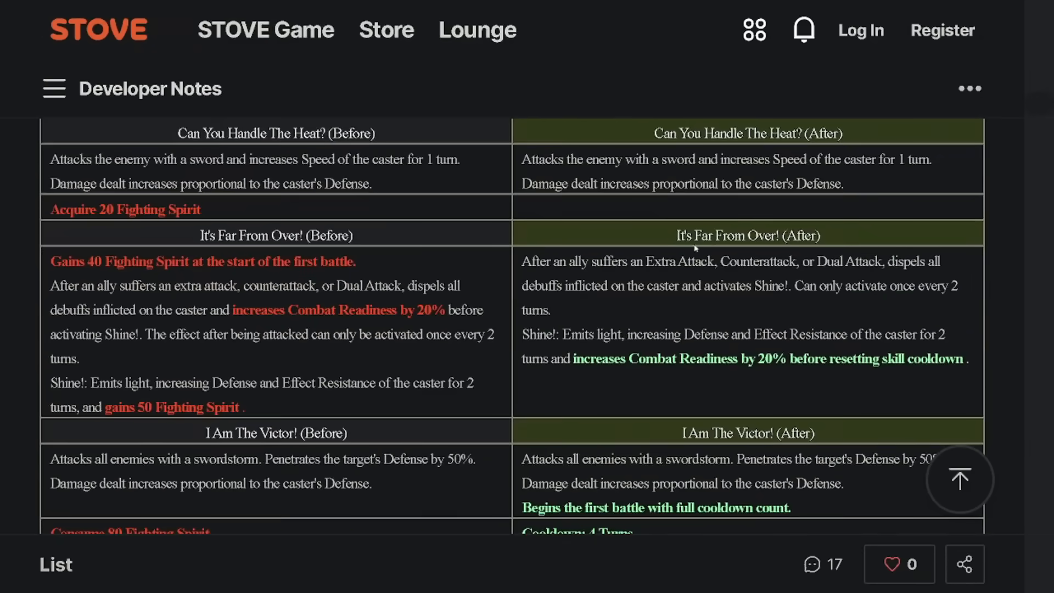
{"action": "scroll", "scroll_direction": "down", "scroll_amount": 3}
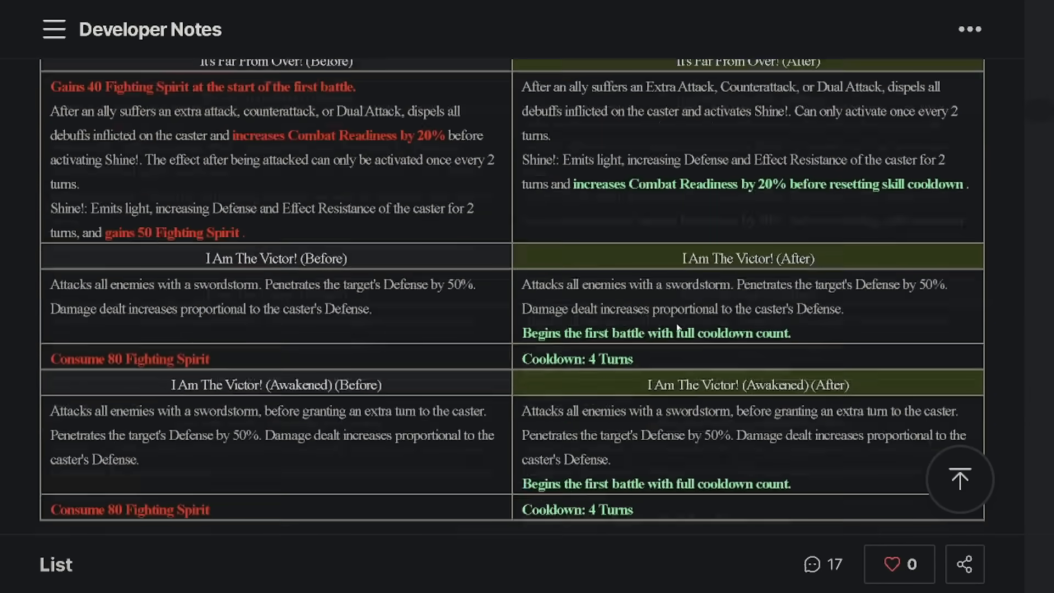
{"action": "scroll", "scroll_direction": "down", "scroll_amount": 3}
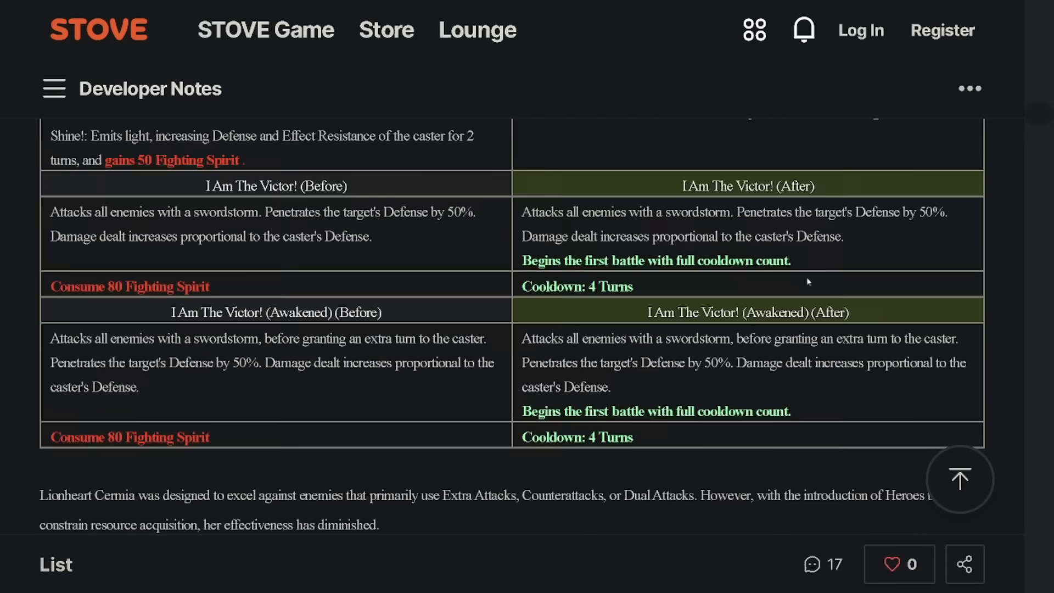
{"action": "left_click_drag", "start_coordinate": [523, 261], "coordinate": [792, 260]}
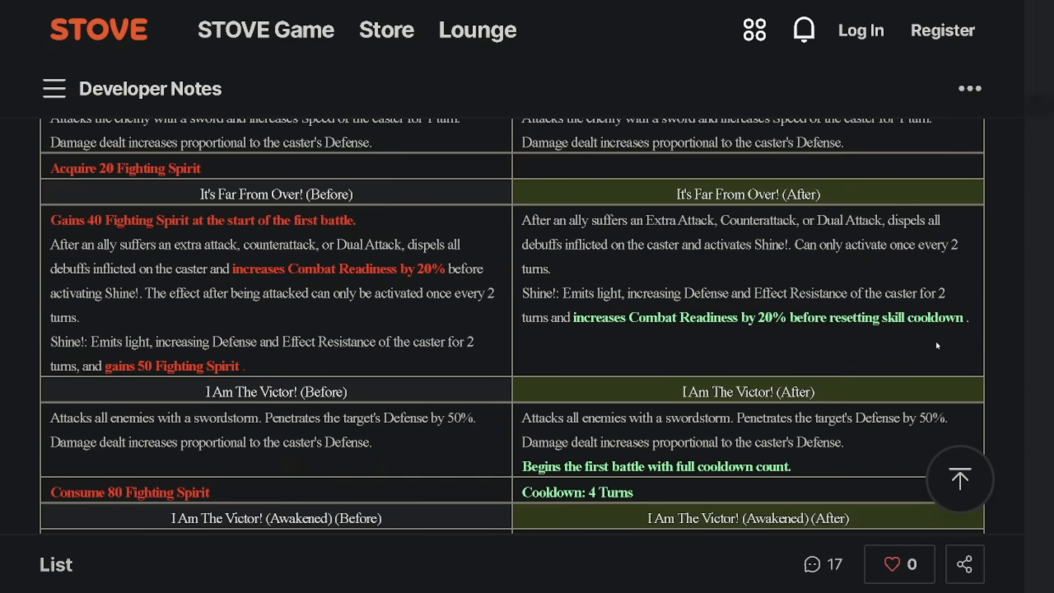
{"action": "mouse_move", "coordinate": [756, 320]}
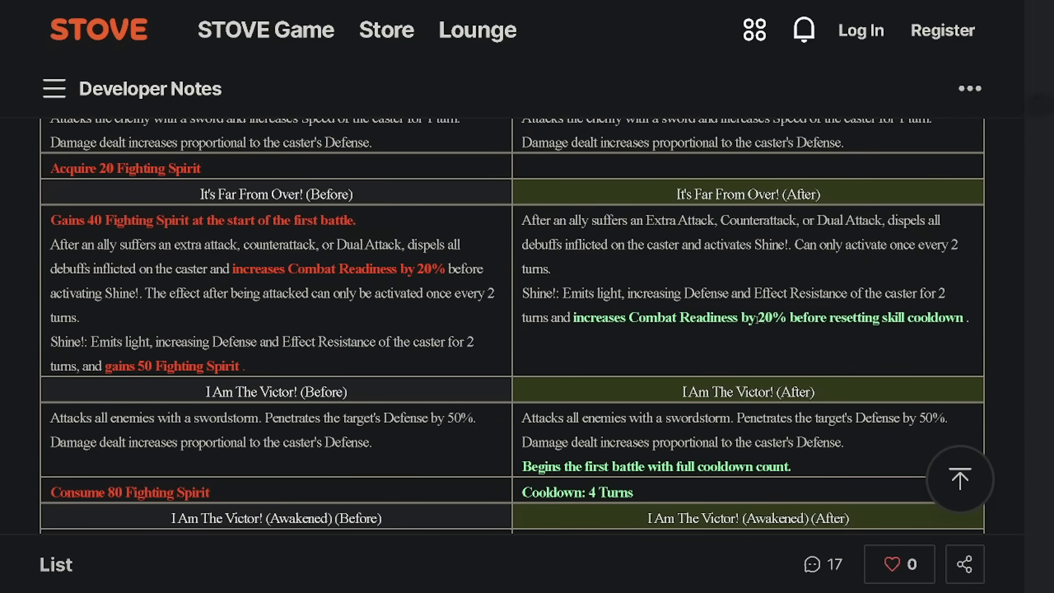
{"action": "left_click_drag", "start_coordinate": [645, 219], "coordinate": [772, 244]}
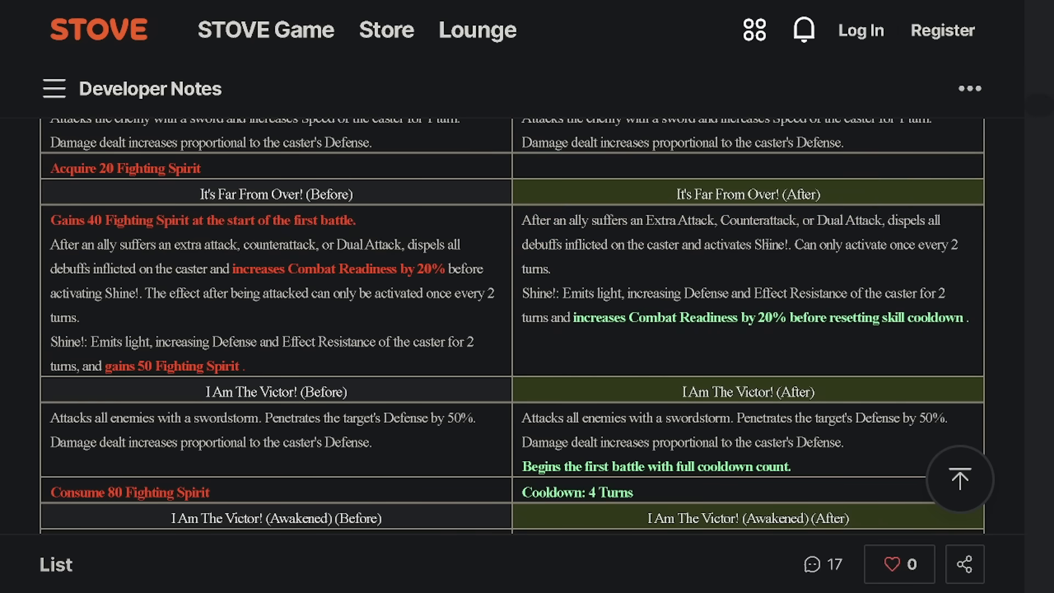
{"action": "left_click_drag", "start_coordinate": [637, 292], "coordinate": [736, 293]}
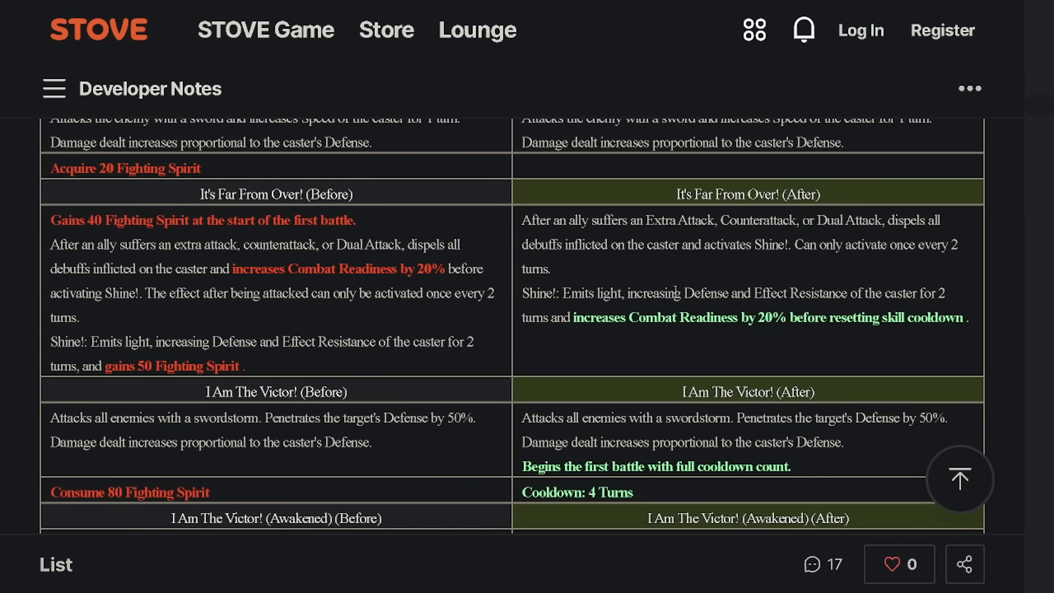
{"action": "scroll", "scroll_direction": "down", "scroll_amount": 3}
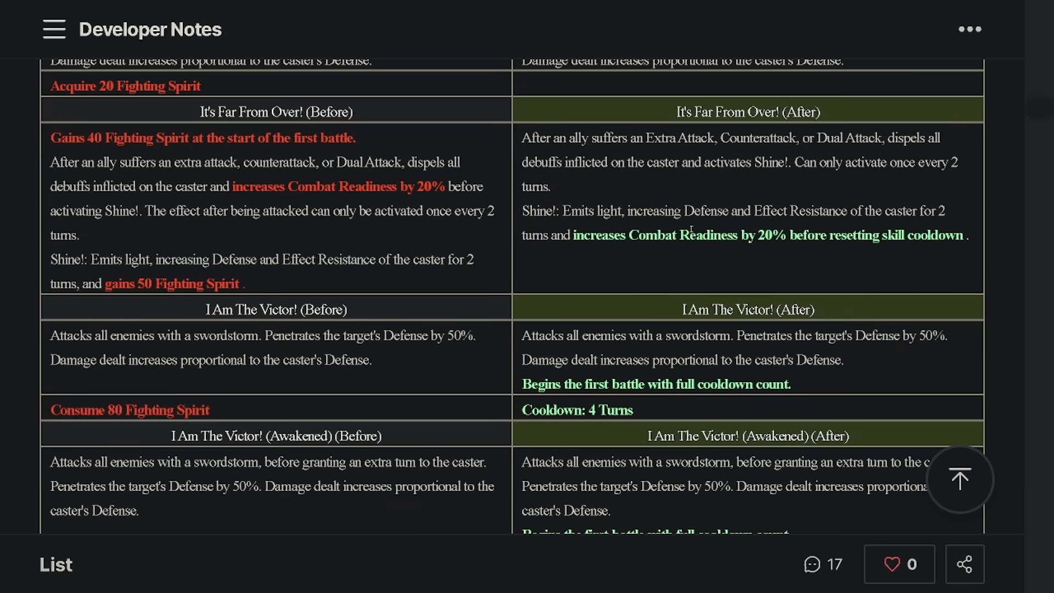
{"action": "scroll", "scroll_direction": "down", "scroll_amount": 3}
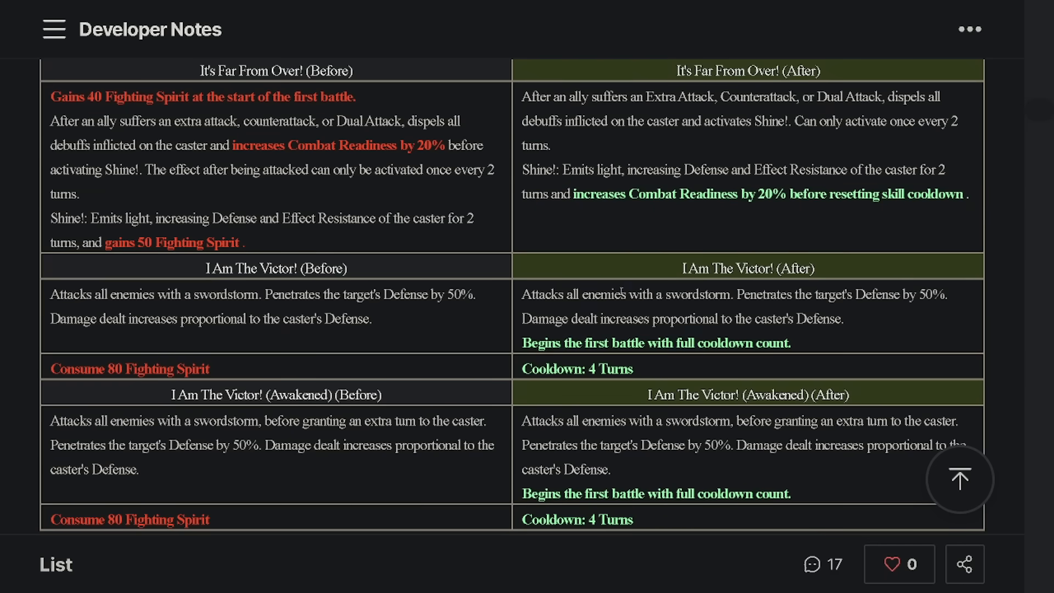
{"action": "scroll", "scroll_direction": "down", "scroll_amount": 3}
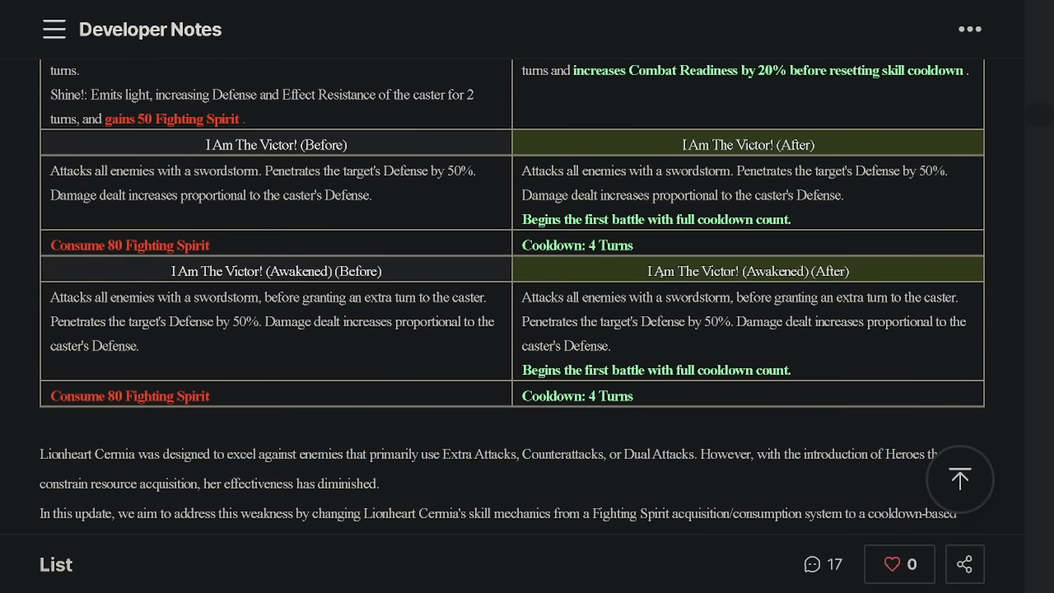
{"action": "scroll", "scroll_direction": "up", "scroll_amount": 3}
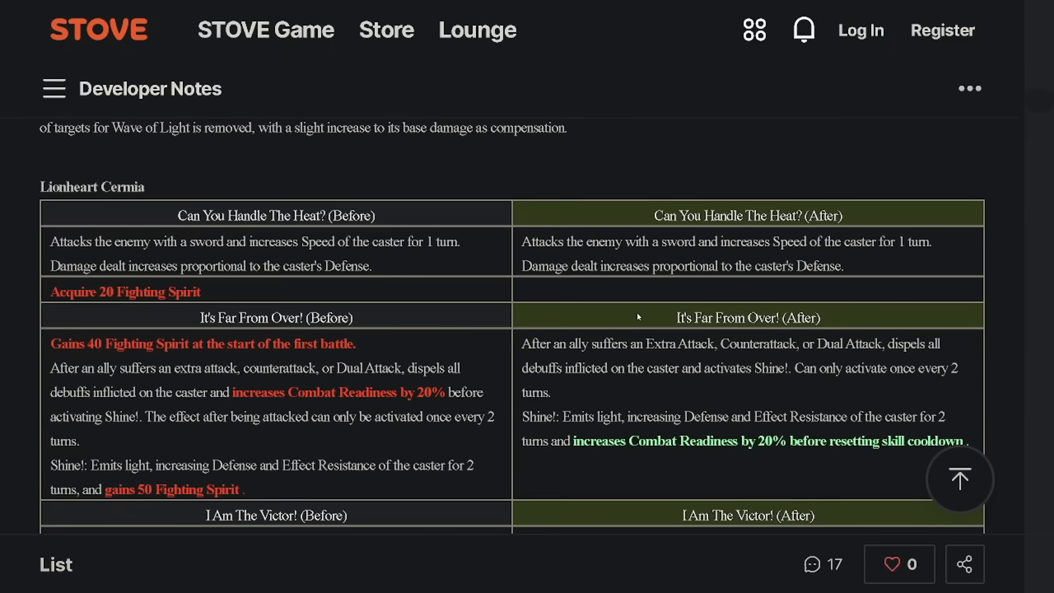
Scroll through Lionheart Cermia's notes to Pirate Captain Flan's Execution and Scourge of the Sea table.
{"action": "scroll", "scroll_direction": "down", "scroll_amount": 3}
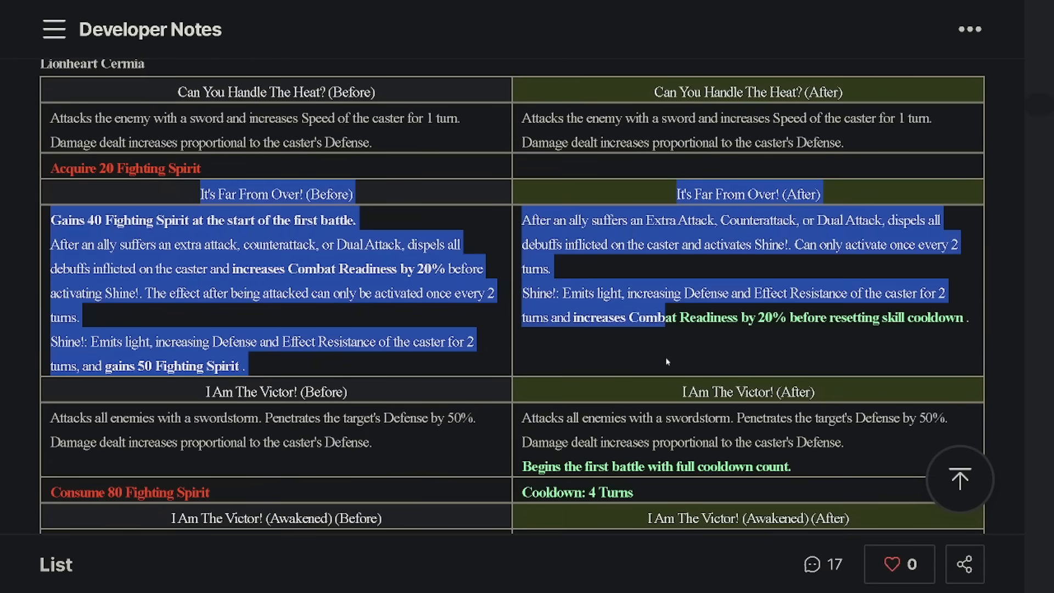
{"action": "scroll", "scroll_direction": "down", "scroll_amount": 3}
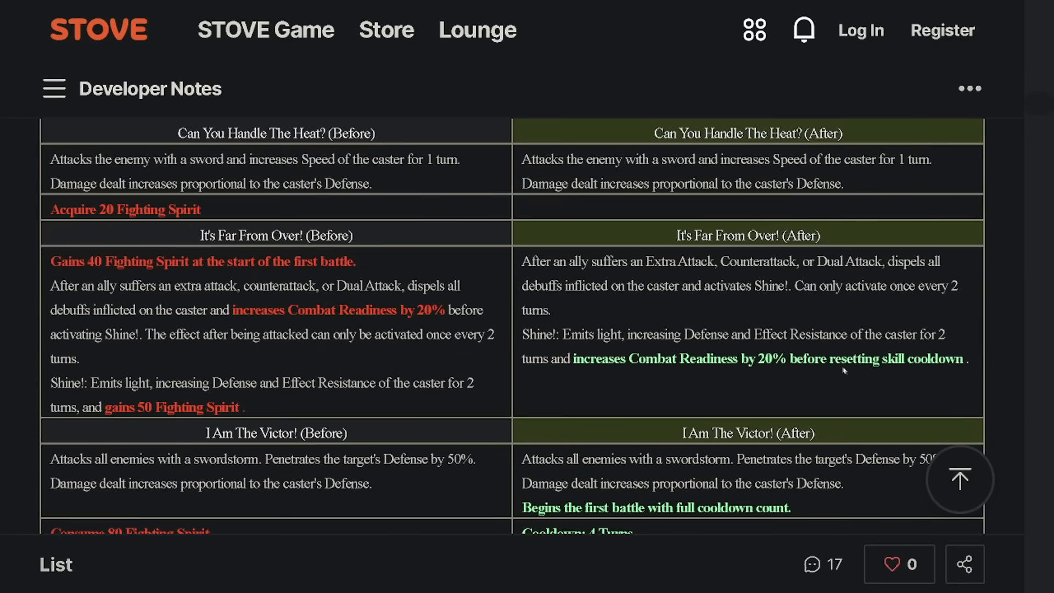
{"action": "scroll", "scroll_direction": "down", "scroll_amount": 3}
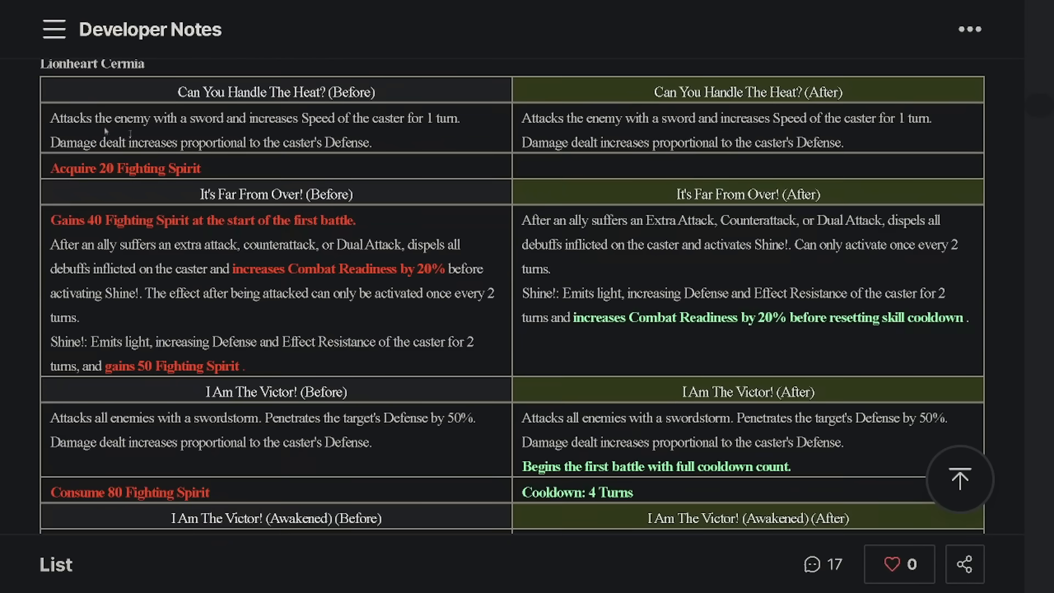
{"action": "scroll", "scroll_direction": "down", "scroll_amount": 3}
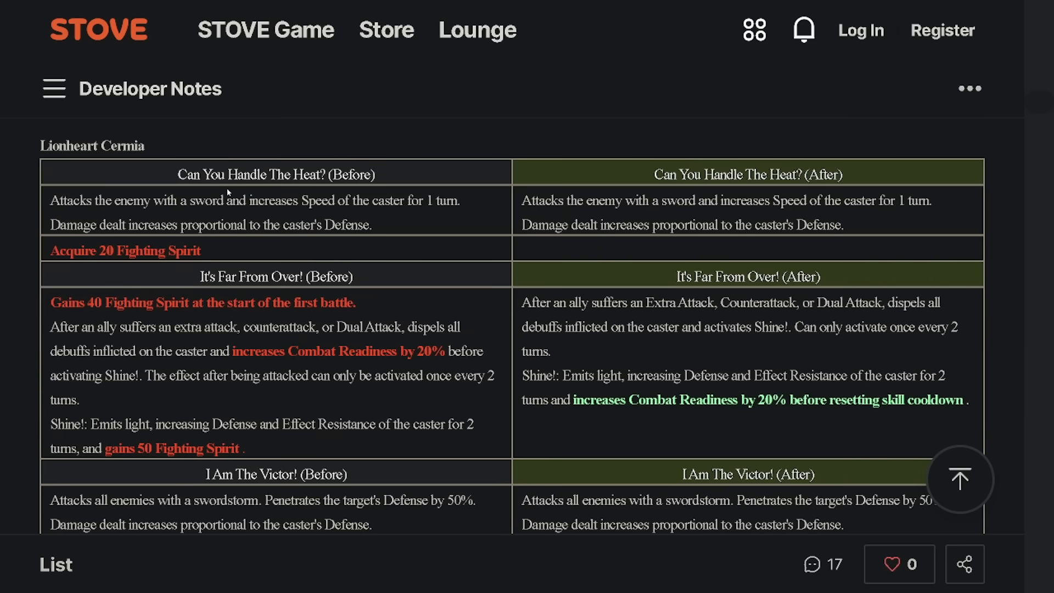
{"action": "mouse_move", "coordinate": [169, 151]}
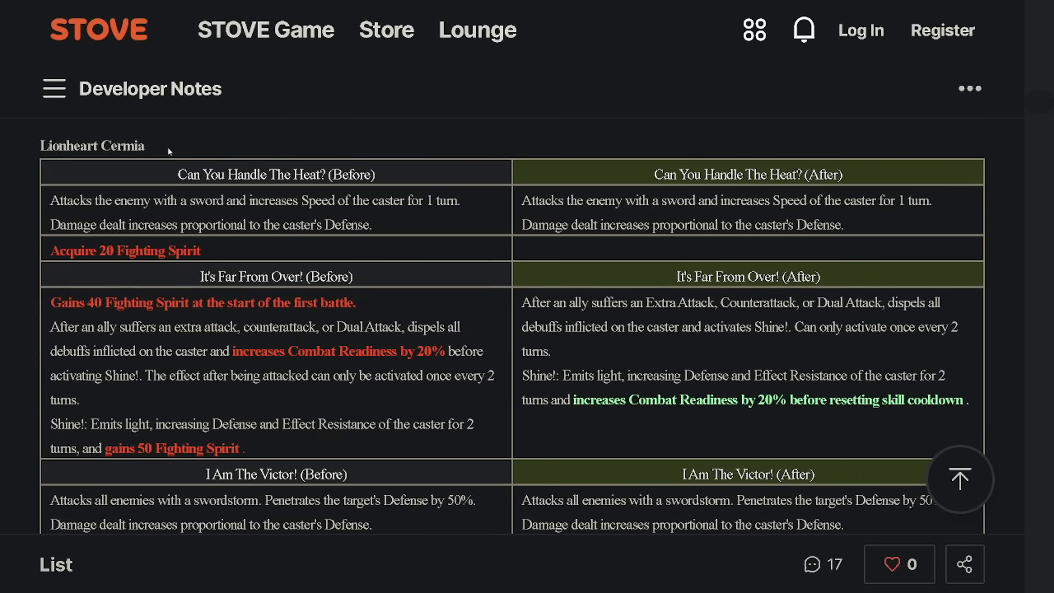
{"action": "mouse_move", "coordinate": [196, 174]}
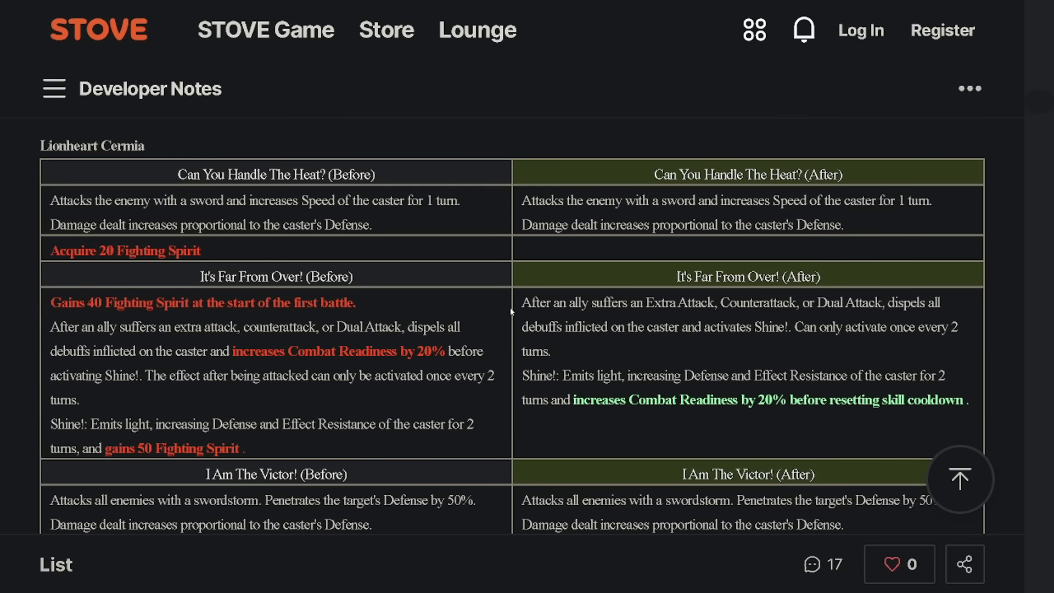
{"action": "mouse_move", "coordinate": [707, 358]}
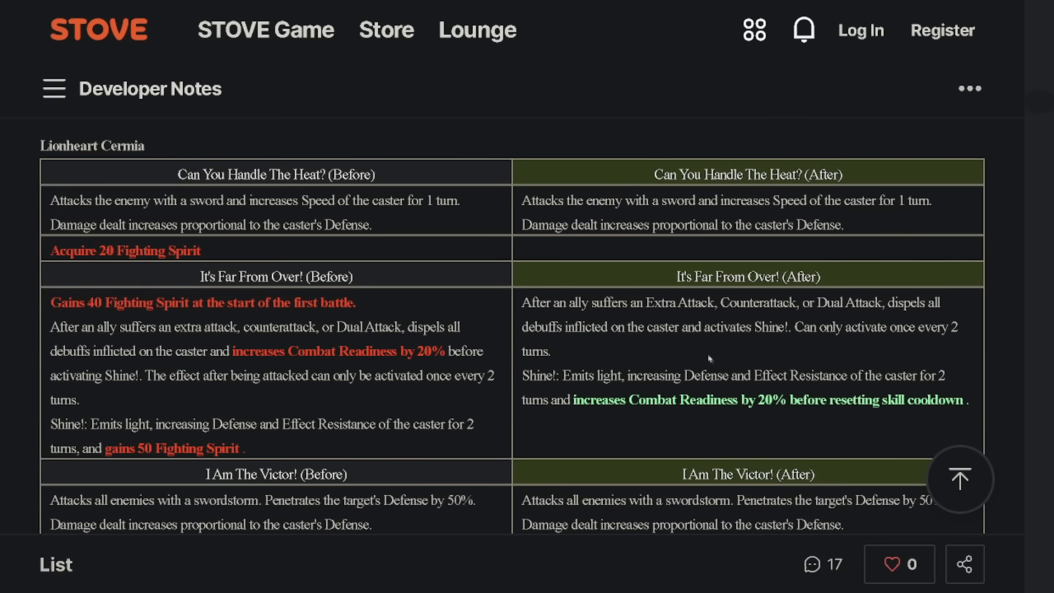
{"action": "mouse_move", "coordinate": [628, 348]}
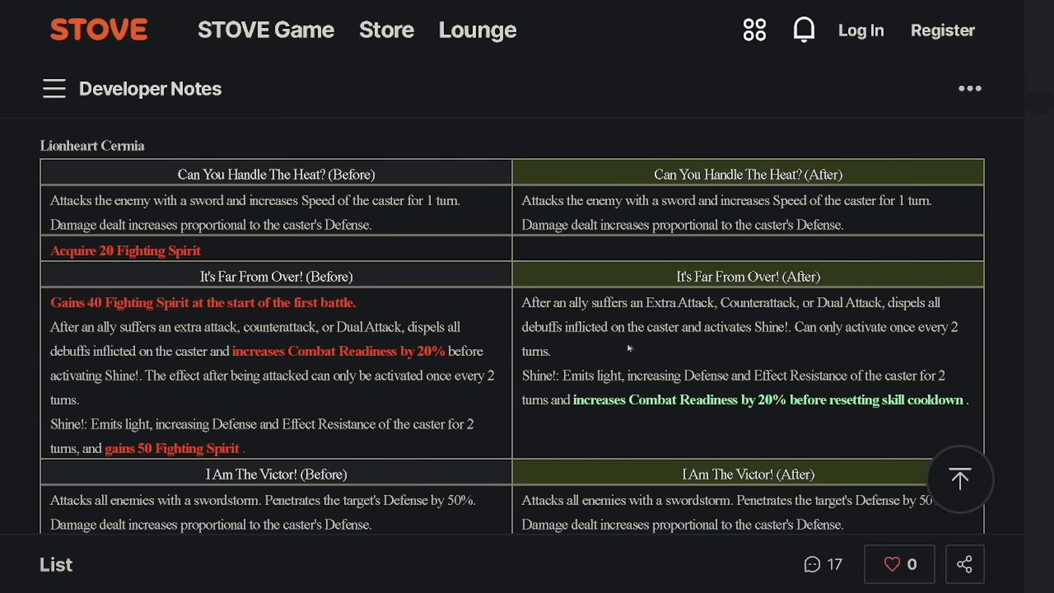
{"action": "scroll", "scroll_direction": "down", "scroll_amount": 3}
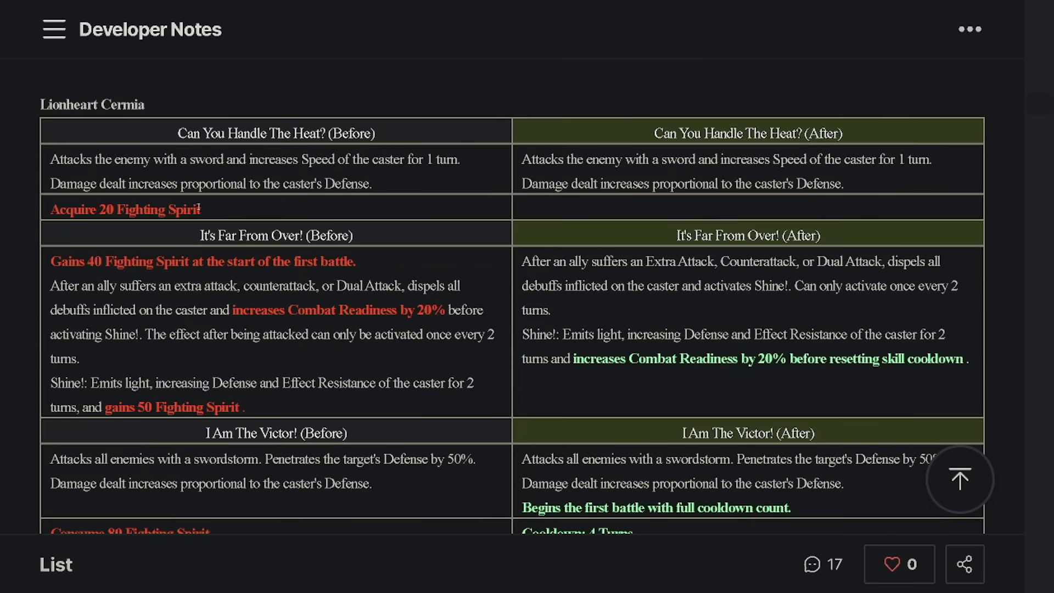
{"action": "scroll", "scroll_direction": "down", "scroll_amount": 3}
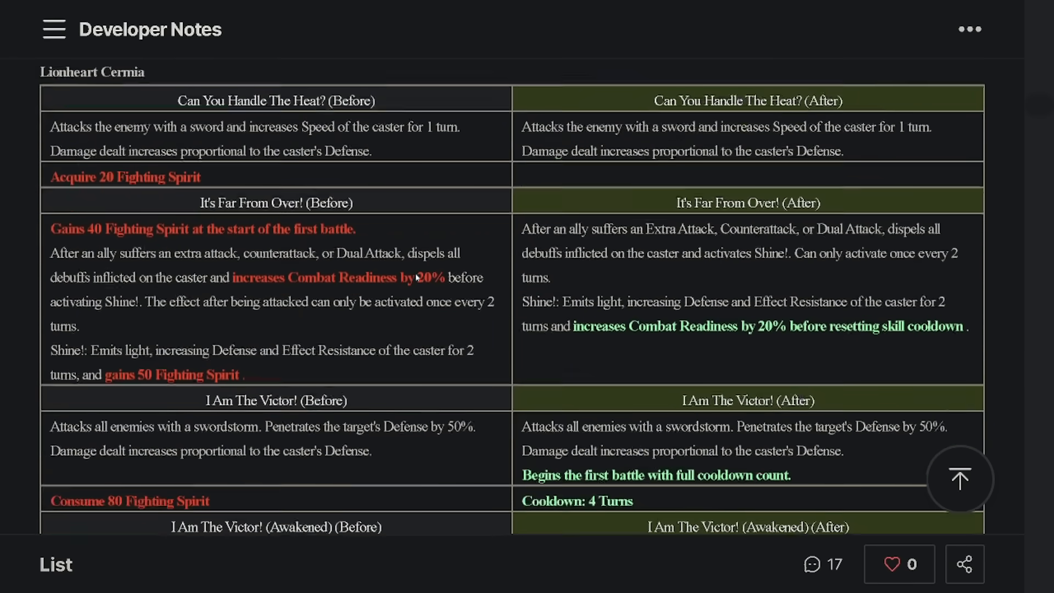
{"action": "scroll", "scroll_direction": "down", "scroll_amount": 3}
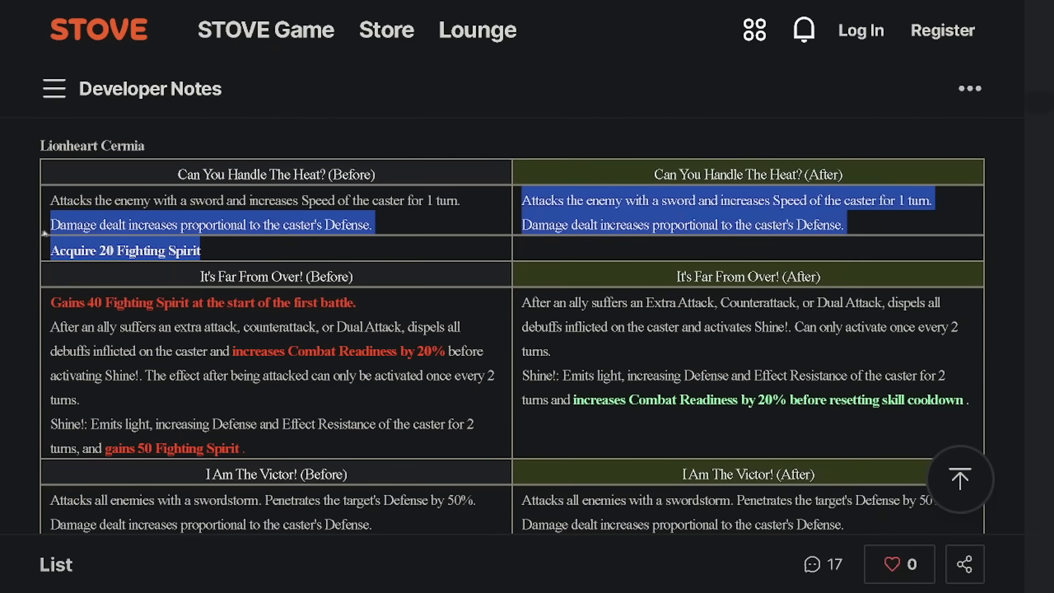
{"action": "scroll", "scroll_direction": "down", "scroll_amount": 3}
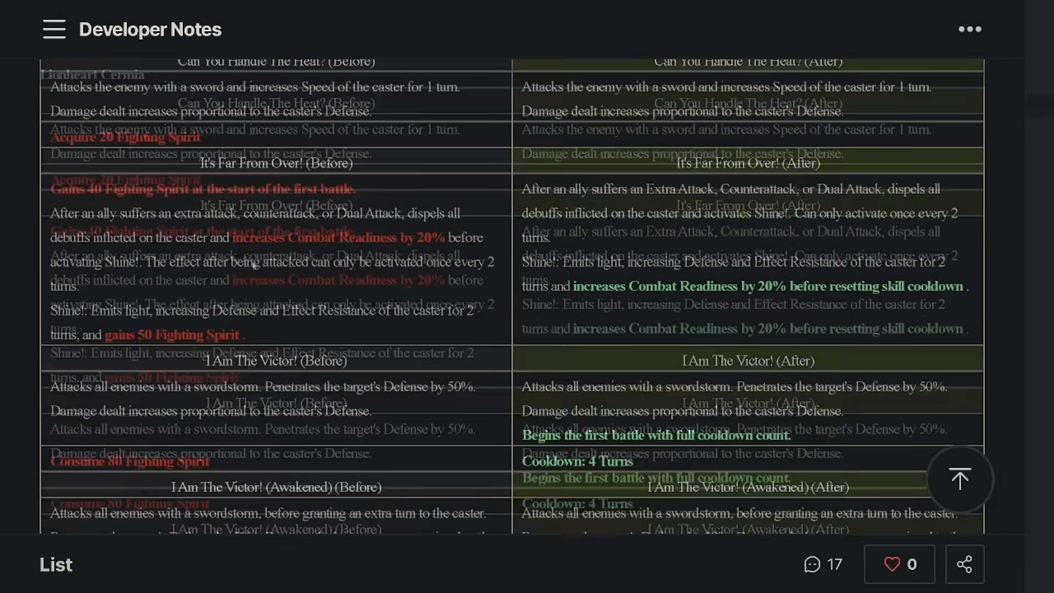
{"action": "scroll", "scroll_direction": "down", "scroll_amount": 3}
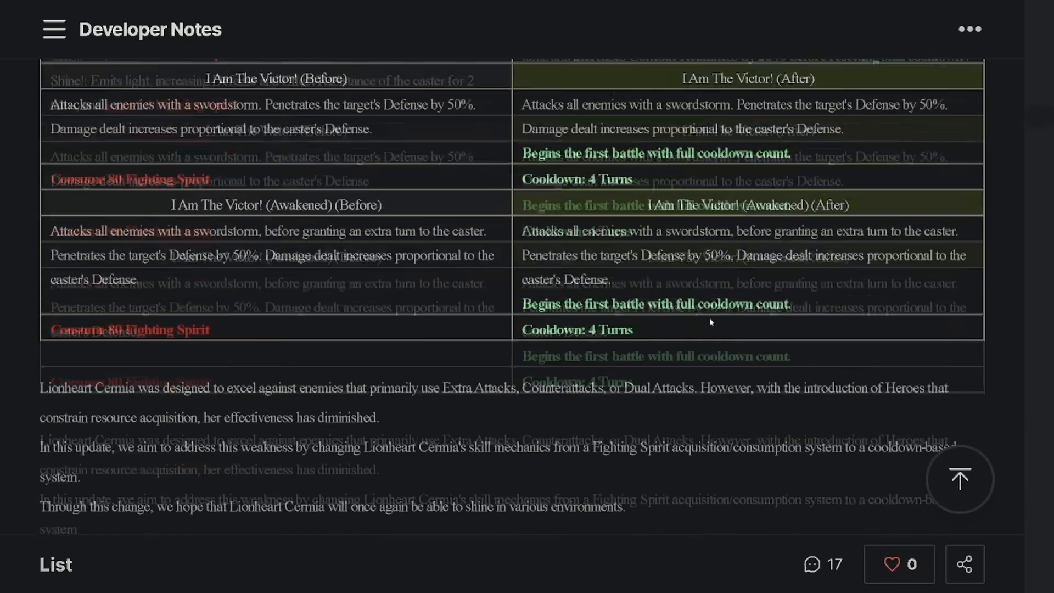
{"action": "scroll", "scroll_direction": "down", "scroll_amount": 3}
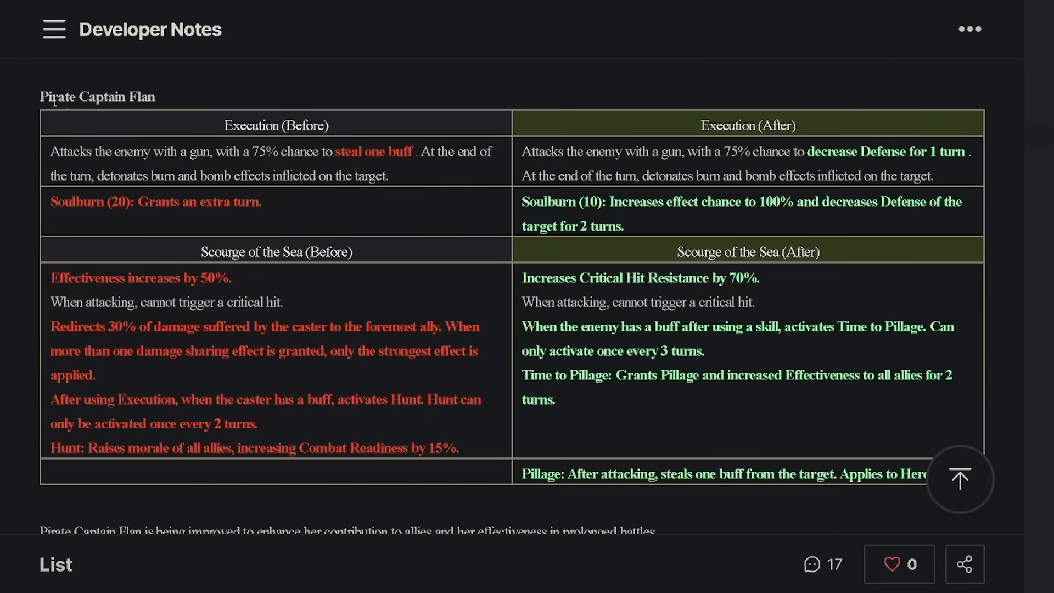
Highlight Flan's Execution and Soulburn text, then scroll to her Critical Hit Resistance notes.
{"action": "scroll", "scroll_direction": "down", "scroll_amount": 3}
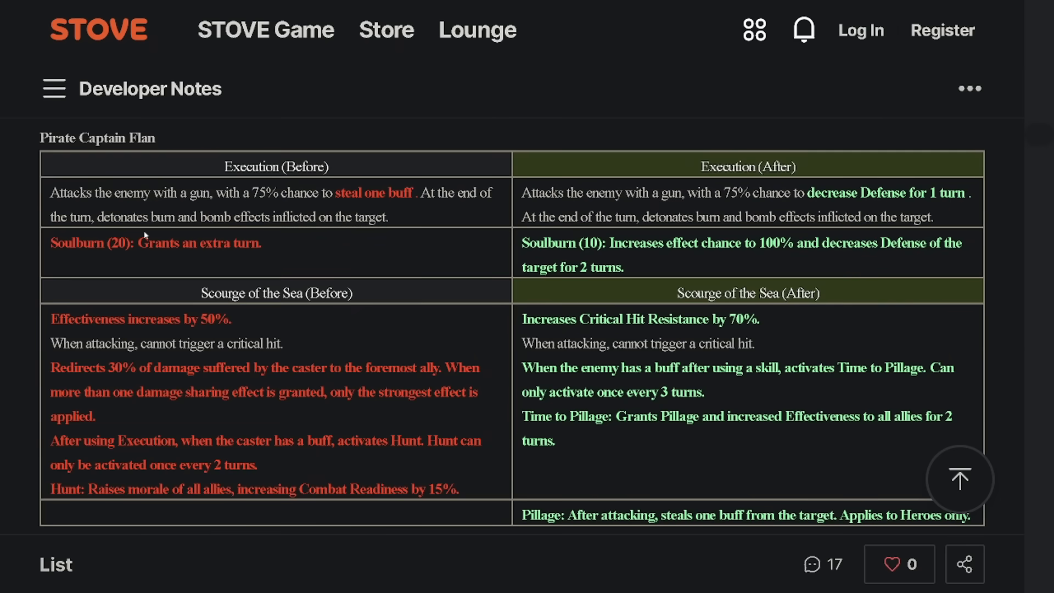
{"action": "mouse_move", "coordinate": [174, 264]}
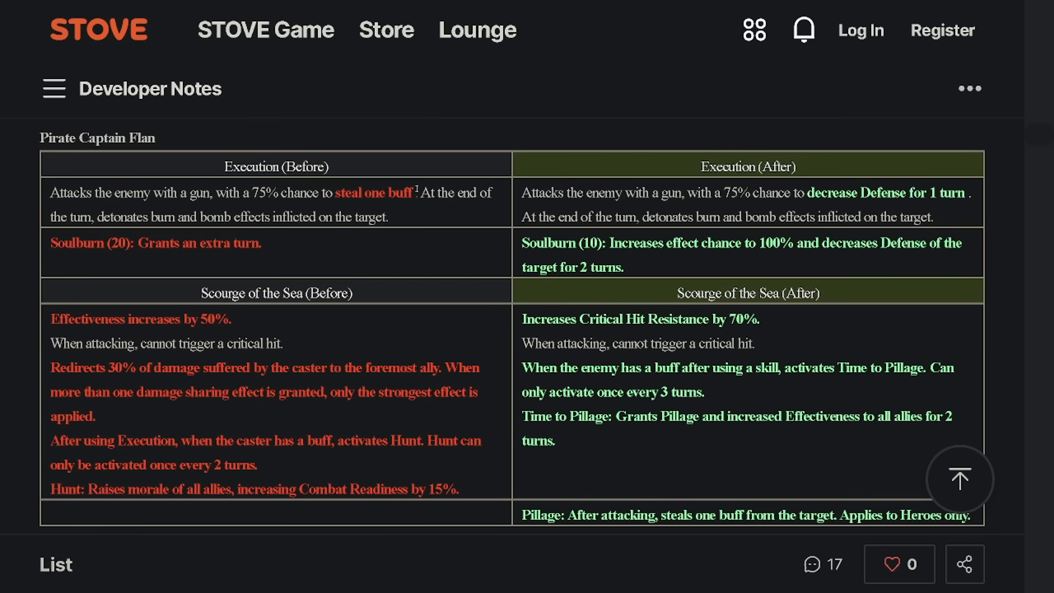
{"action": "left_click_drag", "start_coordinate": [267, 193], "coordinate": [412, 193]}
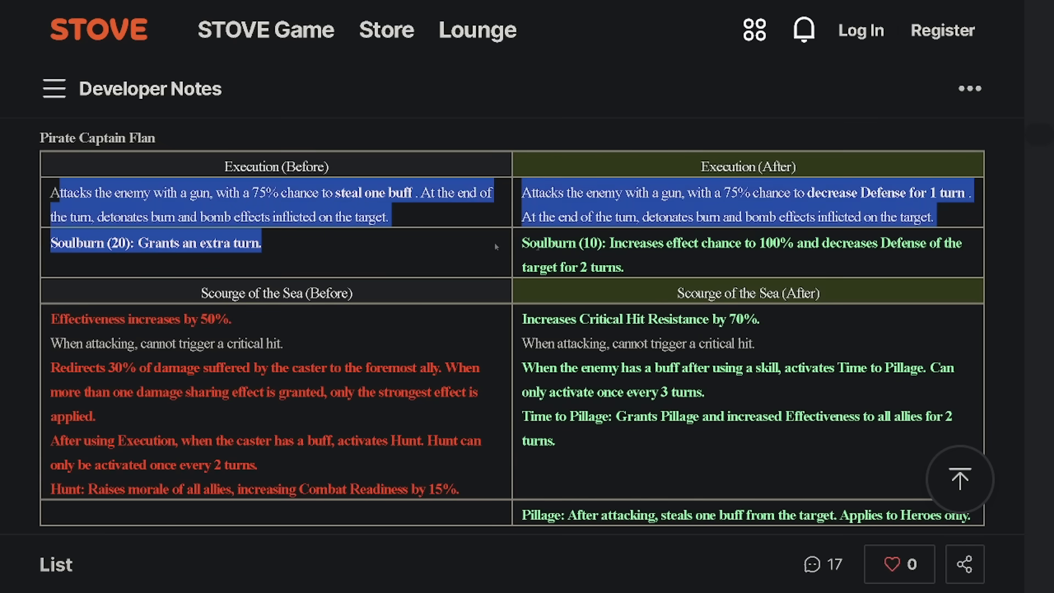
{"action": "scroll", "scroll_direction": "down", "scroll_amount": 3}
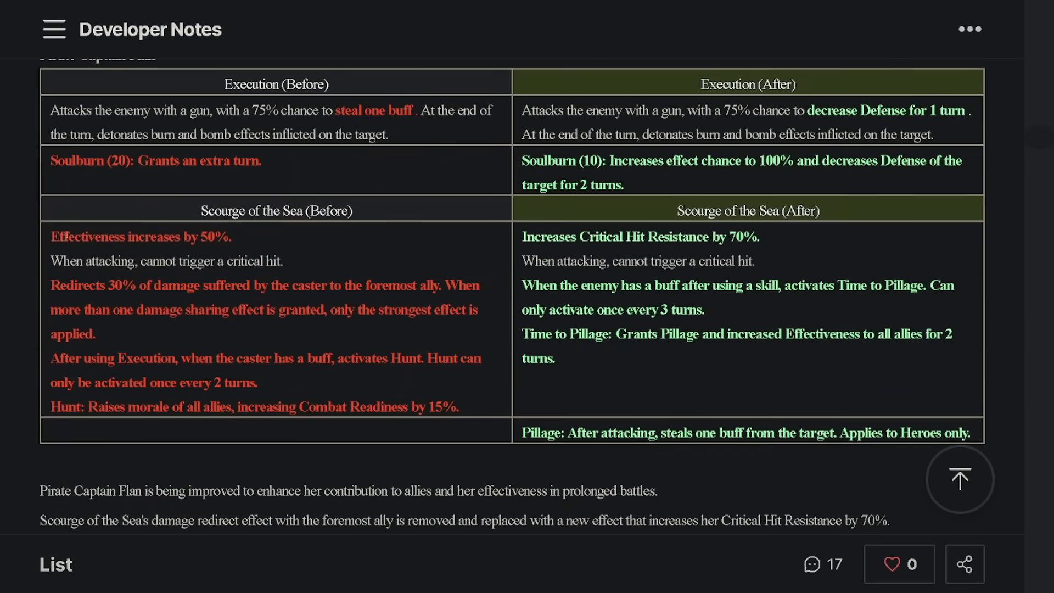
{"action": "mouse_move", "coordinate": [778, 242]}
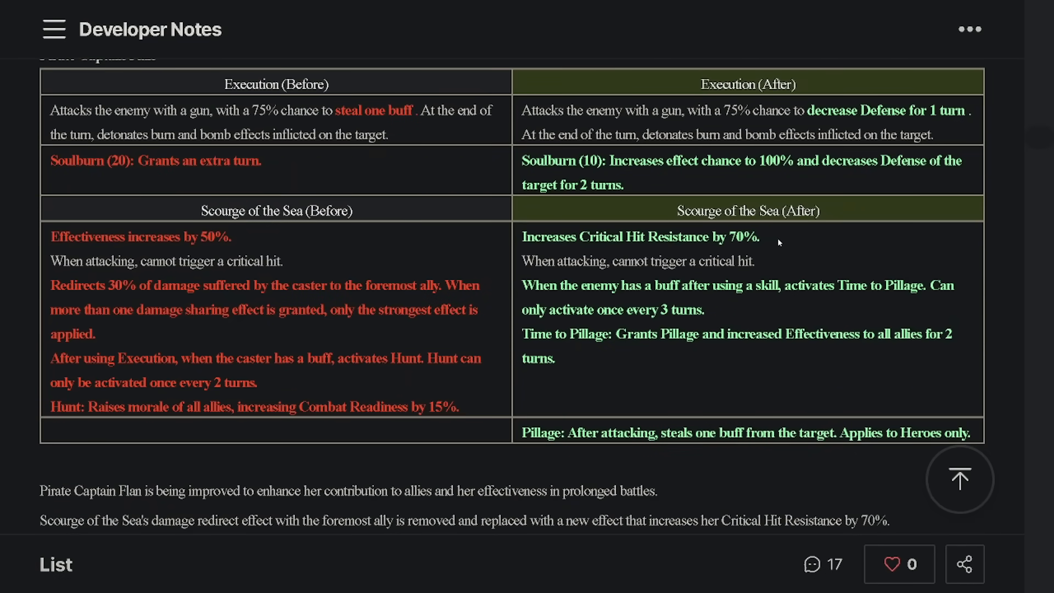
{"action": "left_click_drag", "start_coordinate": [521, 236], "coordinate": [761, 236]}
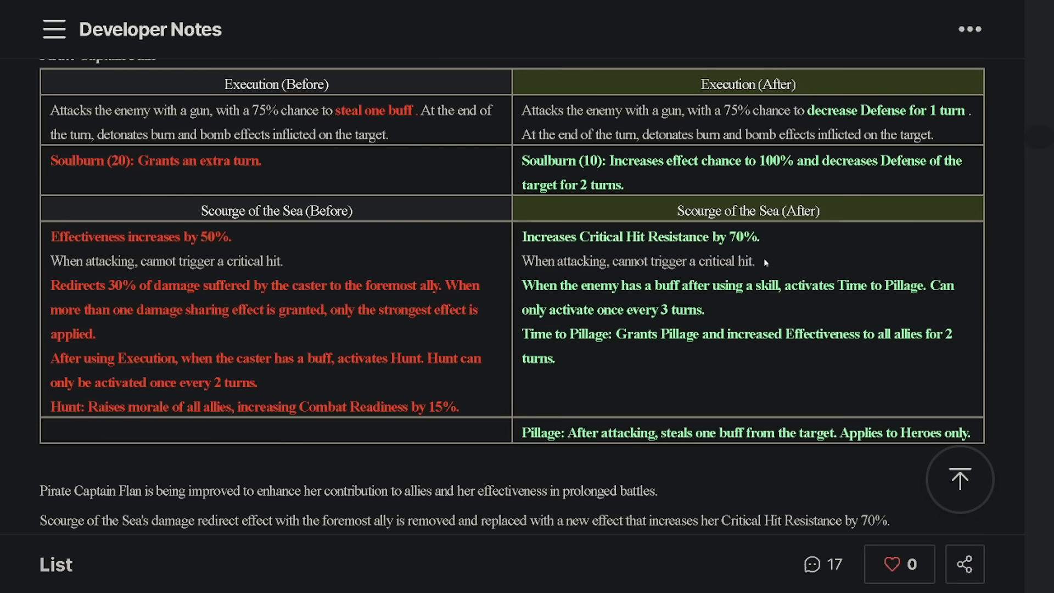
{"action": "mouse_move", "coordinate": [518, 240]}
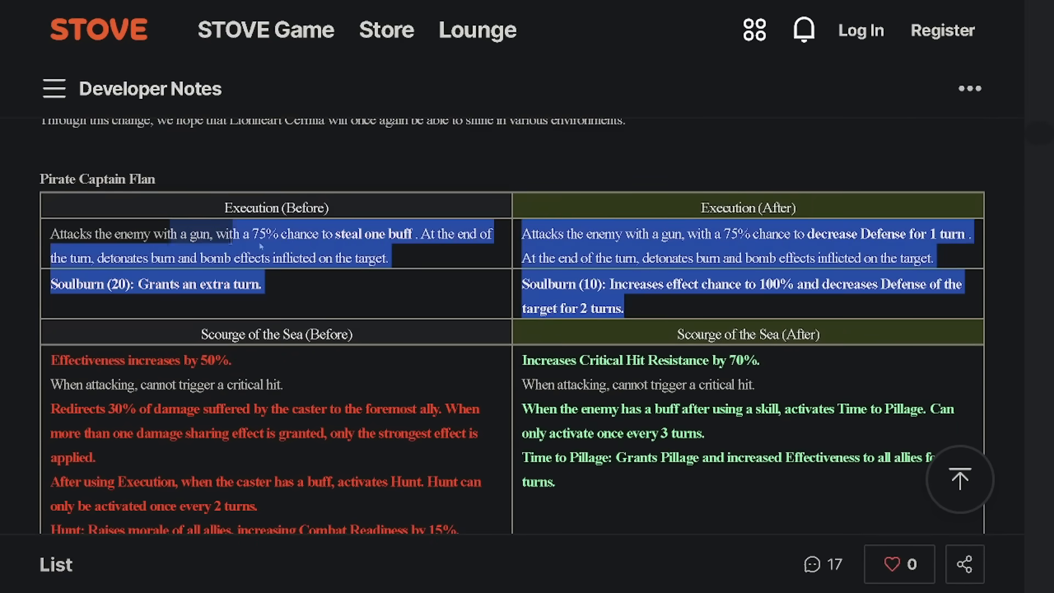
{"action": "scroll", "scroll_direction": "down", "scroll_amount": 3}
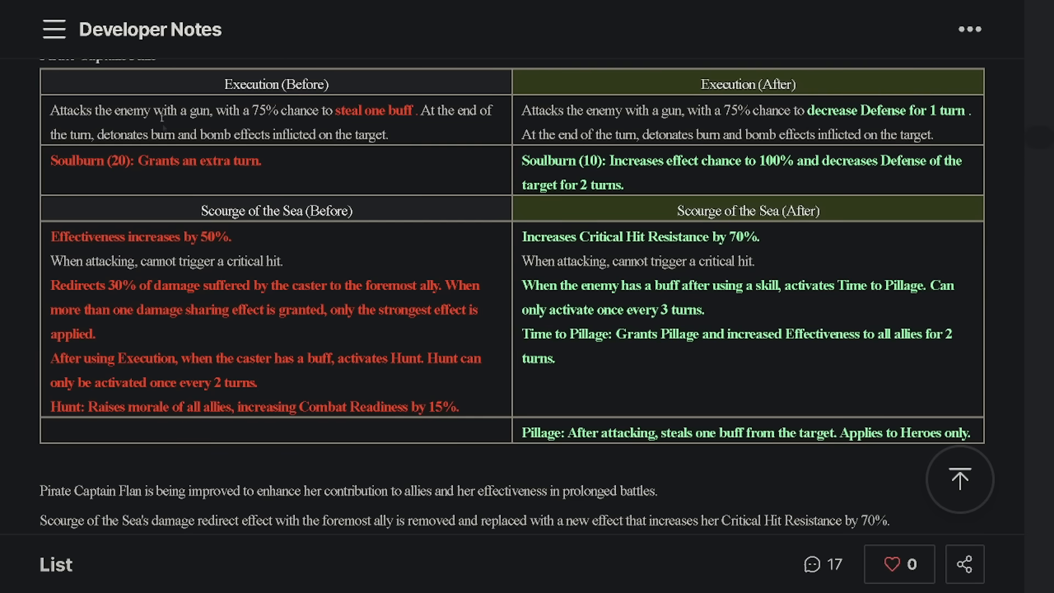
{"action": "scroll", "scroll_direction": "up", "scroll_amount": 3}
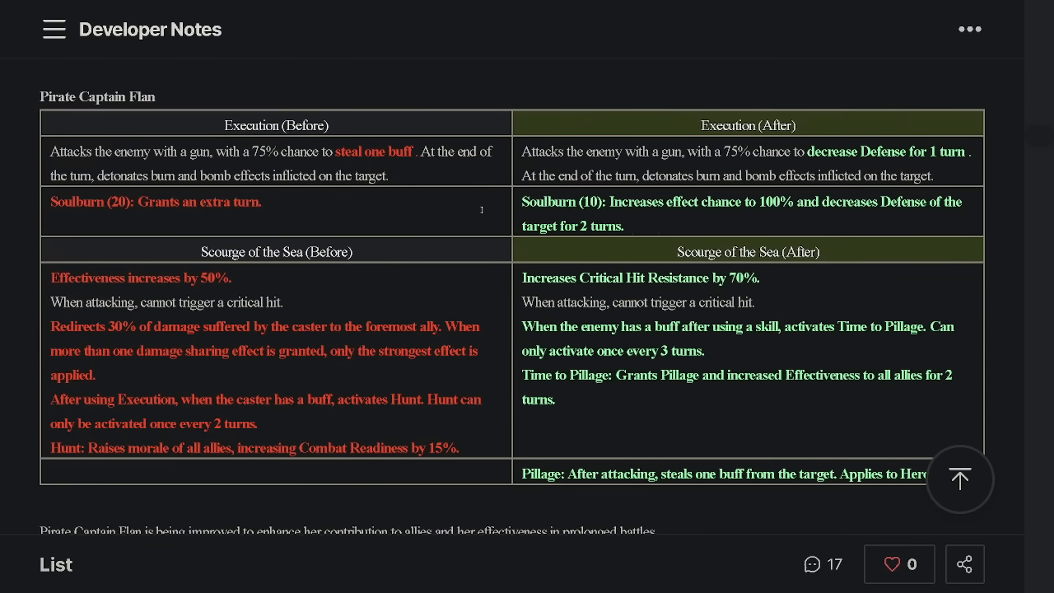
{"action": "scroll", "scroll_direction": "down", "scroll_amount": 3}
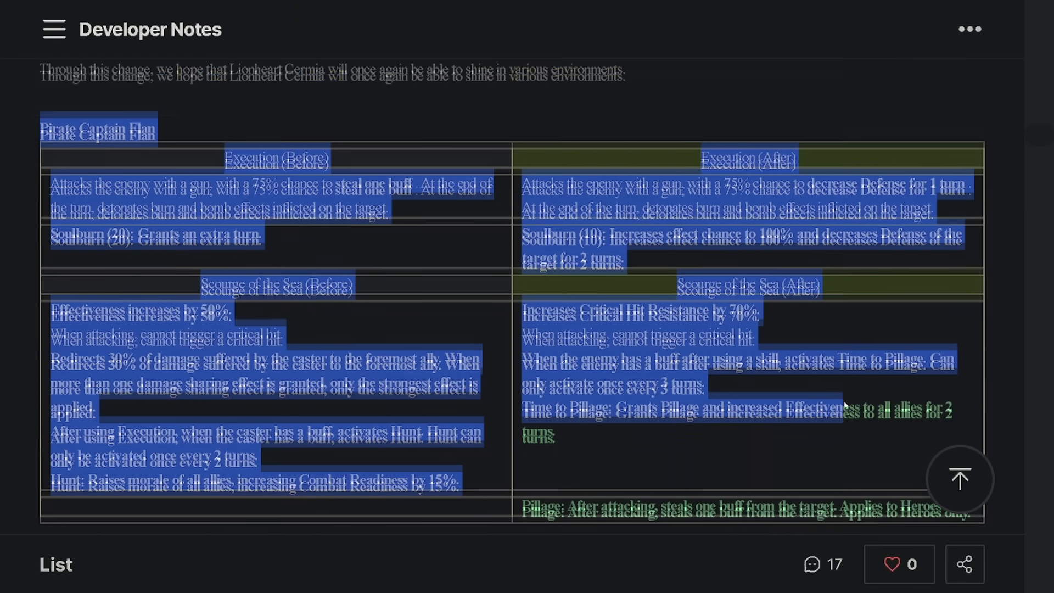
{"action": "scroll", "scroll_direction": "down", "scroll_amount": 3}
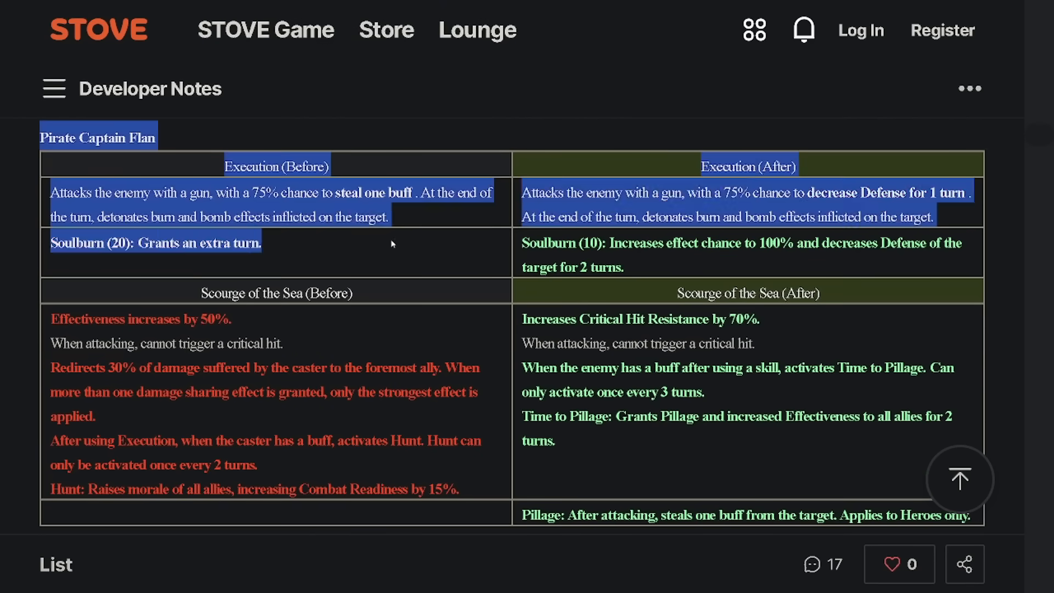
{"action": "scroll", "scroll_direction": "down", "scroll_amount": 3}
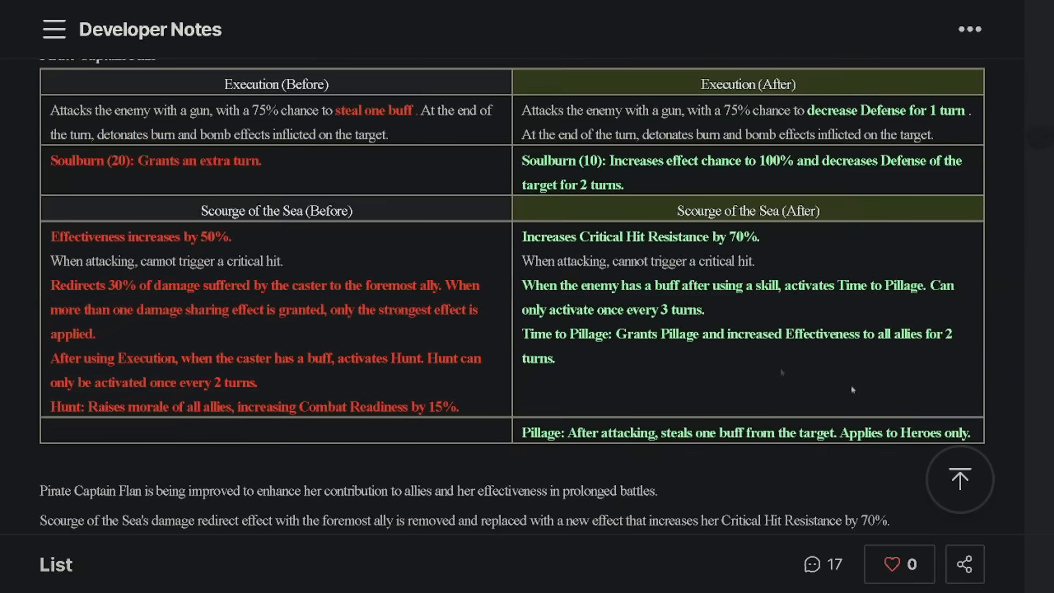
{"action": "mouse_move", "coordinate": [762, 381]}
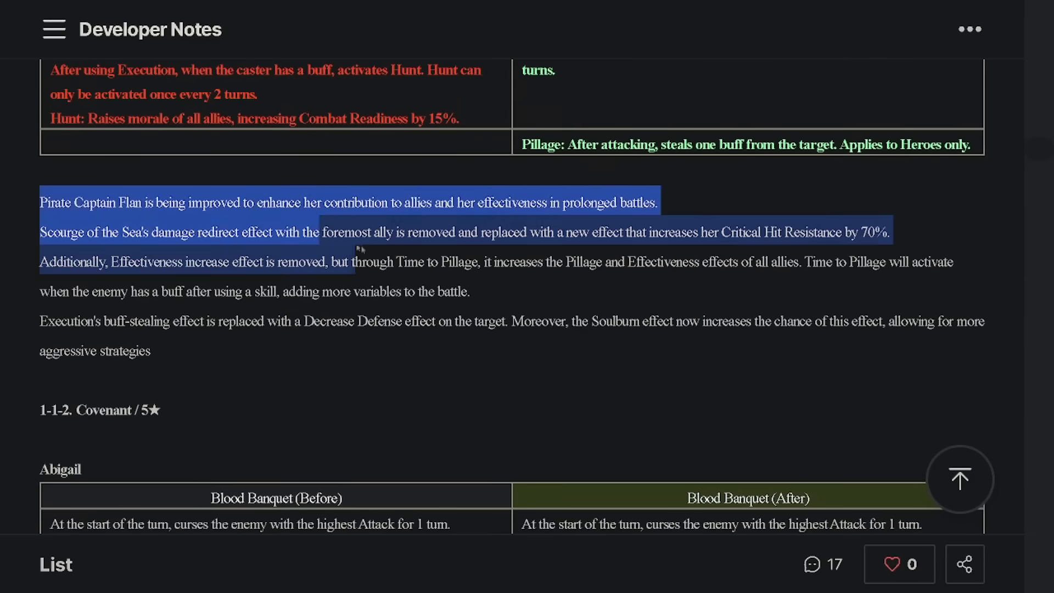
Scroll past Flan's notes to Abigail's Blood Banquet and Scarlet Garden table under Covenant 5★.
{"action": "scroll", "scroll_direction": "down", "scroll_amount": 3}
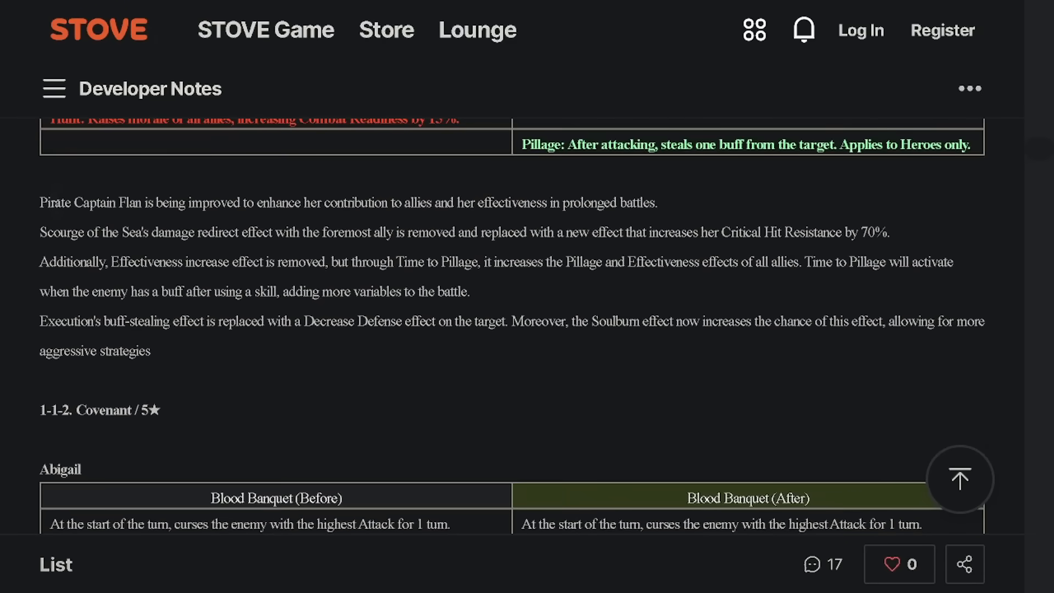
{"action": "scroll", "scroll_direction": "down", "scroll_amount": 3}
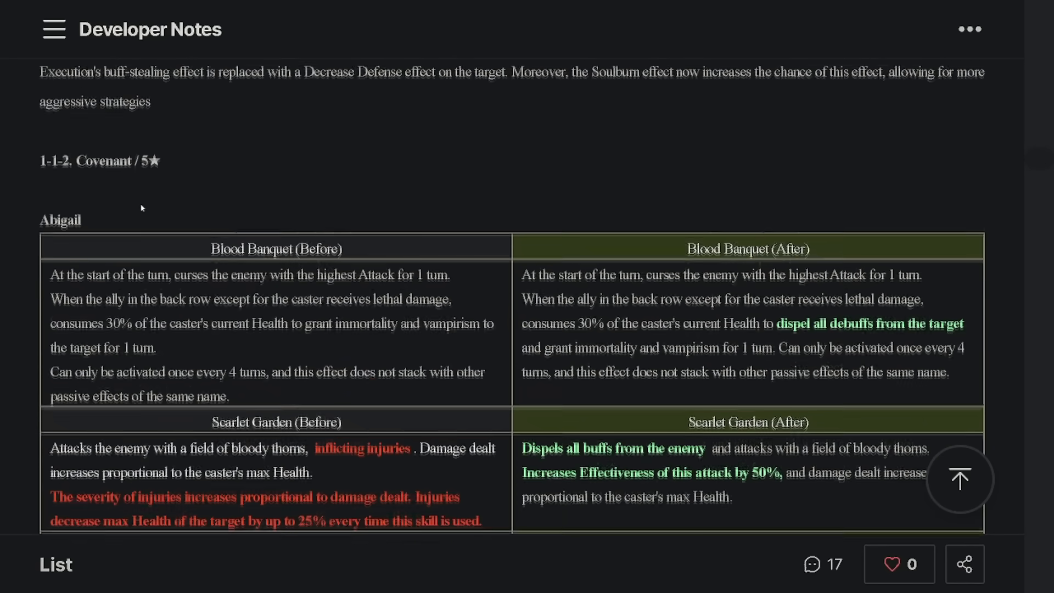
Highlight the new effect line in Abigail's Blood Banquet row.
{"action": "scroll", "scroll_direction": "down", "scroll_amount": 3}
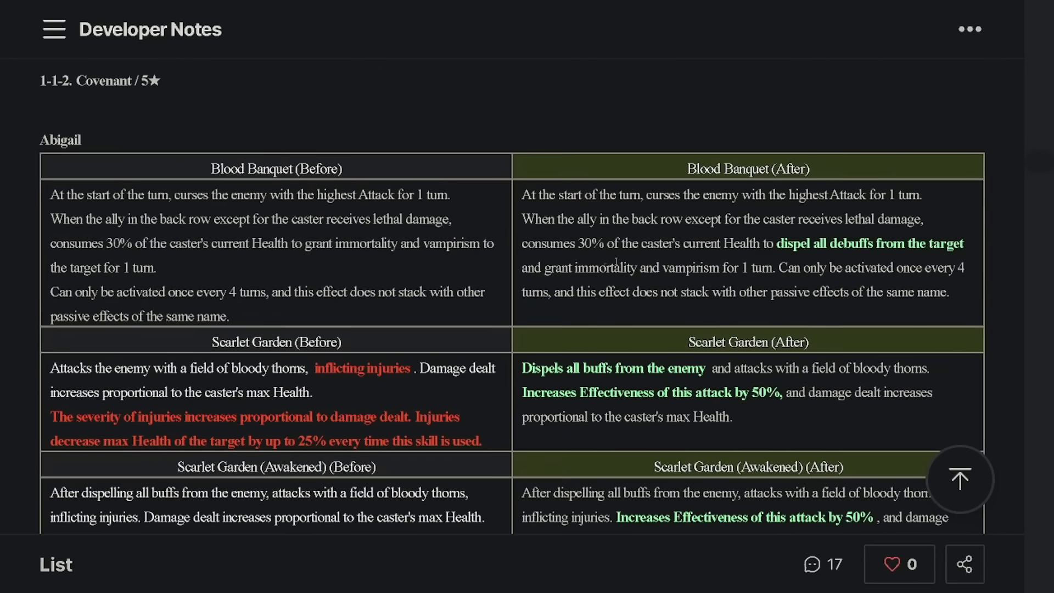
{"action": "scroll", "scroll_direction": "down", "scroll_amount": 3}
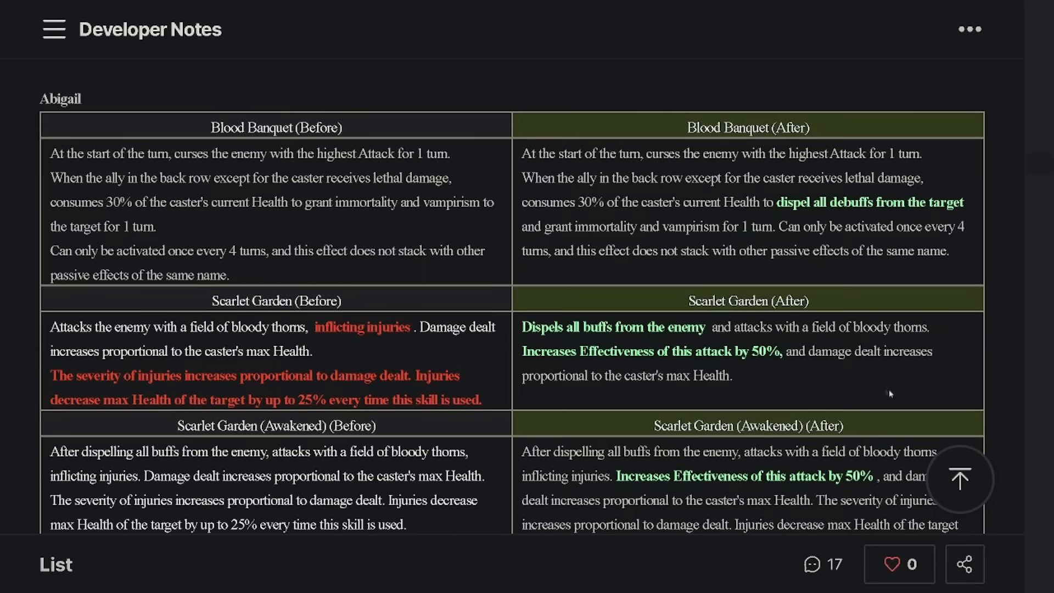
{"action": "mouse_move", "coordinate": [857, 282]}
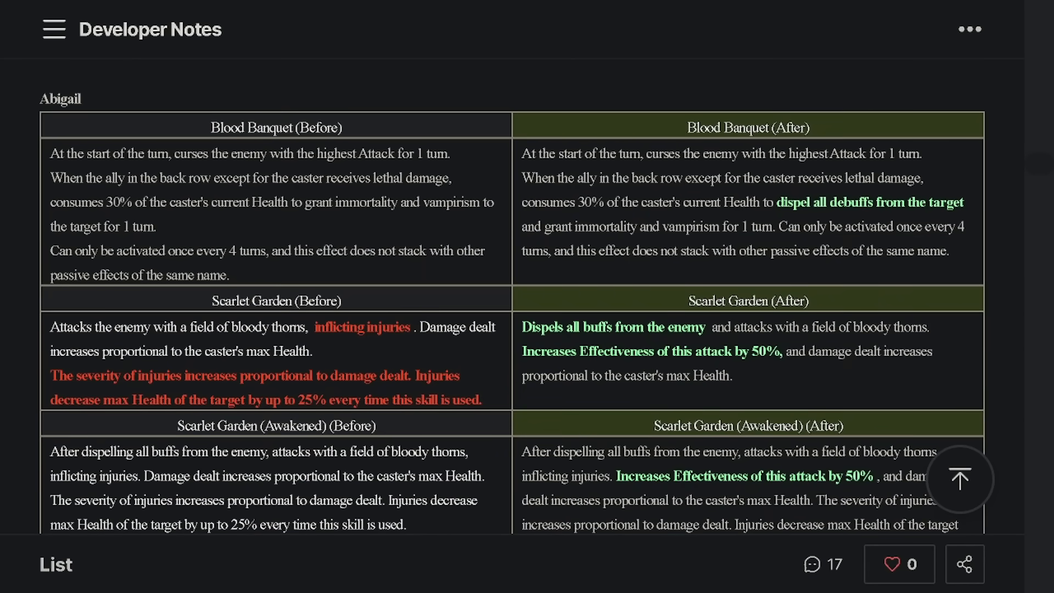
{"action": "double_click", "coordinate": [868, 202]}
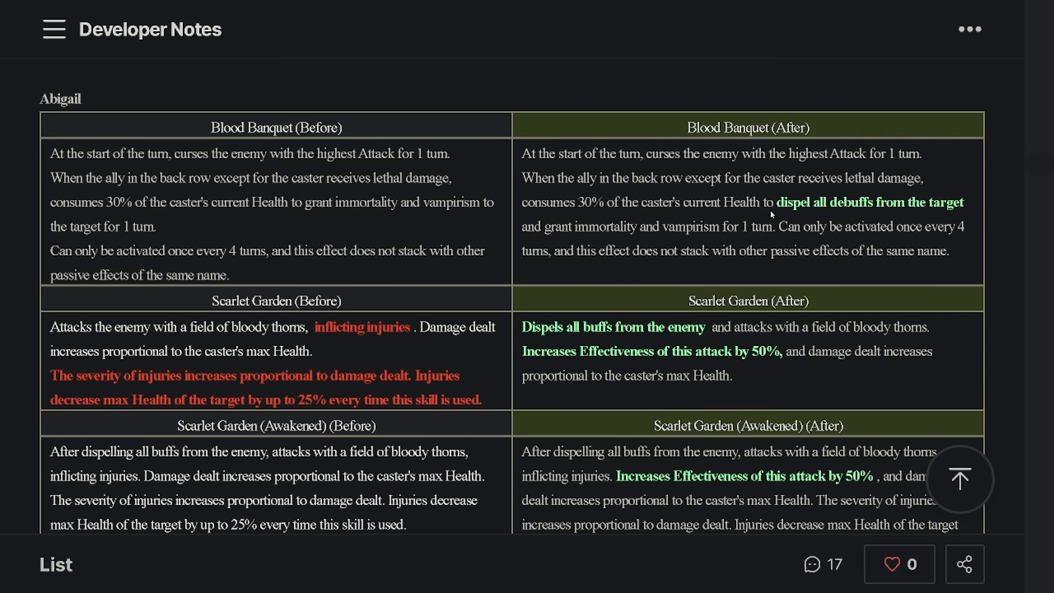
{"action": "double_click", "coordinate": [552, 227]}
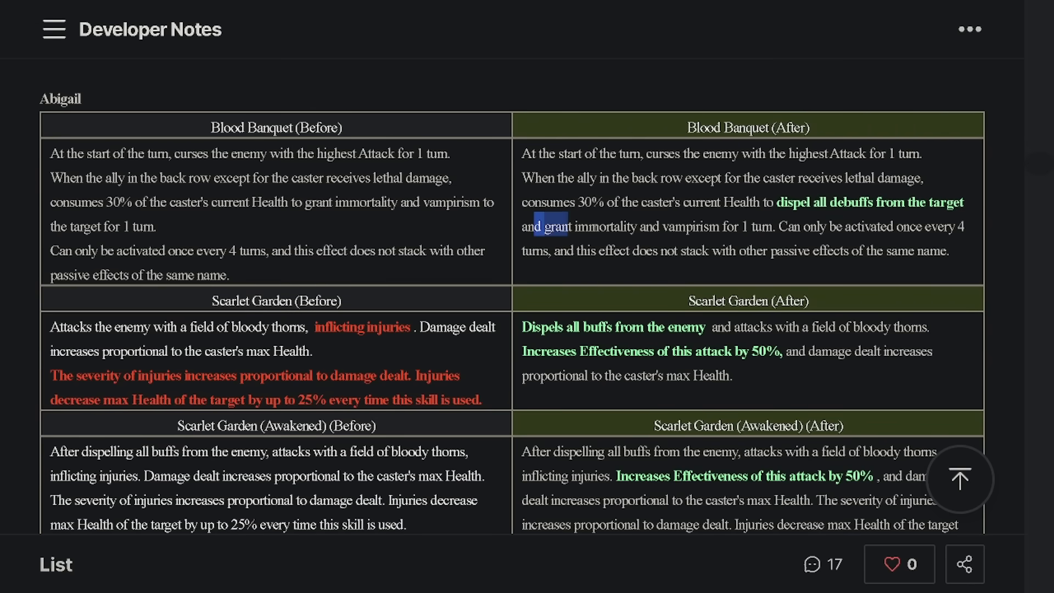
{"action": "left_click_drag", "start_coordinate": [551, 225], "coordinate": [954, 227]}
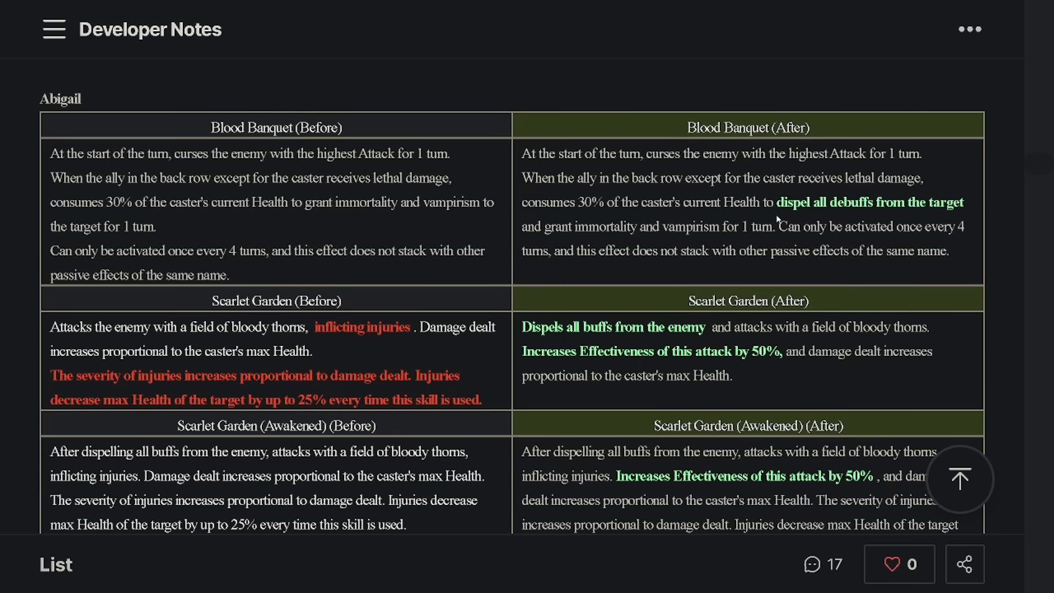
Scroll past Abigail's summary to Alencia's Eradicate and Noble Blood table.
{"action": "scroll", "scroll_direction": "down", "scroll_amount": 3}
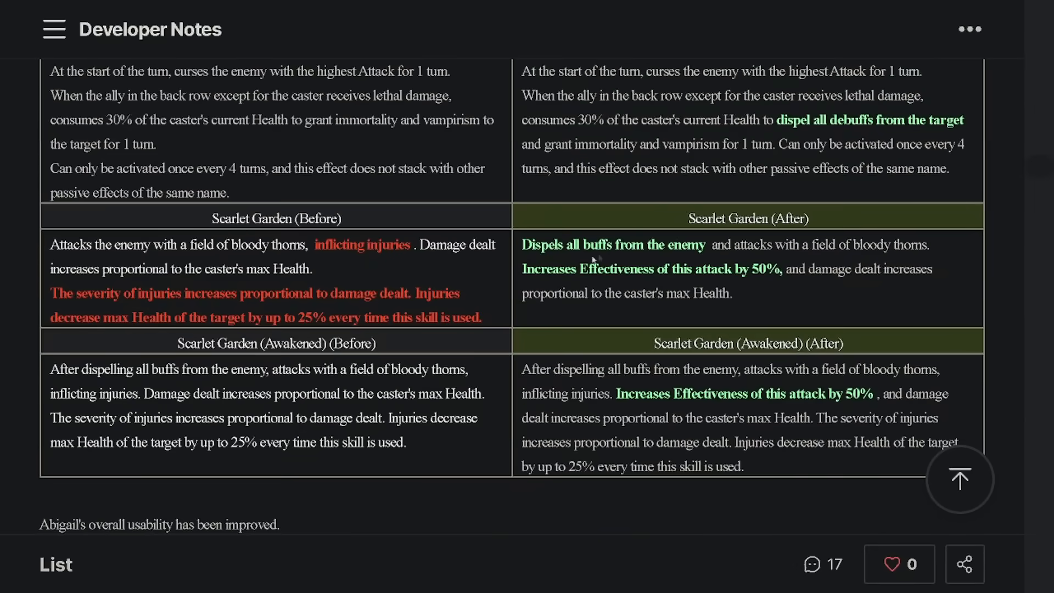
{"action": "scroll", "scroll_direction": "down", "scroll_amount": 3}
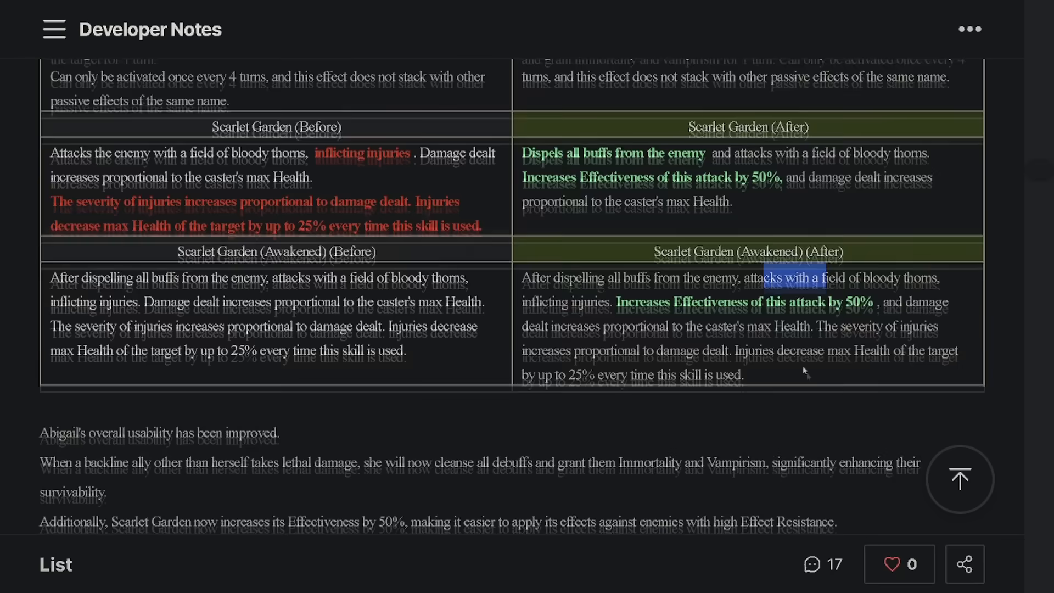
{"action": "scroll", "scroll_direction": "down", "scroll_amount": 3}
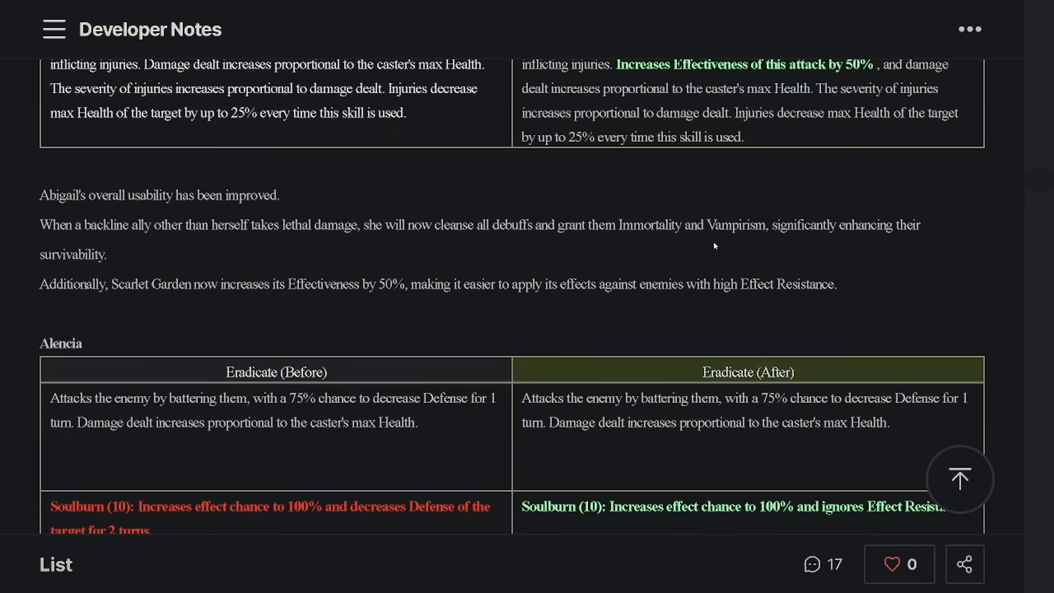
{"action": "scroll", "scroll_direction": "up", "scroll_amount": 3}
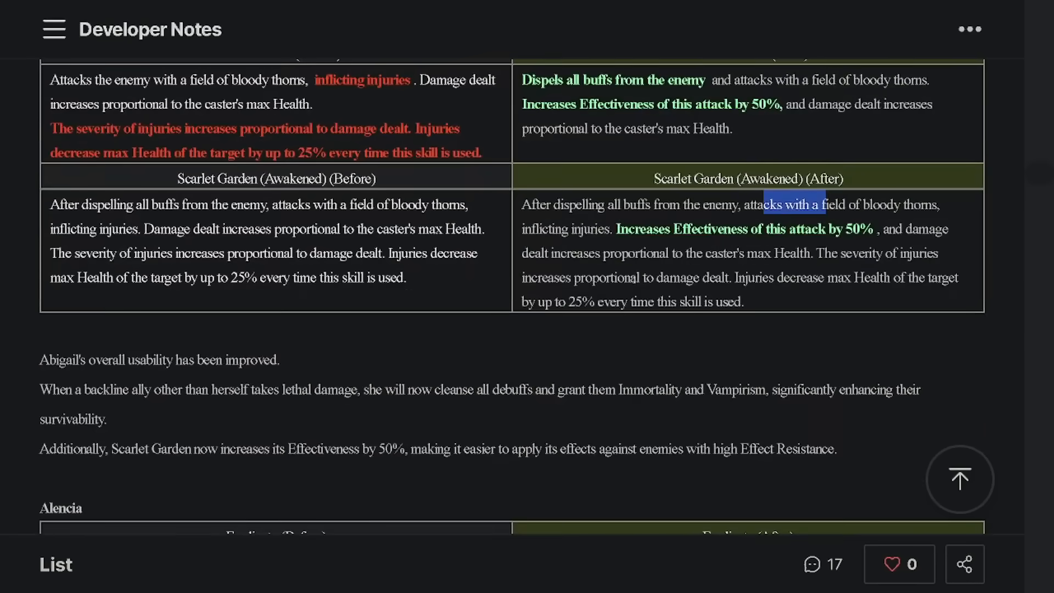
{"action": "scroll", "scroll_direction": "down", "scroll_amount": 3}
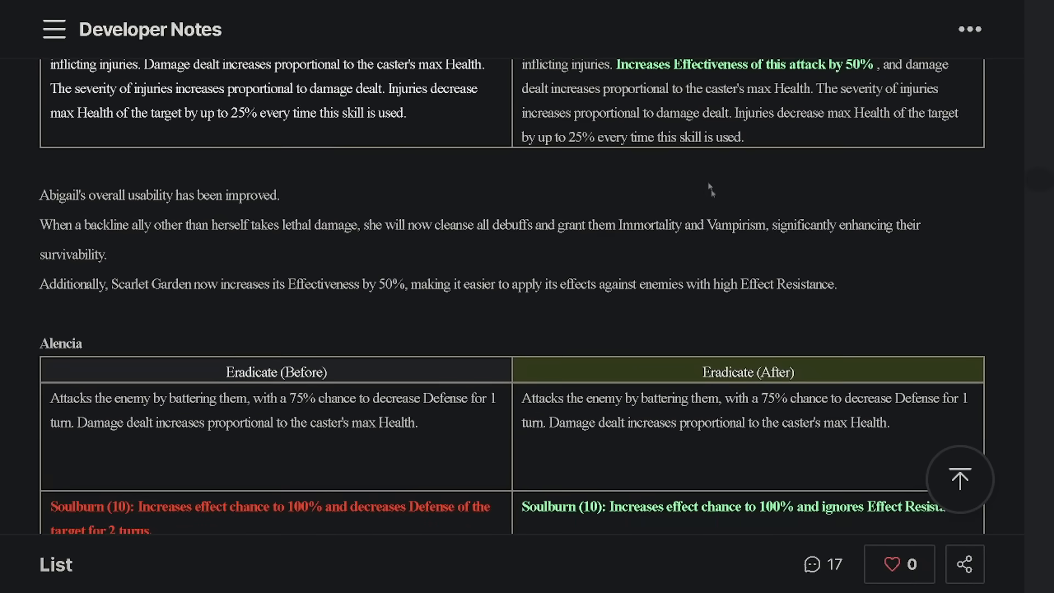
{"action": "scroll", "scroll_direction": "down", "scroll_amount": 3}
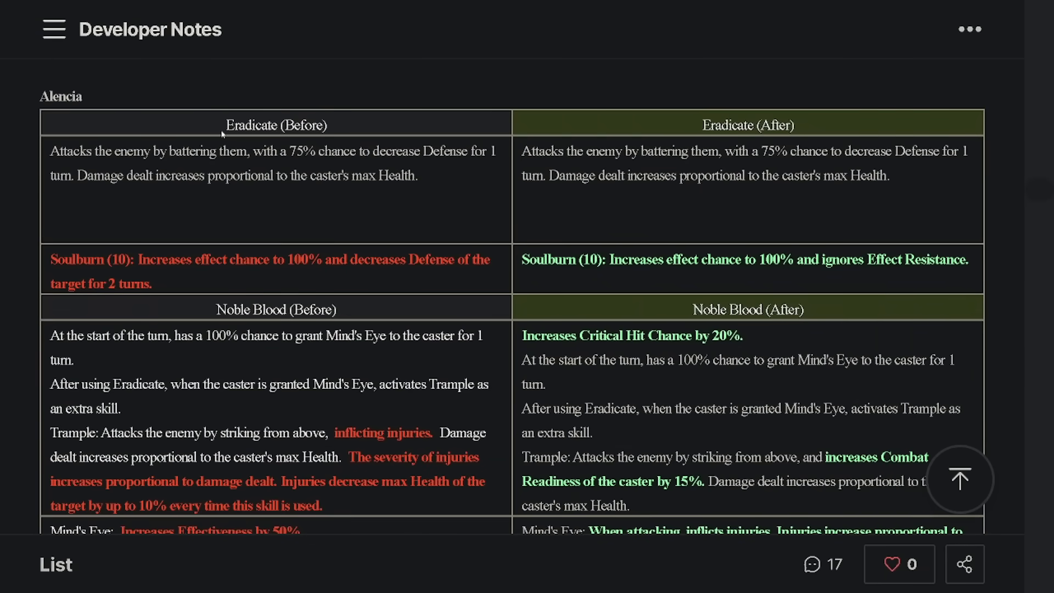
{"action": "mouse_move", "coordinate": [856, 298]}
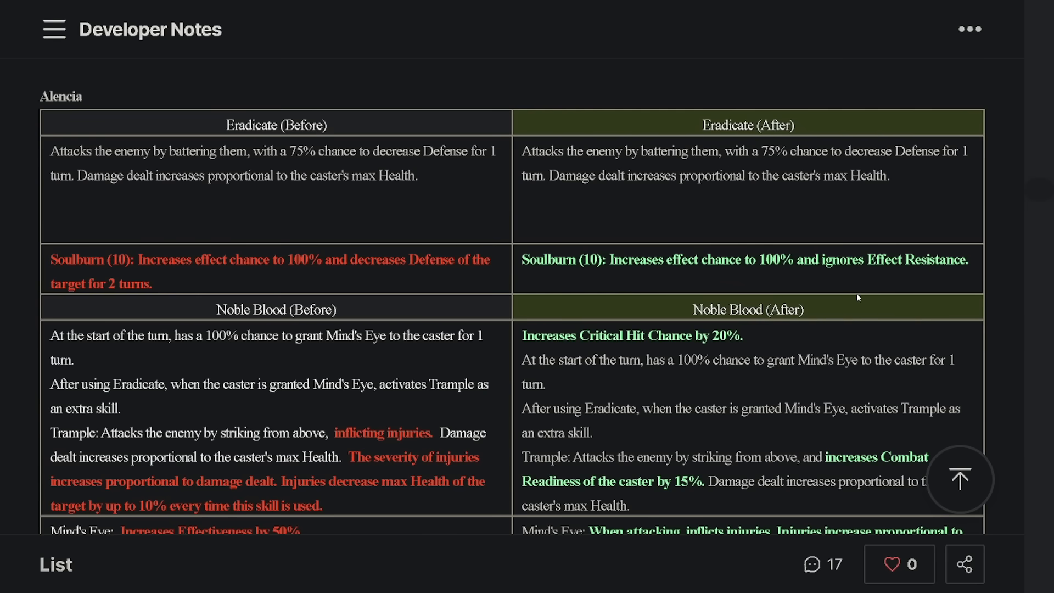
{"action": "mouse_move", "coordinate": [198, 198]}
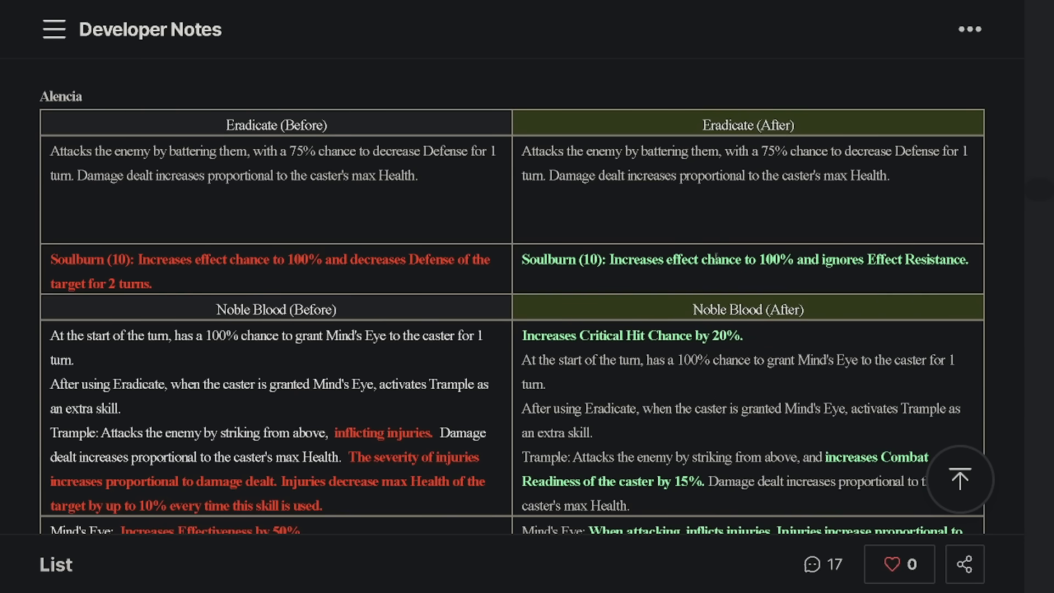
{"action": "mouse_move", "coordinate": [959, 278]}
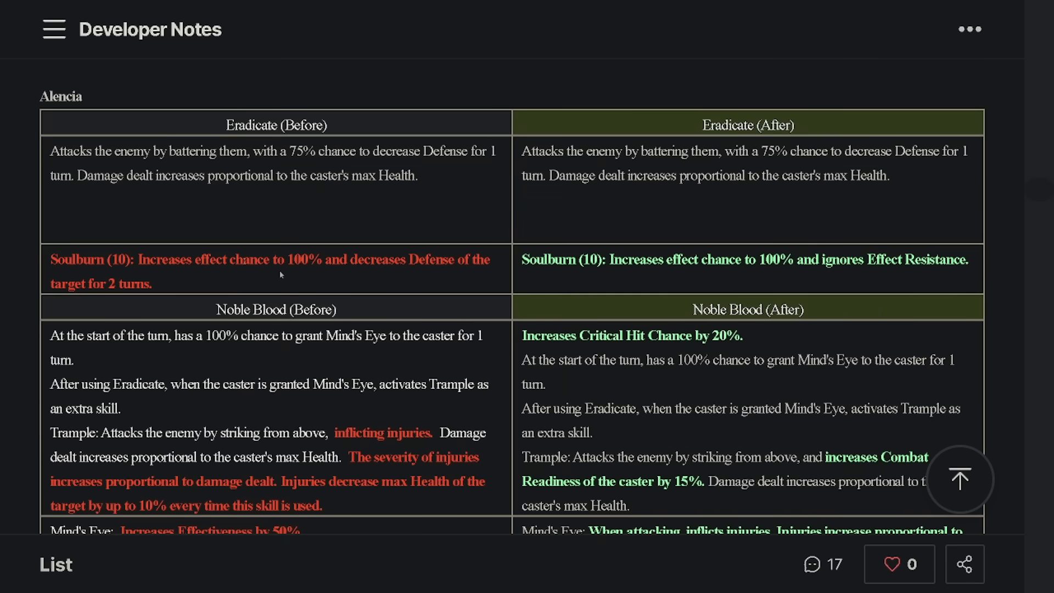
{"action": "mouse_move", "coordinate": [970, 260]}
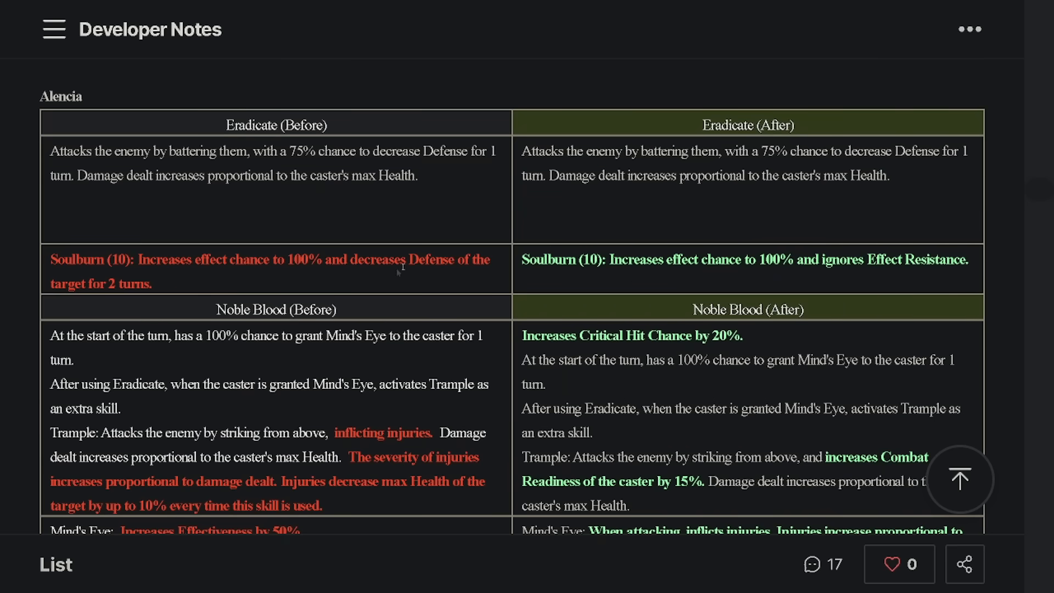
Highlight Alencia's Soulburn After and Before text, then scroll to her Mind's Eye row.
{"action": "scroll", "scroll_direction": "down", "scroll_amount": 3}
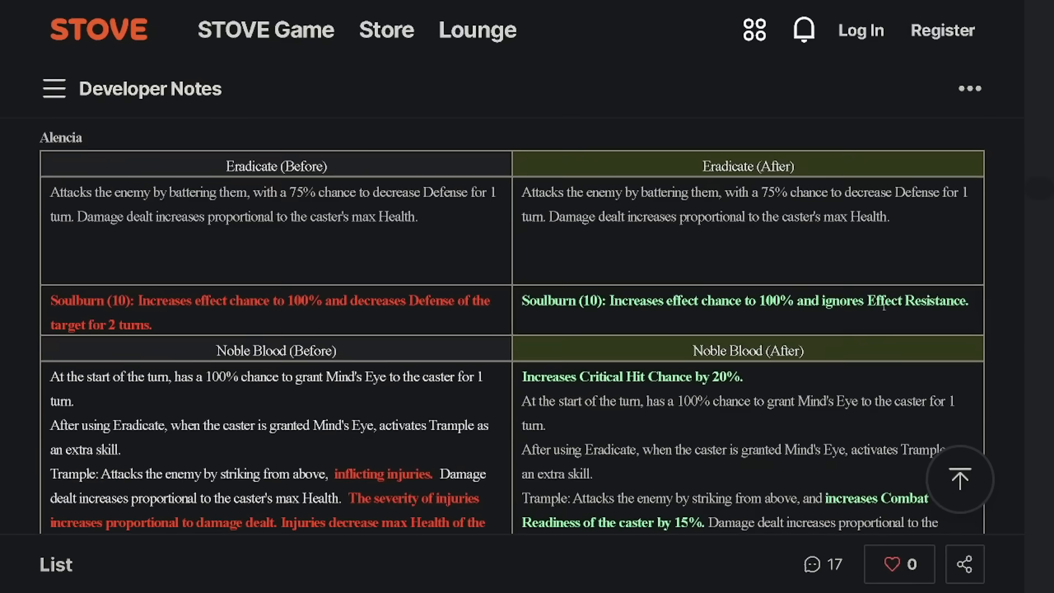
{"action": "mouse_move", "coordinate": [526, 316]}
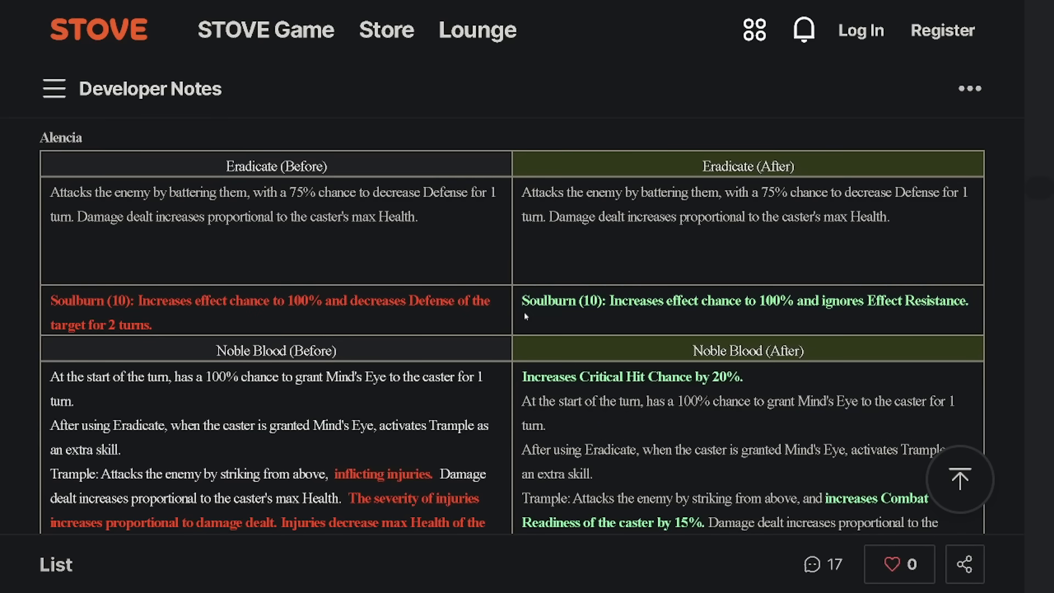
{"action": "mouse_move", "coordinate": [708, 316]}
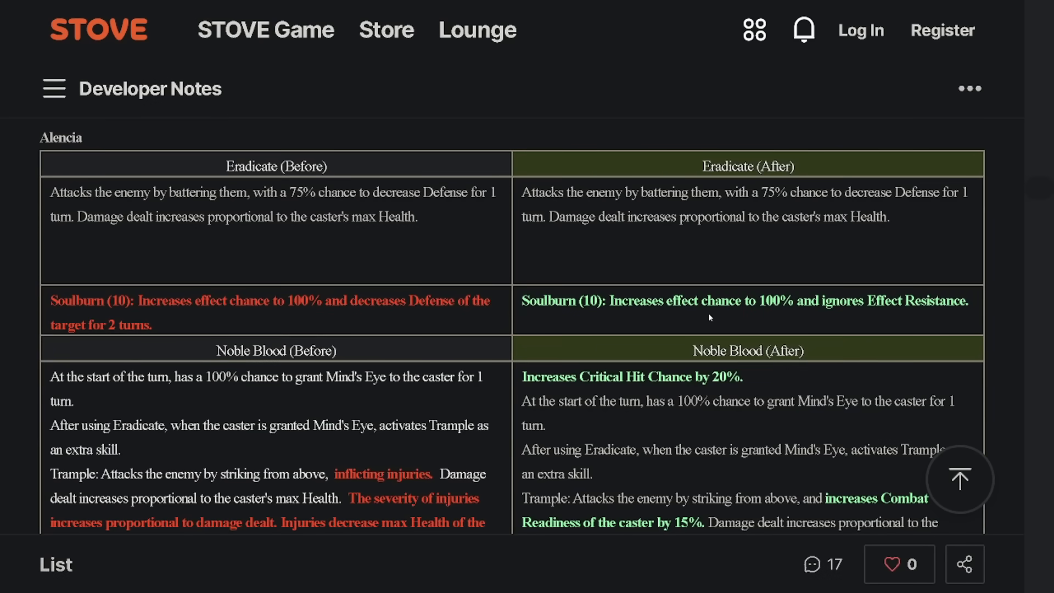
{"action": "left_click_drag", "start_coordinate": [610, 300], "coordinate": [967, 300]}
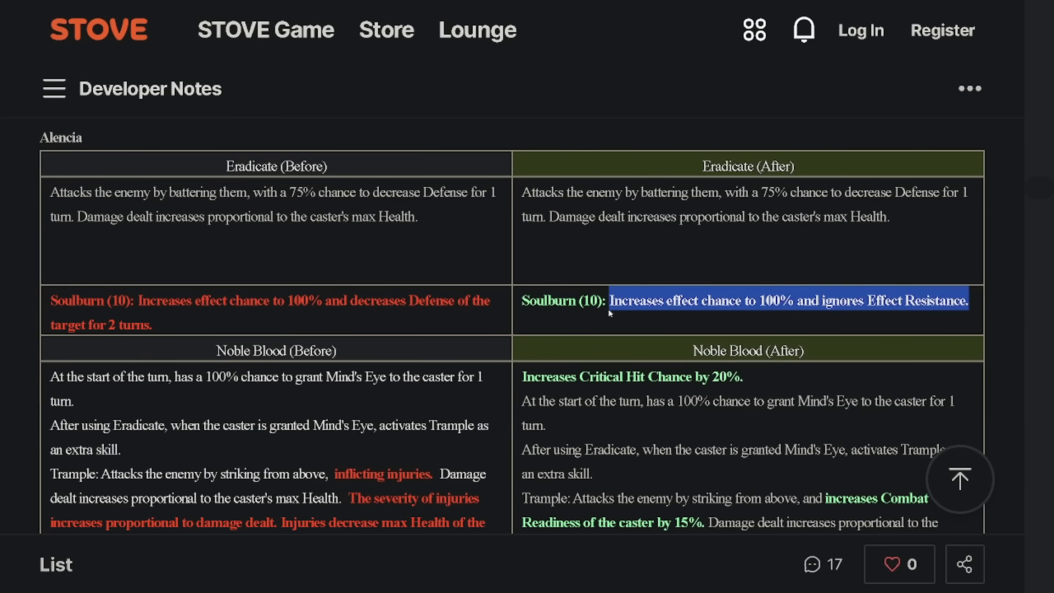
{"action": "scroll", "scroll_direction": "down", "scroll_amount": 3}
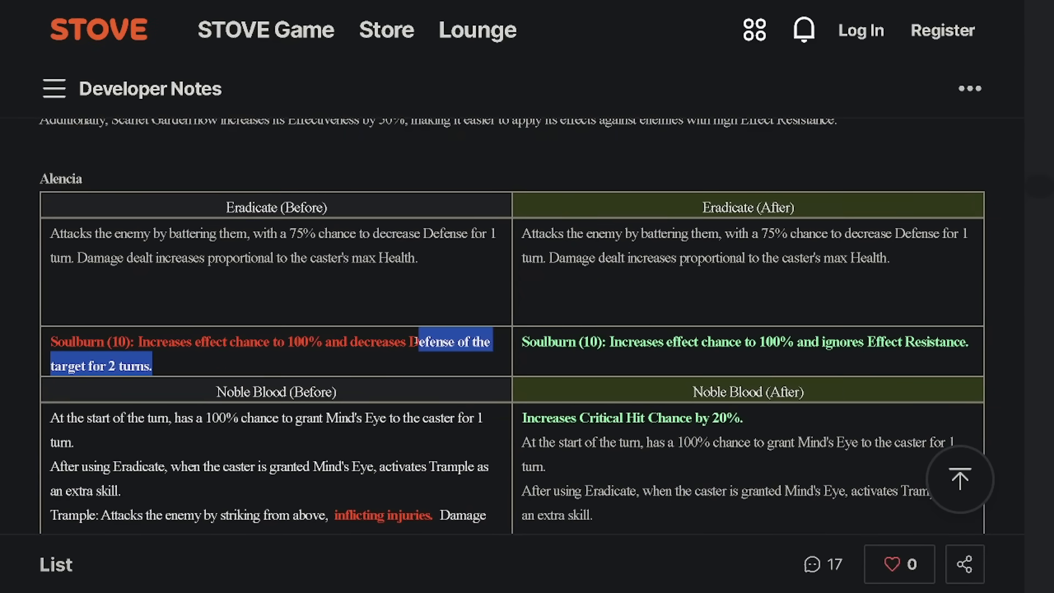
{"action": "scroll", "scroll_direction": "down", "scroll_amount": 3}
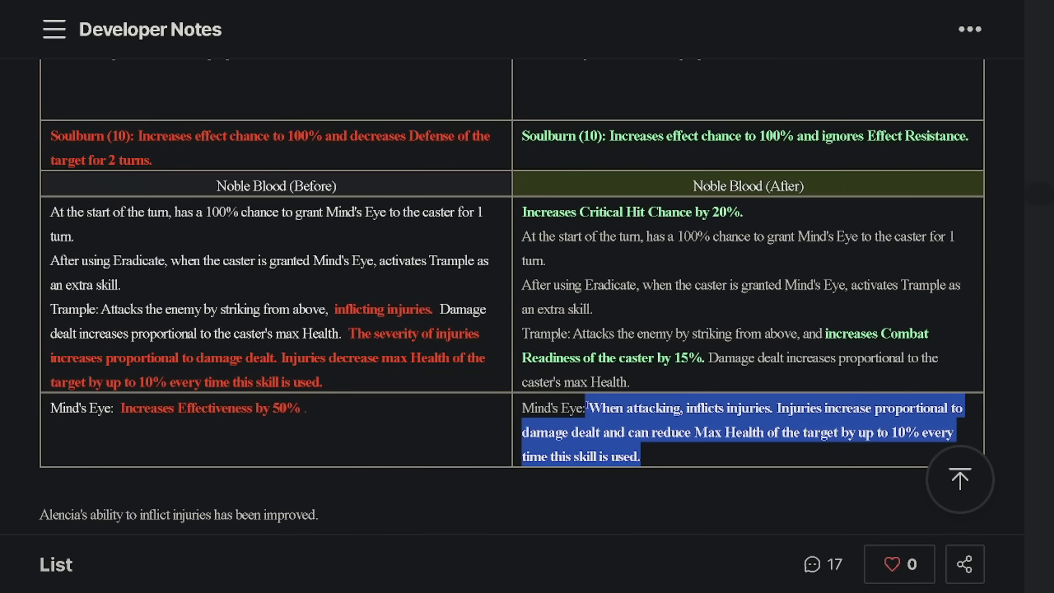
Read past Alencia's summary and Exclusive Equipment table to Shooting Star Achates' Moonlight 4★ section.
{"action": "scroll", "scroll_direction": "down", "scroll_amount": 3}
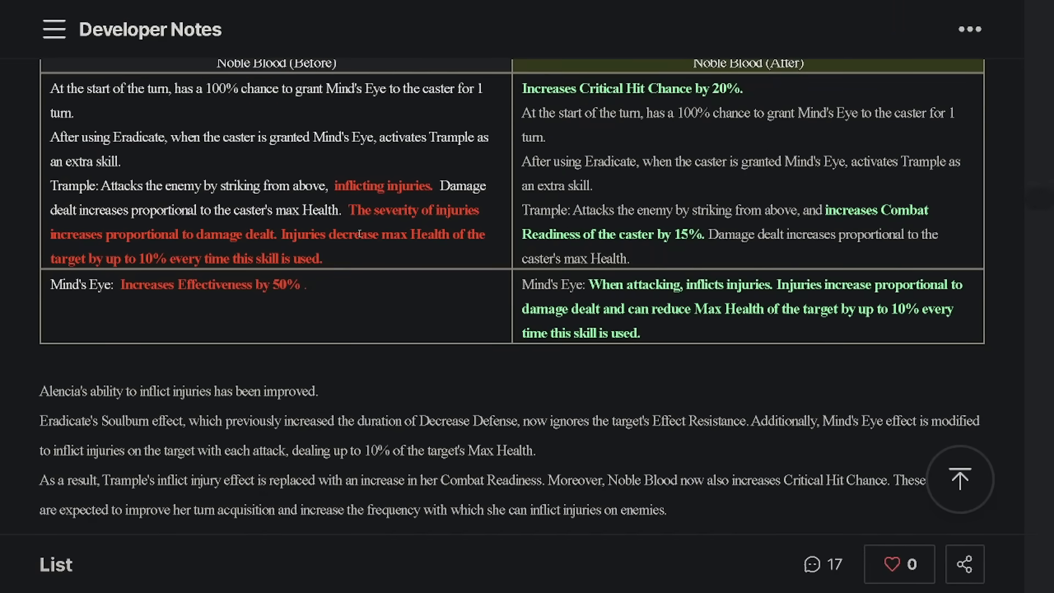
{"action": "left_click_drag", "start_coordinate": [105, 186], "coordinate": [301, 210]}
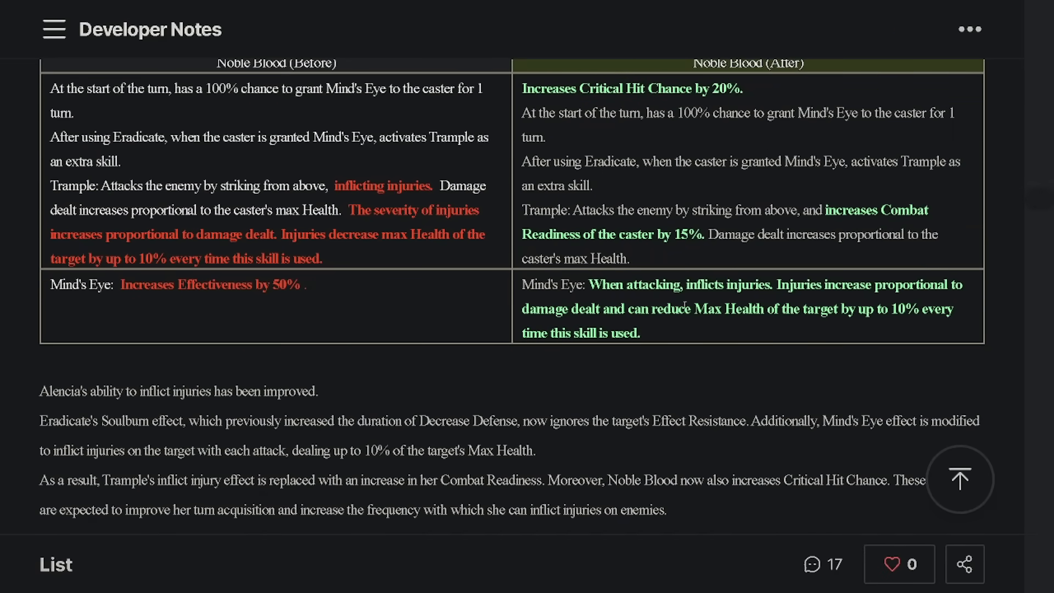
{"action": "mouse_move", "coordinate": [938, 206]}
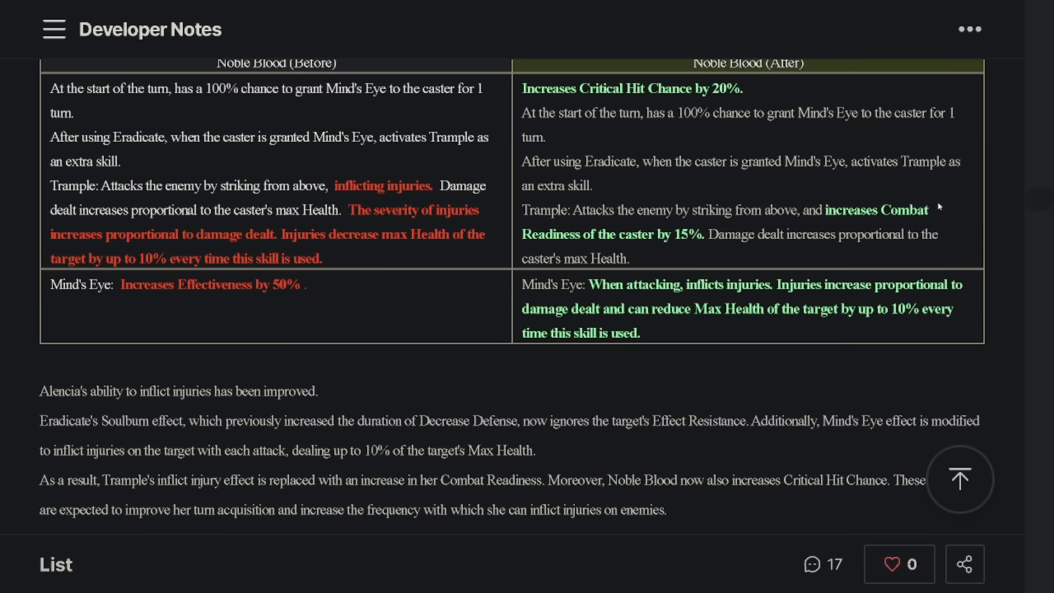
{"action": "double_click", "coordinate": [682, 233]}
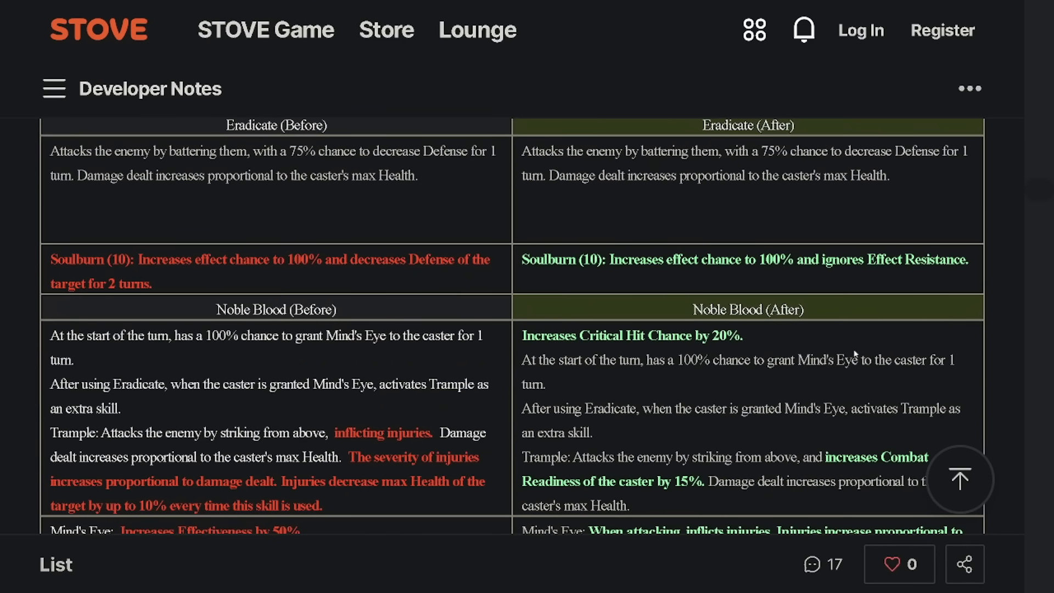
{"action": "mouse_move", "coordinate": [845, 350]}
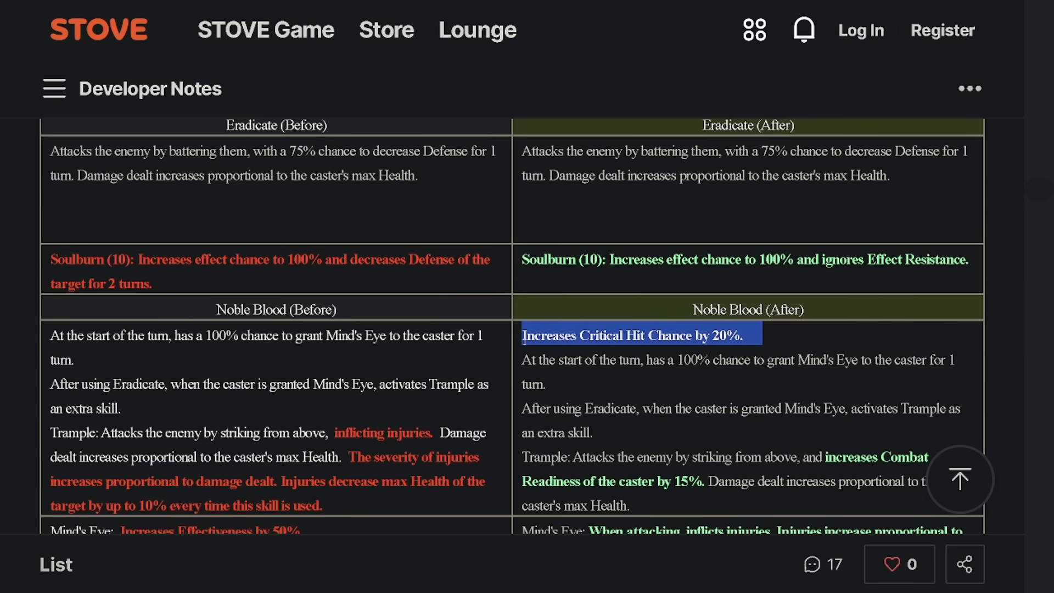
{"action": "scroll", "scroll_direction": "down", "scroll_amount": 3}
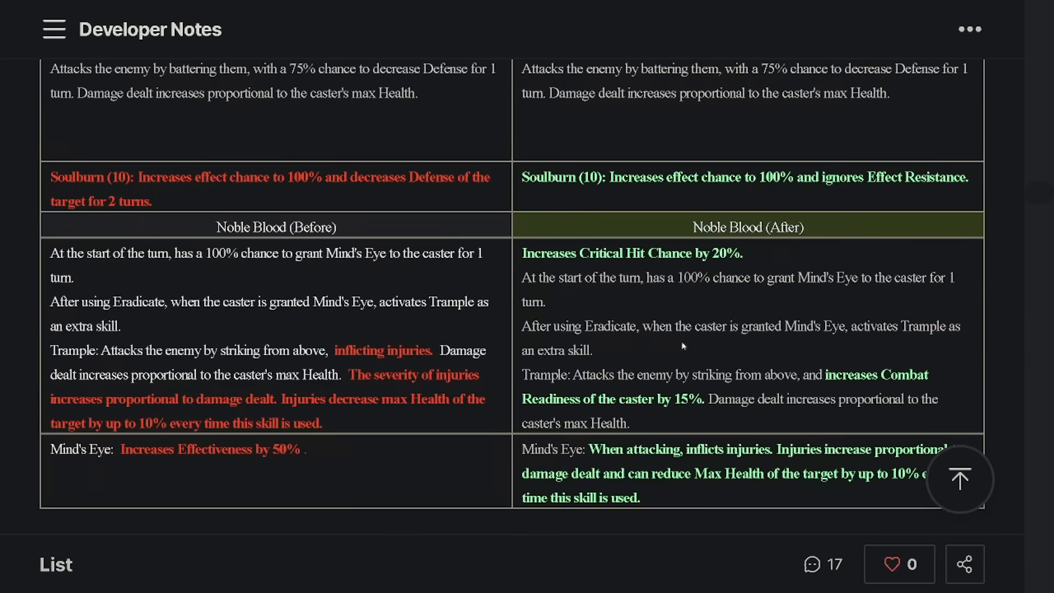
{"action": "mouse_move", "coordinate": [763, 249]}
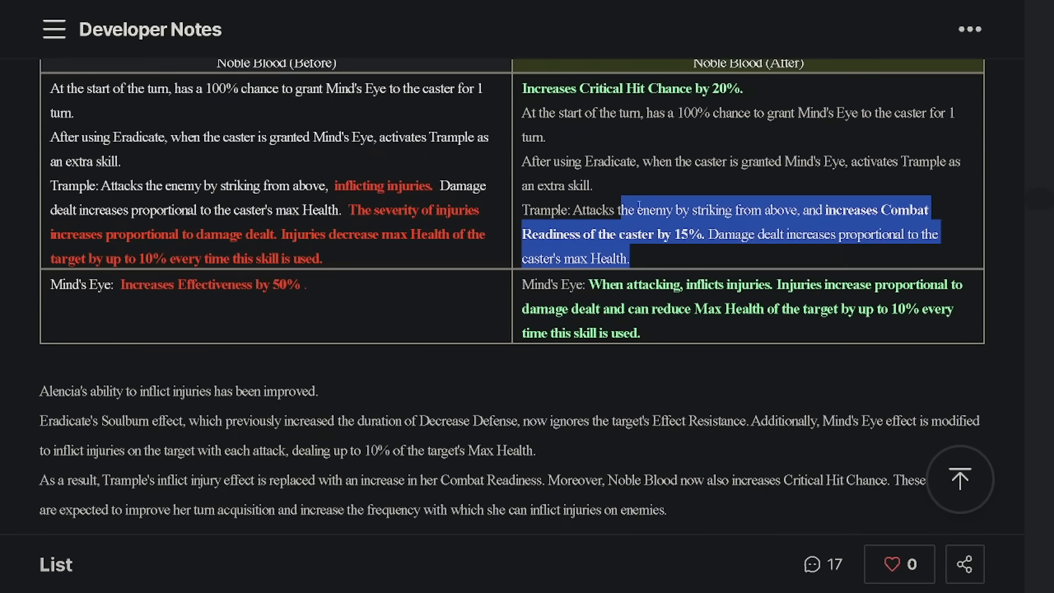
{"action": "scroll", "scroll_direction": "up", "scroll_amount": 3}
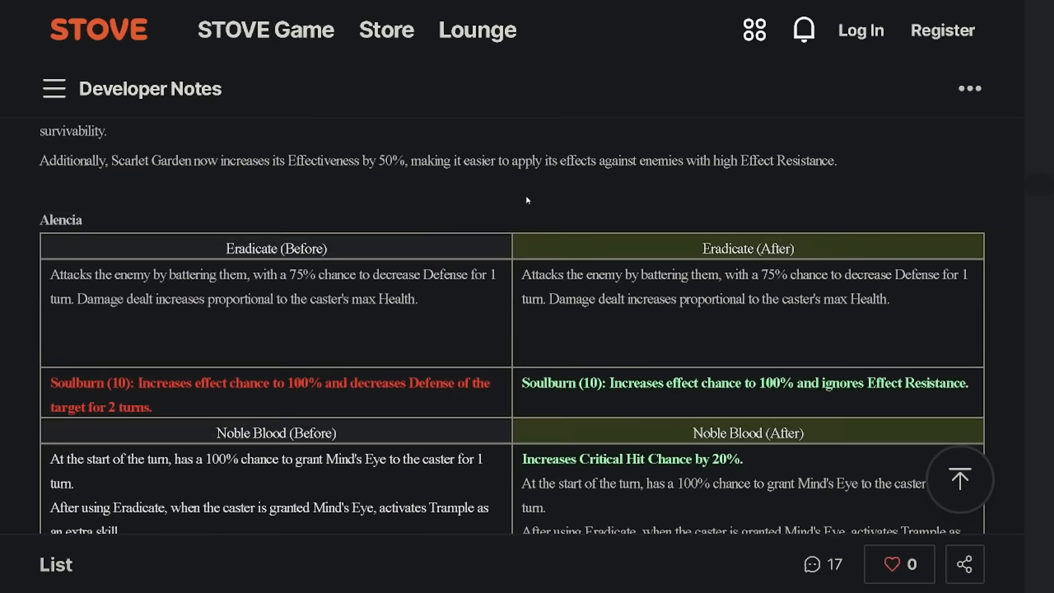
{"action": "scroll", "scroll_direction": "down", "scroll_amount": 3}
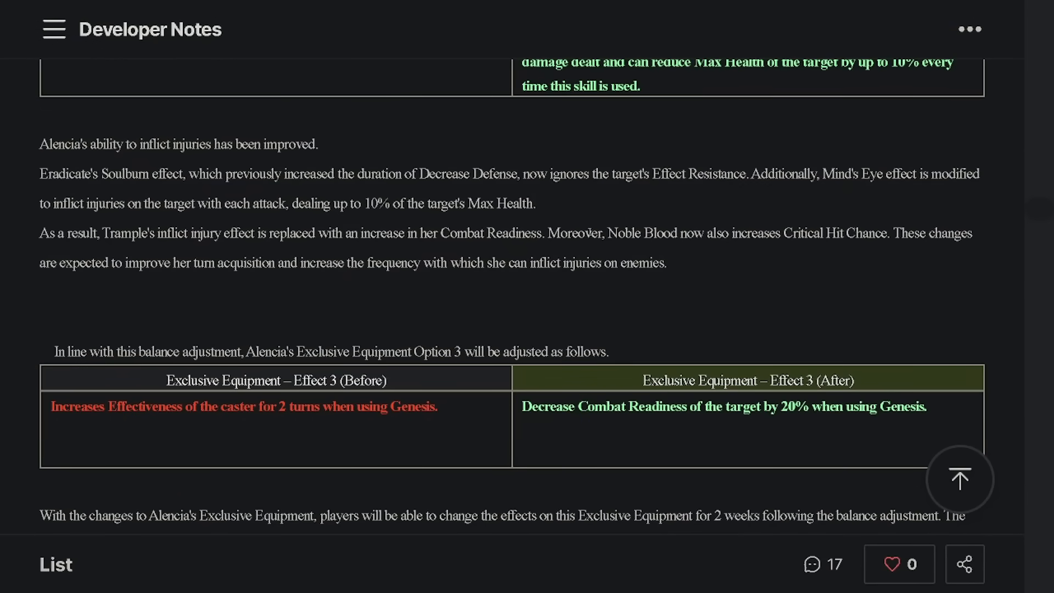
{"action": "scroll", "scroll_direction": "down", "scroll_amount": 3}
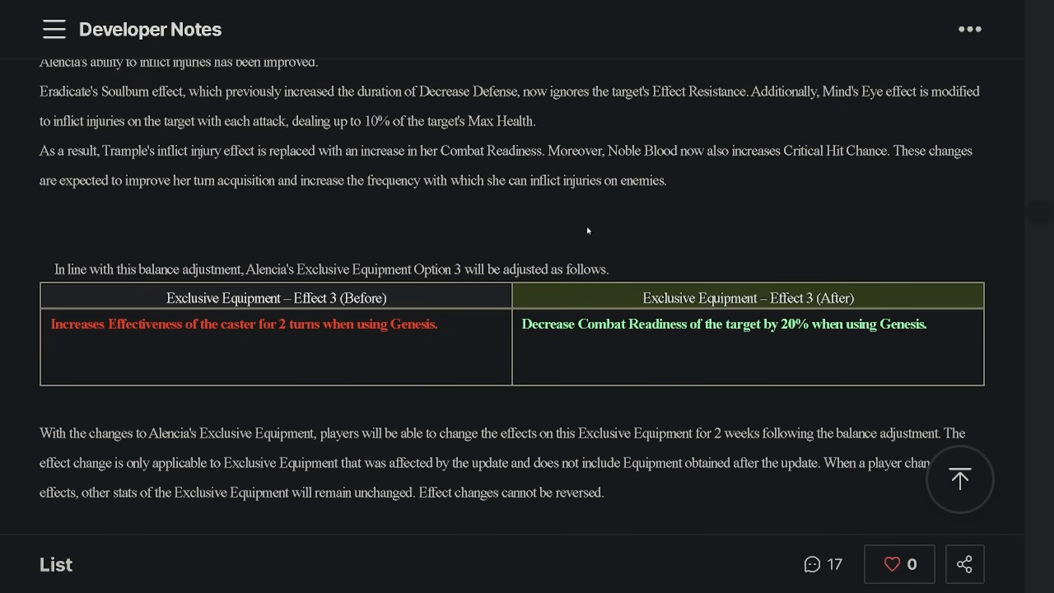
{"action": "scroll", "scroll_direction": "down", "scroll_amount": 3}
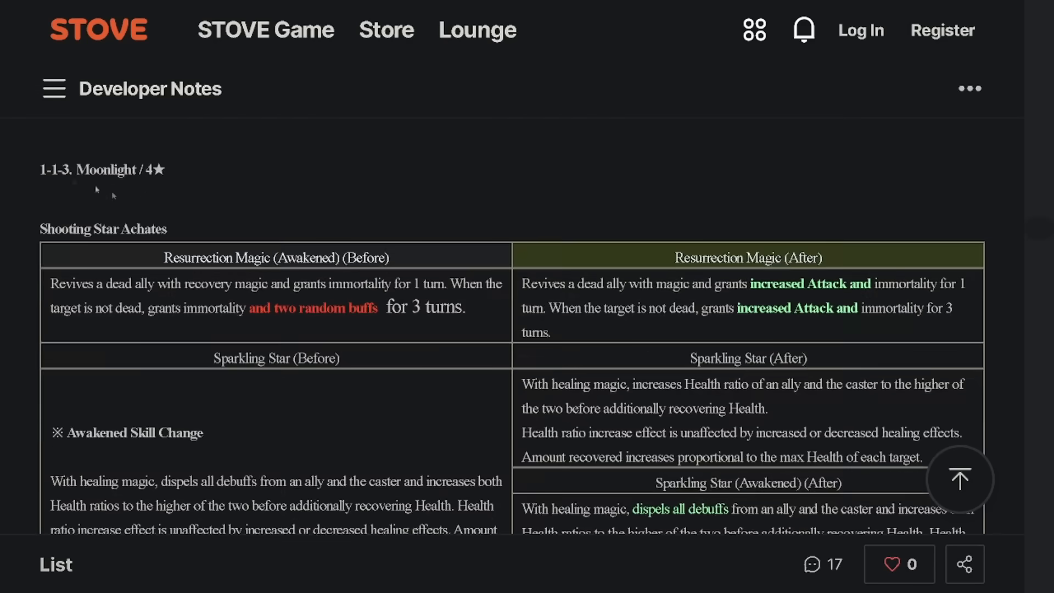
Highlight Achates' revised Resurrection Magic attack and immortality text, reaching the Artifact Balance Adjustments heading.
{"action": "scroll", "scroll_direction": "down", "scroll_amount": 3}
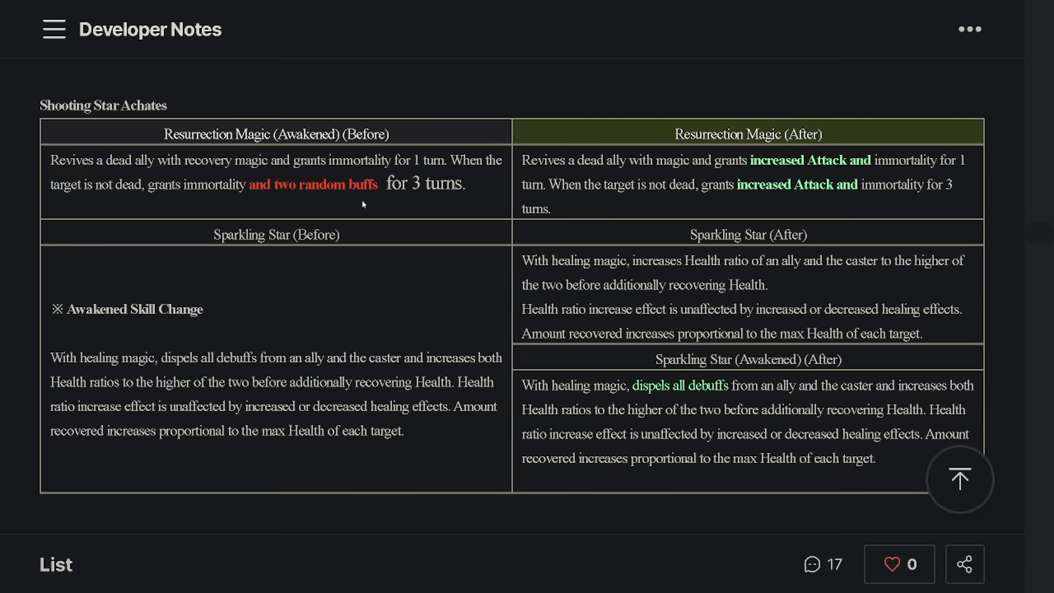
{"action": "mouse_move", "coordinate": [599, 222]}
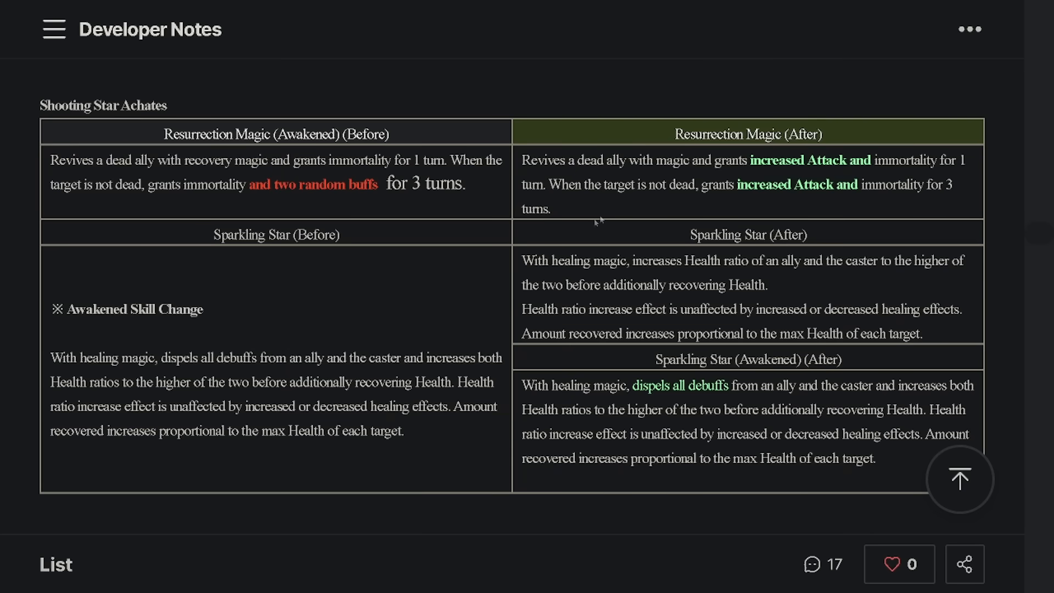
{"action": "left_click_drag", "start_coordinate": [523, 159], "coordinate": [550, 208]}
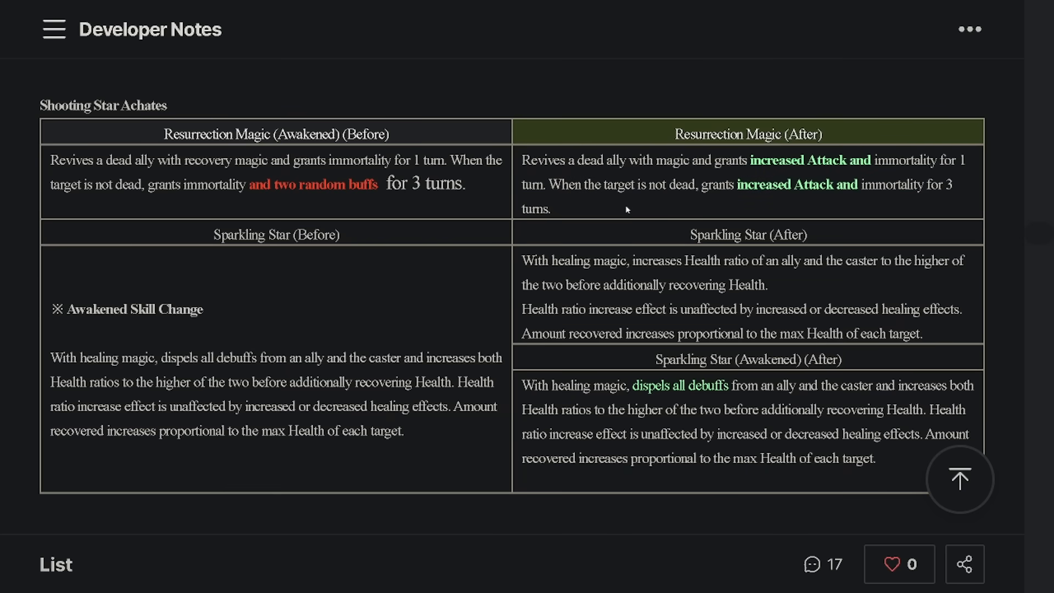
{"action": "left_click_drag", "start_coordinate": [774, 183], "coordinate": [551, 208]}
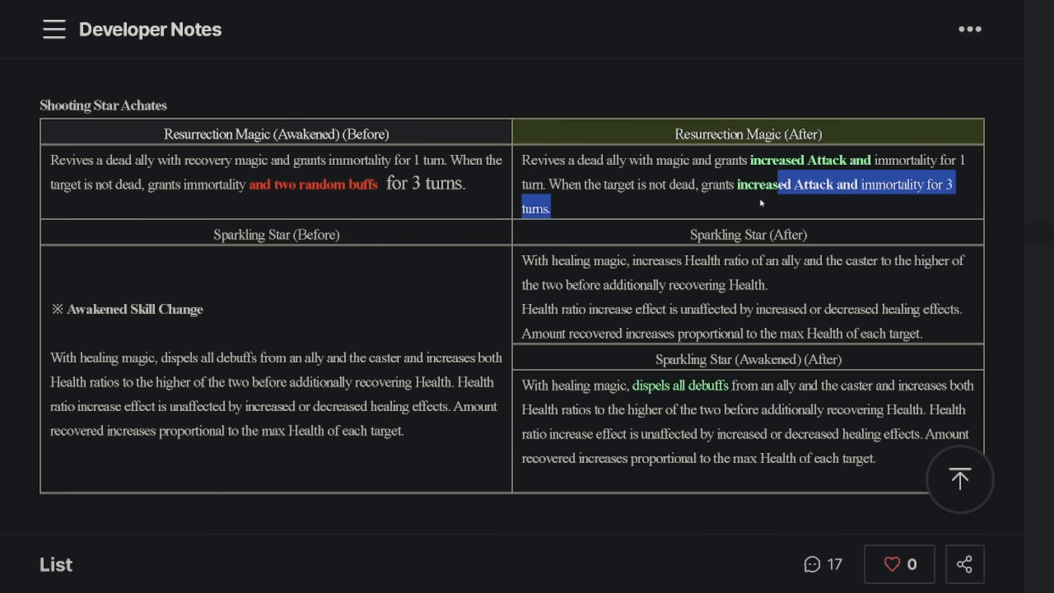
{"action": "scroll", "scroll_direction": "down", "scroll_amount": 3}
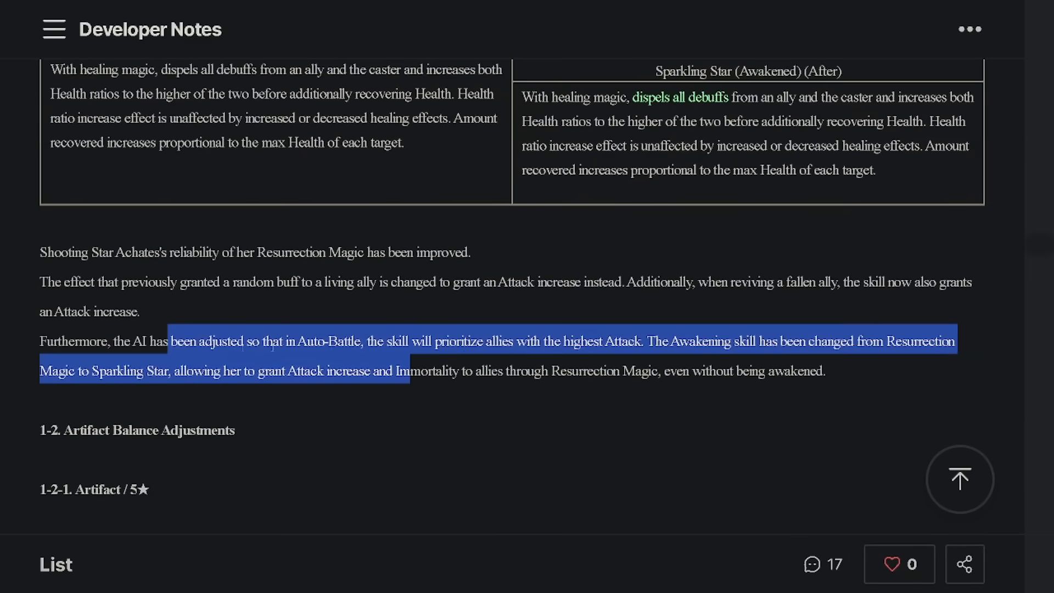
{"action": "scroll", "scroll_direction": "up", "scroll_amount": 3}
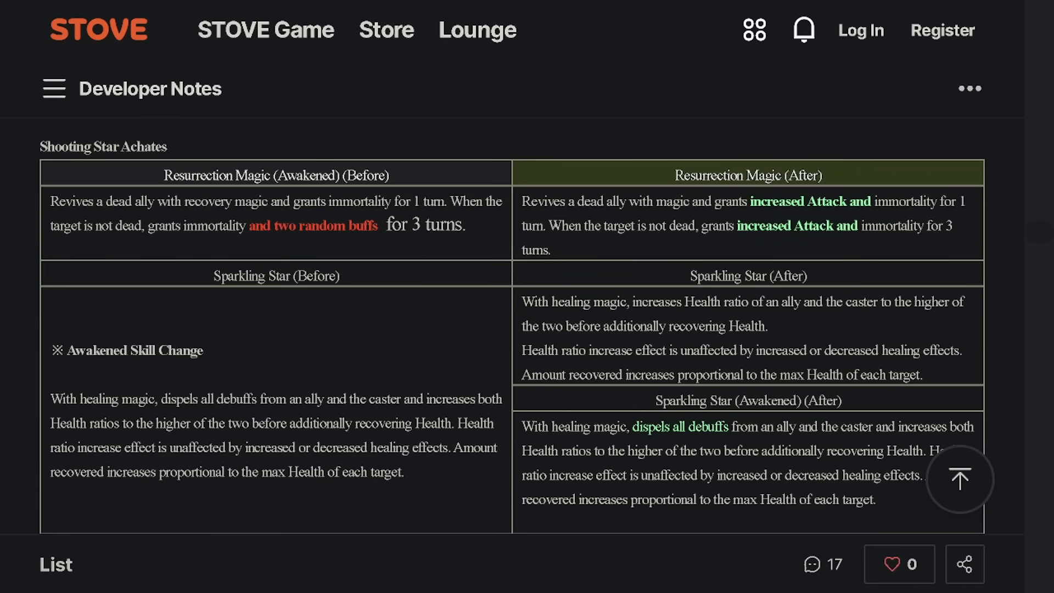
{"action": "scroll", "scroll_direction": "down", "scroll_amount": 3}
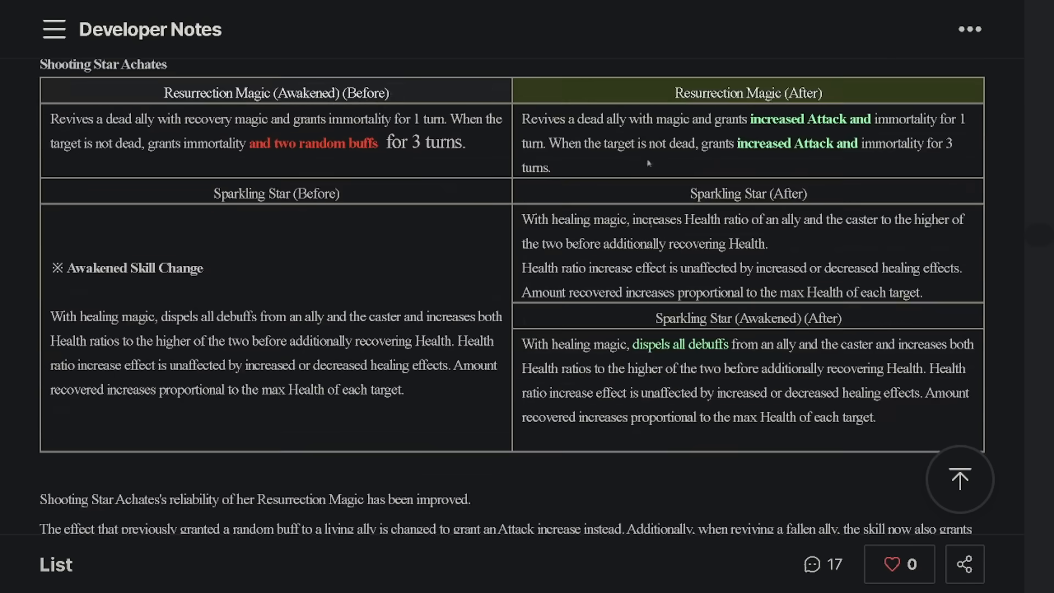
{"action": "scroll", "scroll_direction": "down", "scroll_amount": 3}
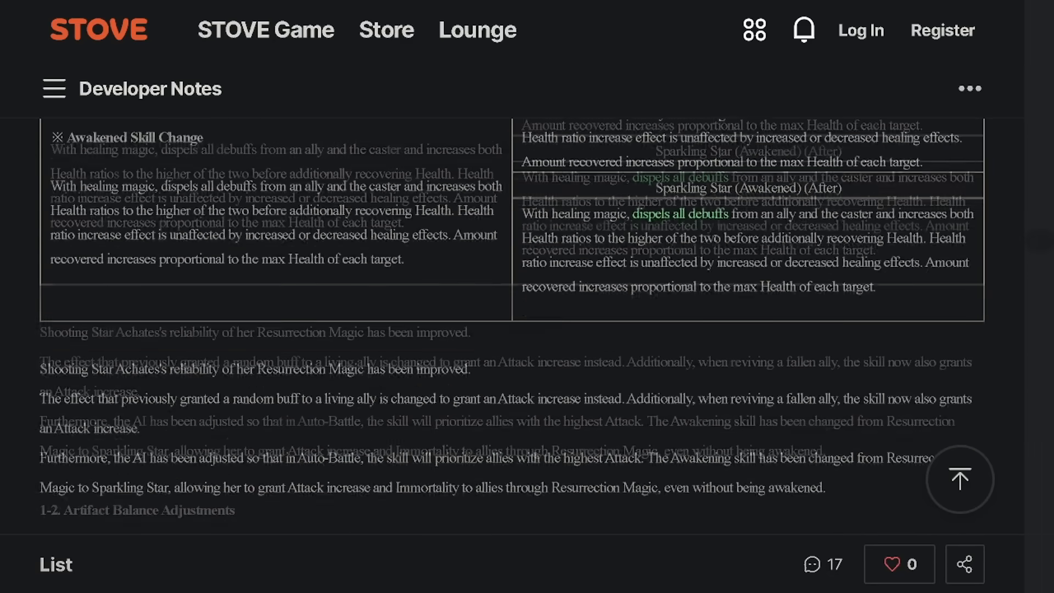
Read the Otherworldly Machinery and Fan of Light and Dark tables, highlighting the old 70% value.
{"action": "scroll", "scroll_direction": "down", "scroll_amount": 3}
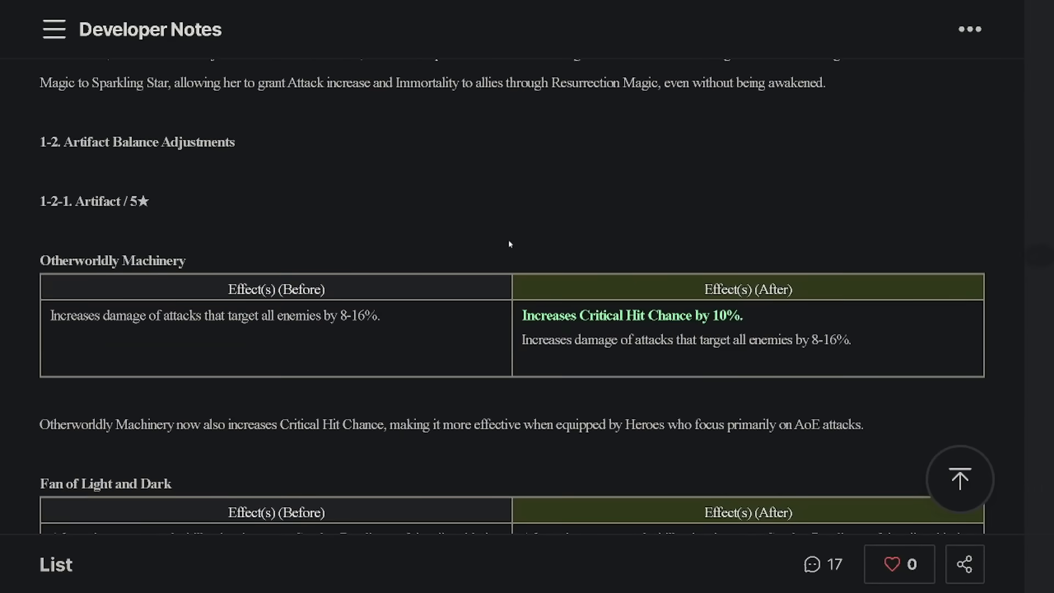
{"action": "scroll", "scroll_direction": "down", "scroll_amount": 3}
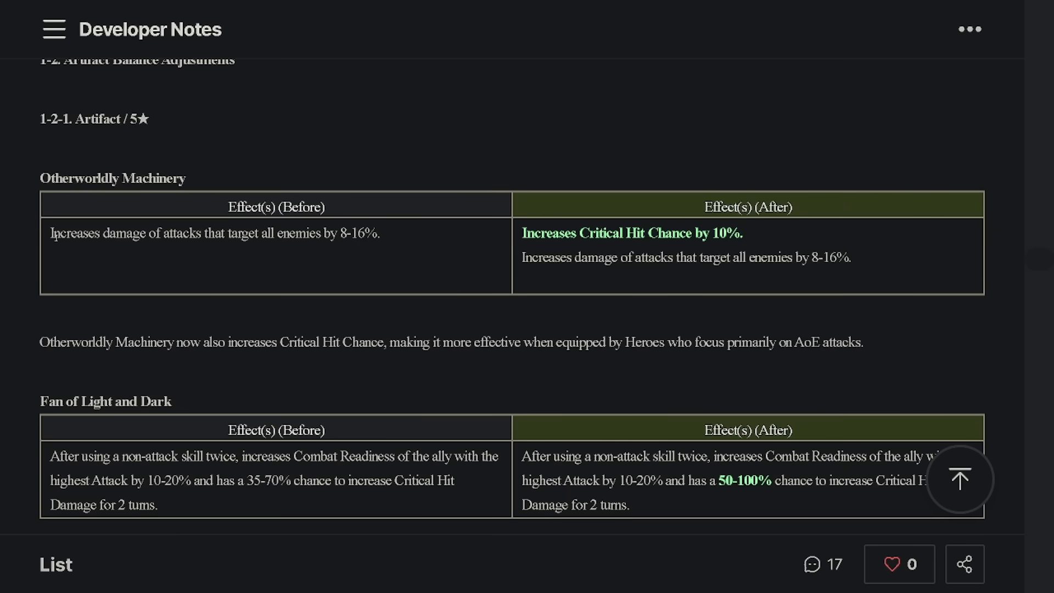
{"action": "left_click_drag", "start_coordinate": [115, 233], "coordinate": [378, 233]}
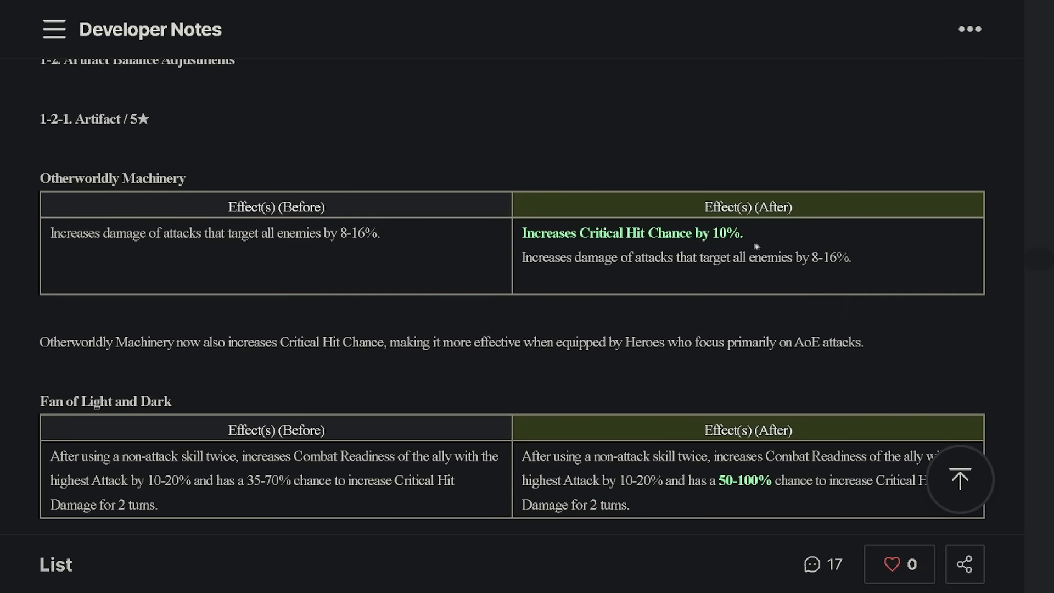
{"action": "mouse_move", "coordinate": [751, 251]}
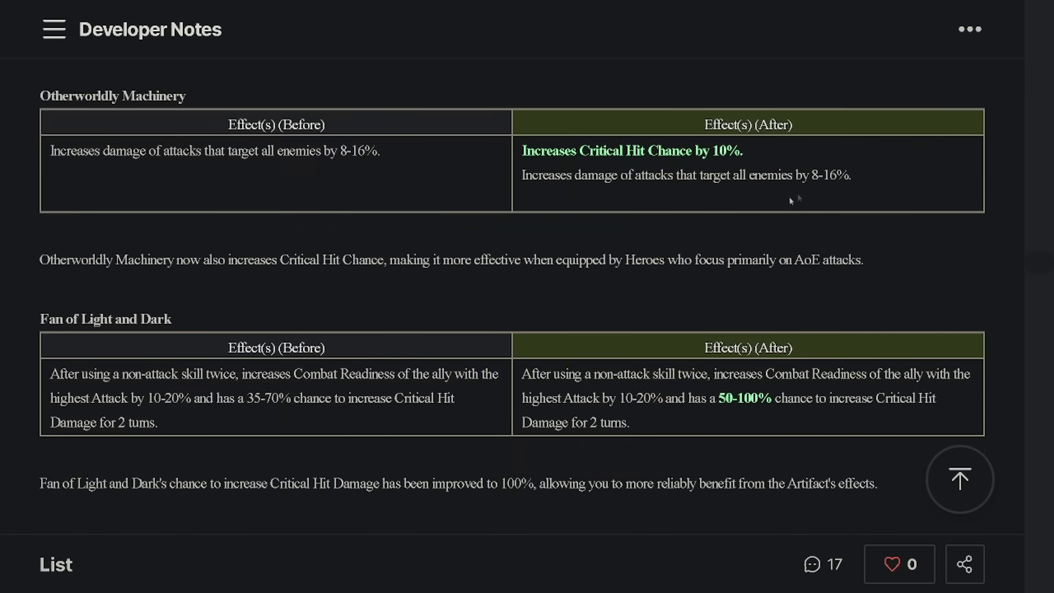
{"action": "scroll", "scroll_direction": "down", "scroll_amount": 3}
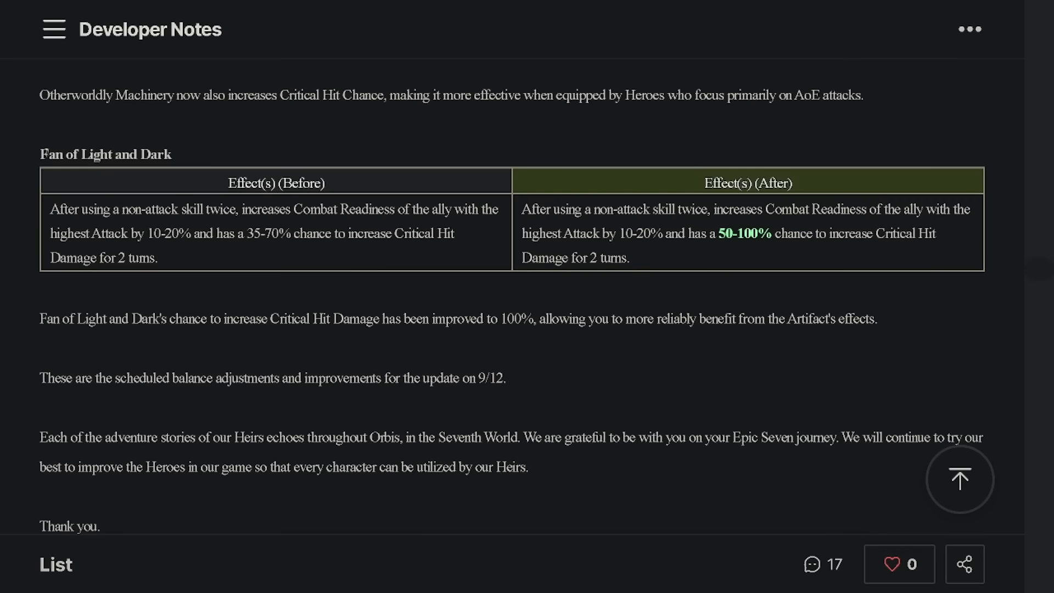
{"action": "mouse_move", "coordinate": [657, 248]}
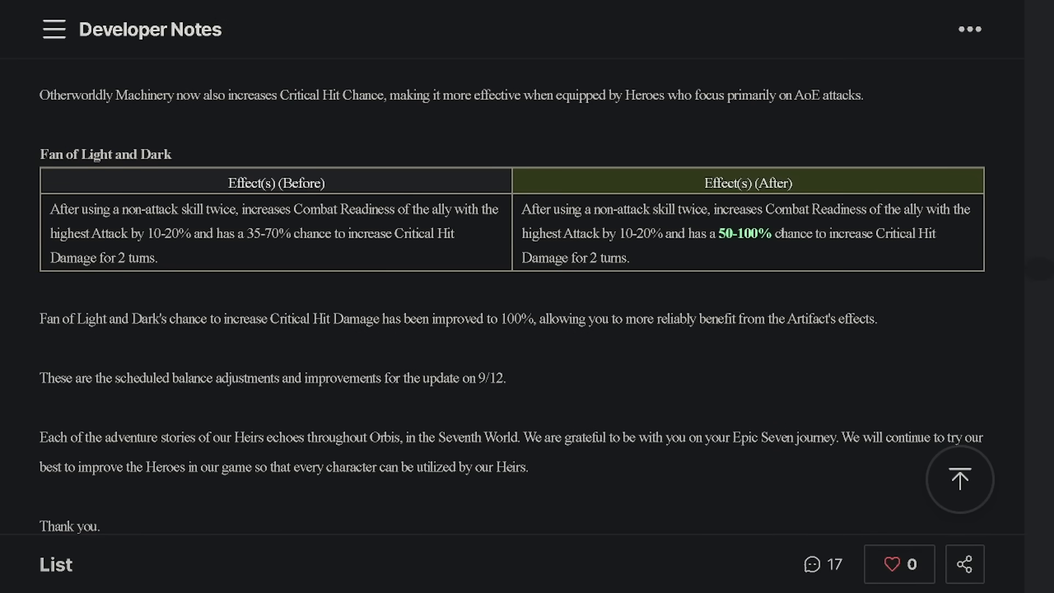
{"action": "mouse_move", "coordinate": [459, 249]}
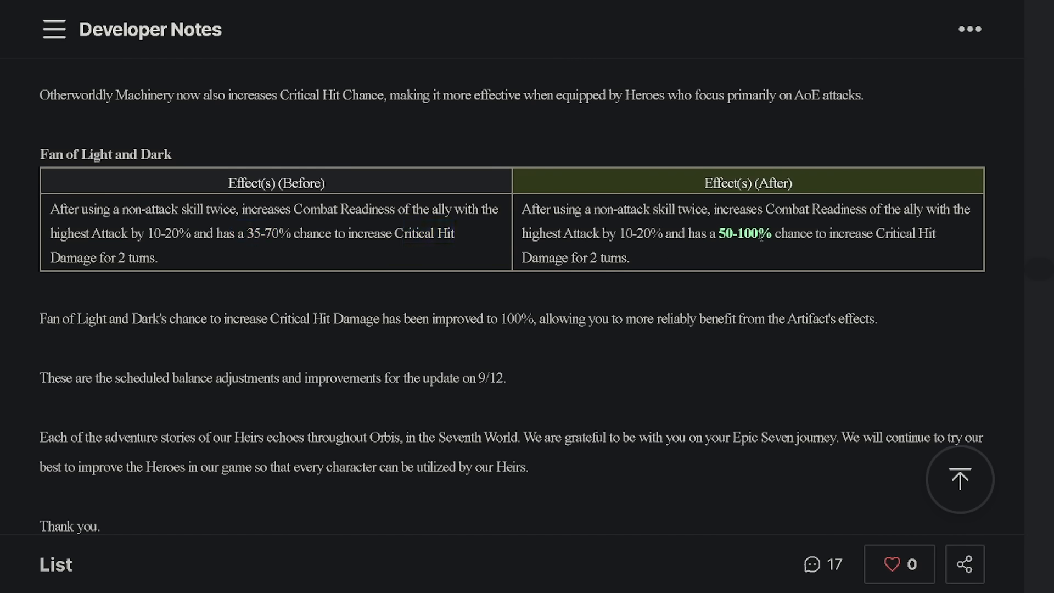
{"action": "double_click", "coordinate": [745, 233]}
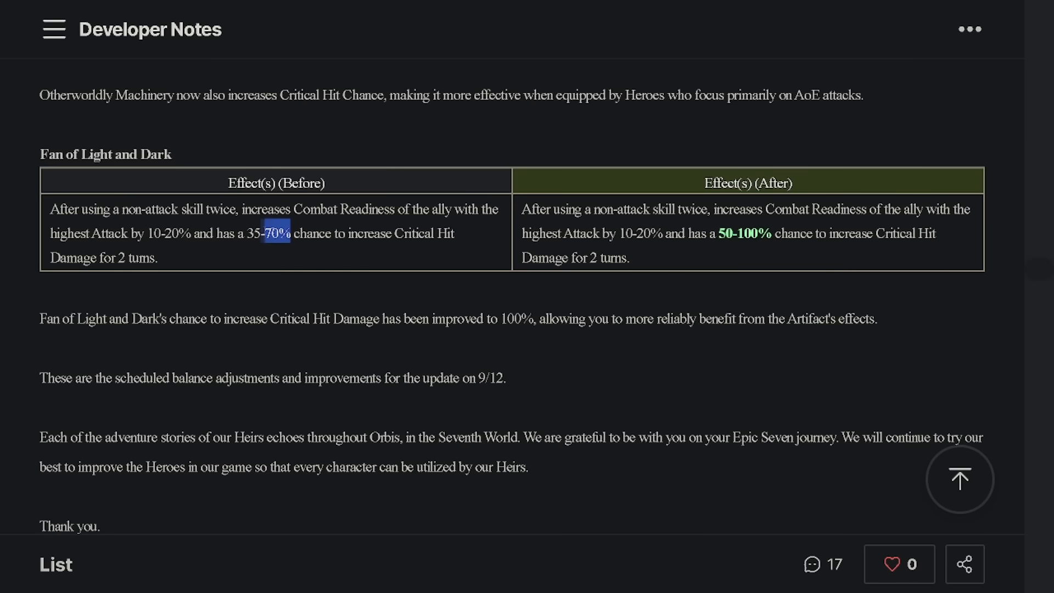
{"action": "mouse_move", "coordinate": [321, 248]}
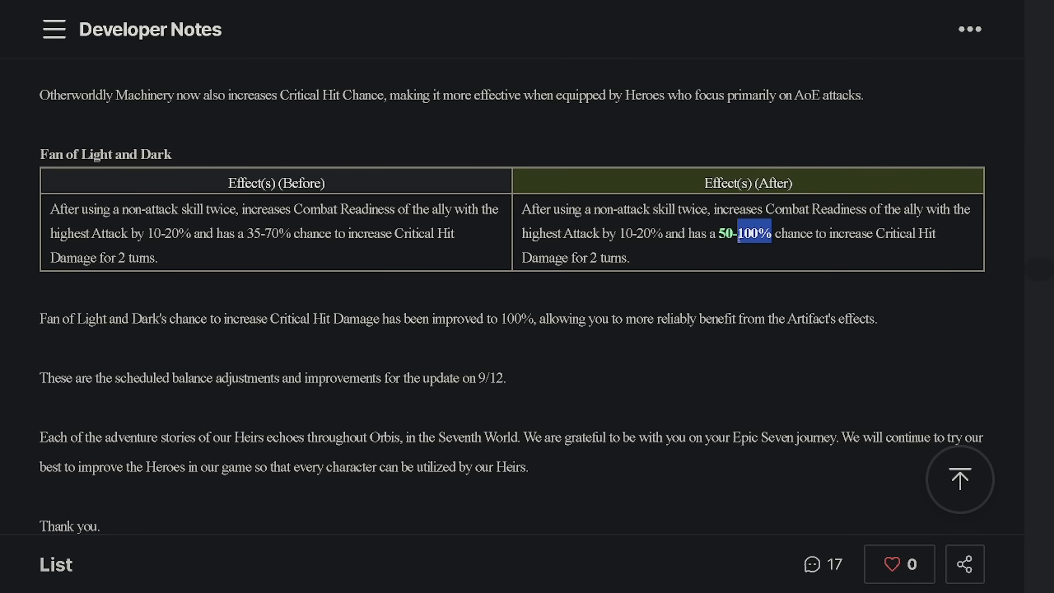
{"action": "scroll", "scroll_direction": "down", "scroll_amount": 3}
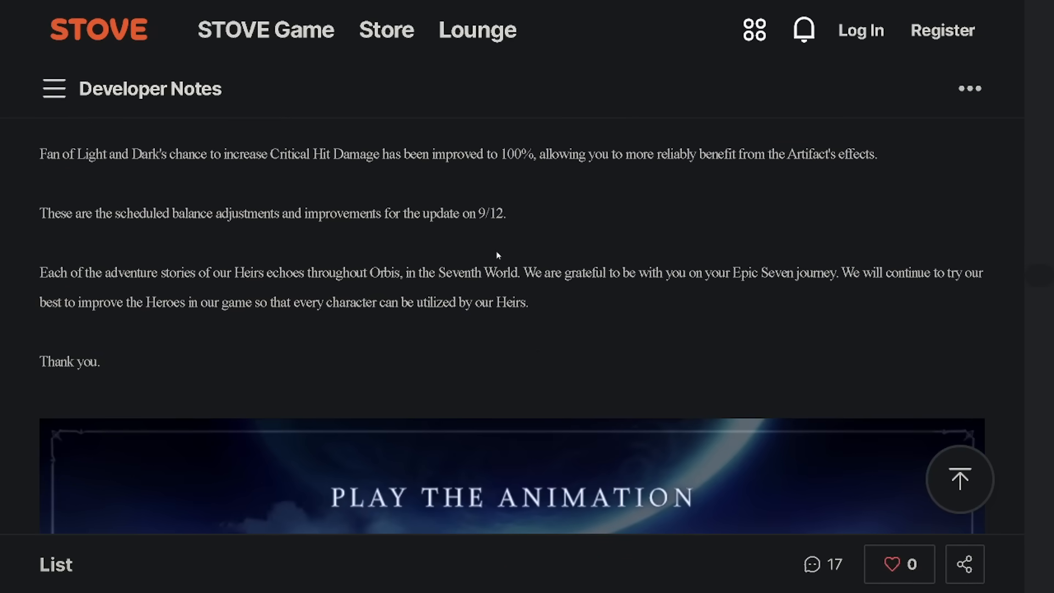
Scroll to the comments and highlight the top comment's first two shouted Pirate Captain lines.
{"action": "scroll", "scroll_direction": "down", "scroll_amount": 3}
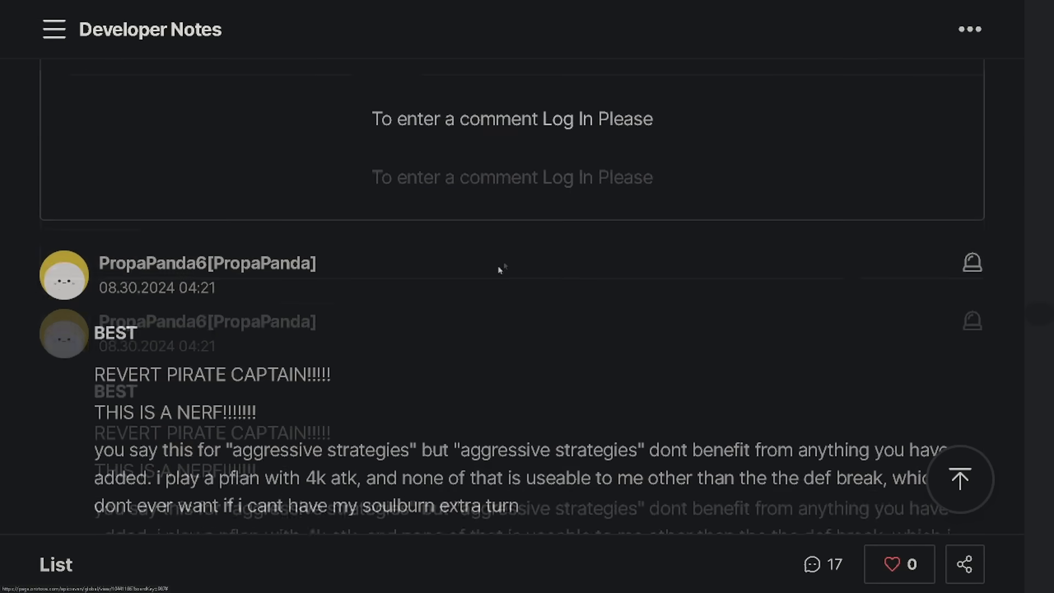
{"action": "scroll", "scroll_direction": "down", "scroll_amount": 3}
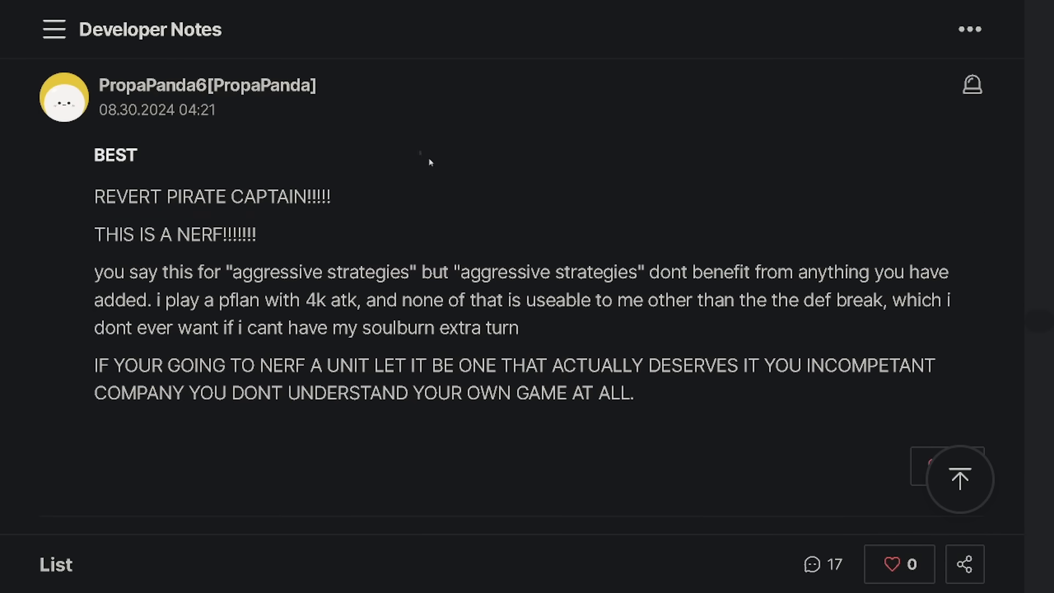
{"action": "mouse_move", "coordinate": [434, 163]}
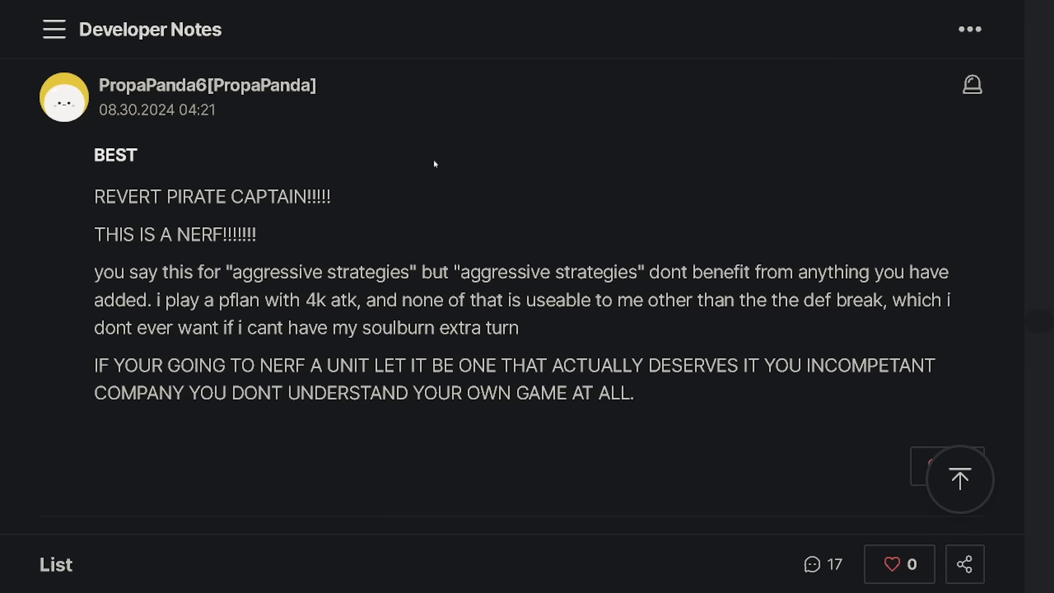
{"action": "left_click_drag", "start_coordinate": [141, 197], "coordinate": [330, 196]}
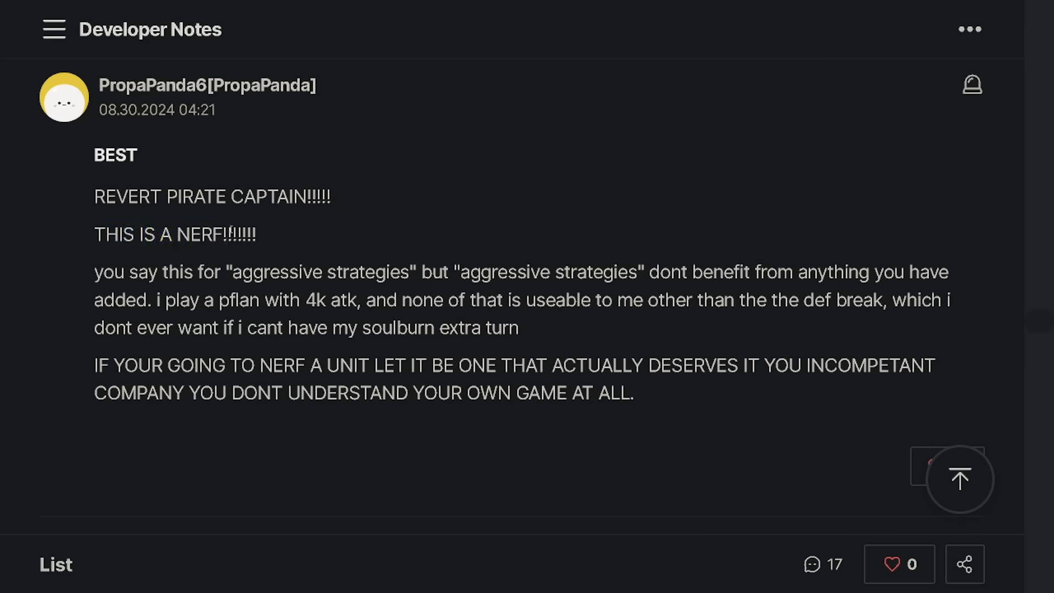
{"action": "double_click", "coordinate": [128, 196]}
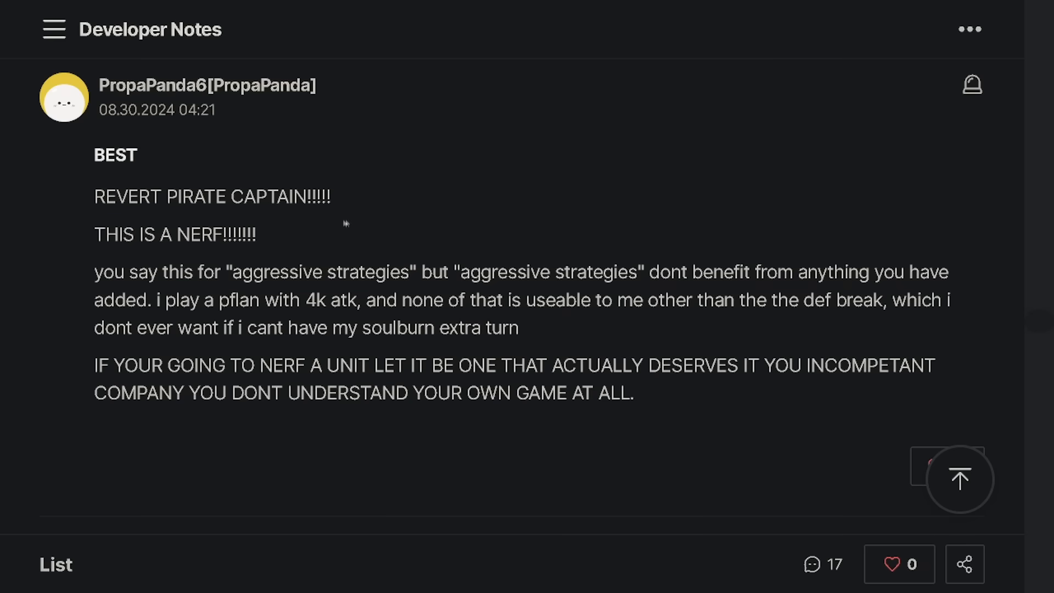
{"action": "left_click_drag", "start_coordinate": [94, 197], "coordinate": [266, 234]}
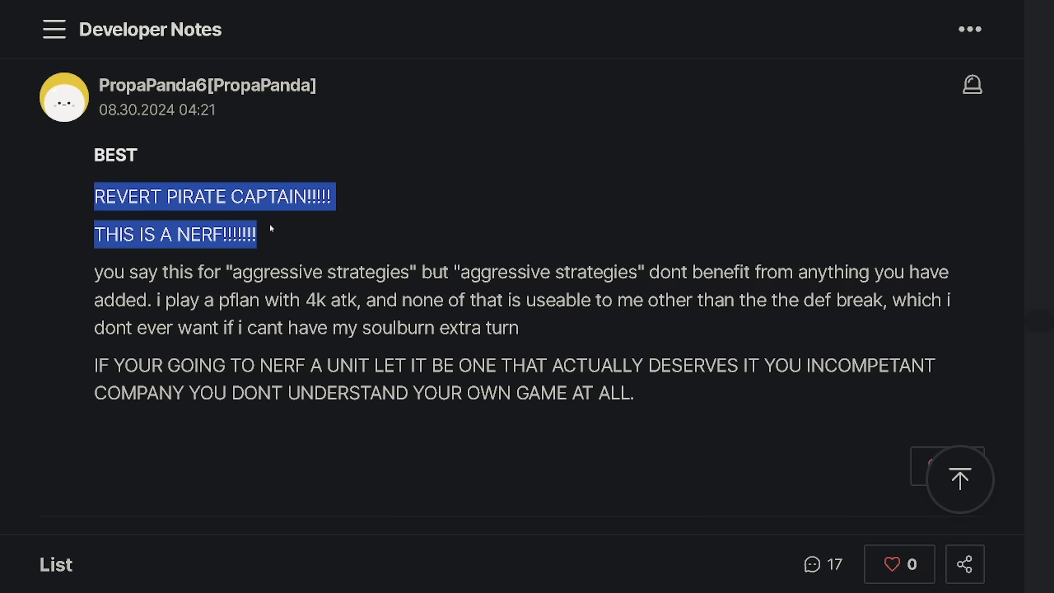
Clear the comment highlight and return to Achates' summary and Otherworldly Machinery.
{"action": "left_click", "coordinate": [366, 261]}
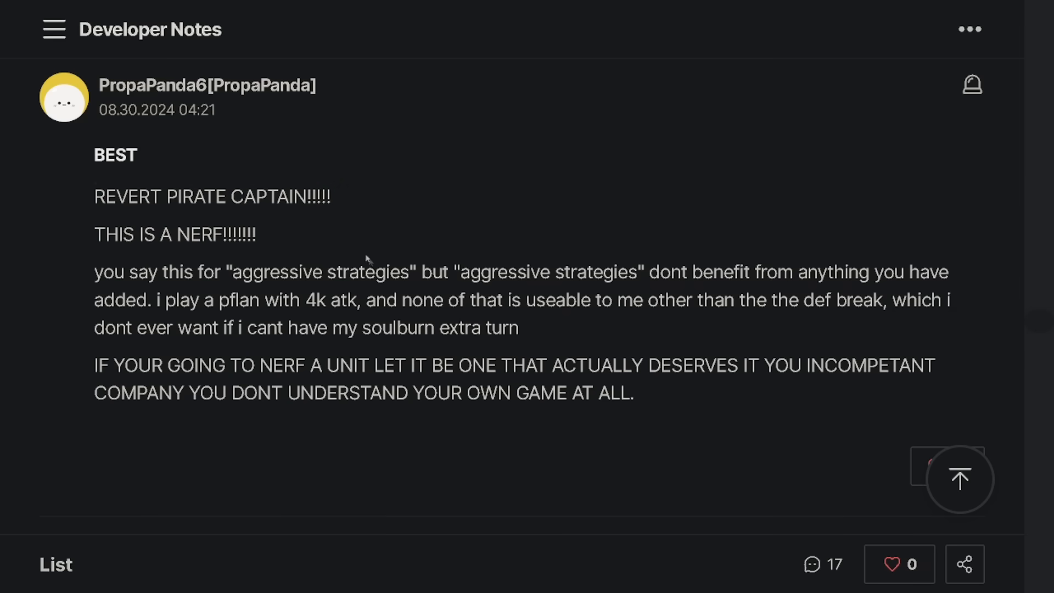
{"action": "mouse_move", "coordinate": [155, 263]}
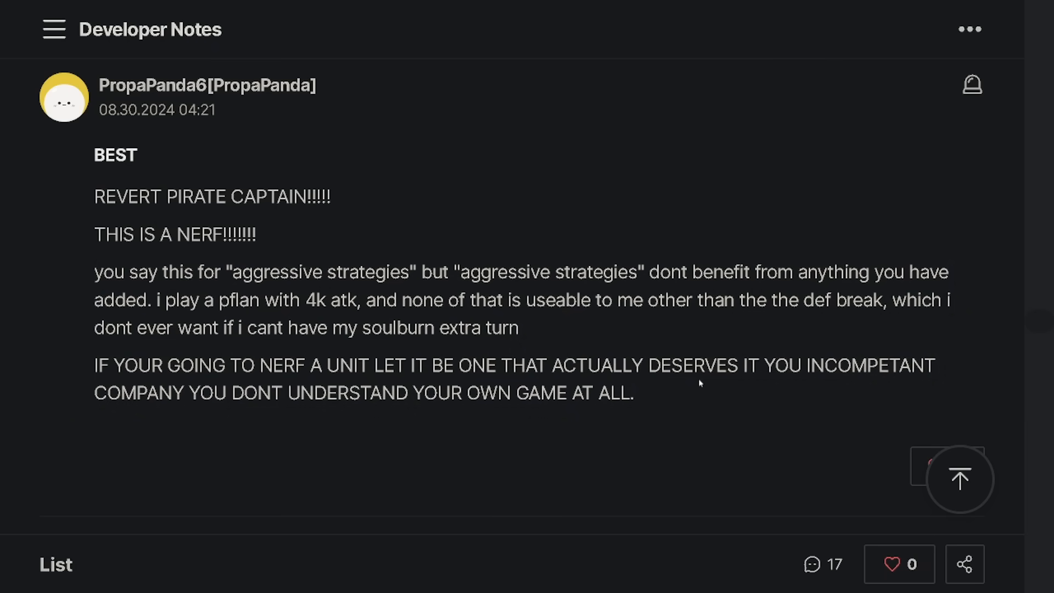
{"action": "left_click_drag", "start_coordinate": [137, 195], "coordinate": [632, 393]}
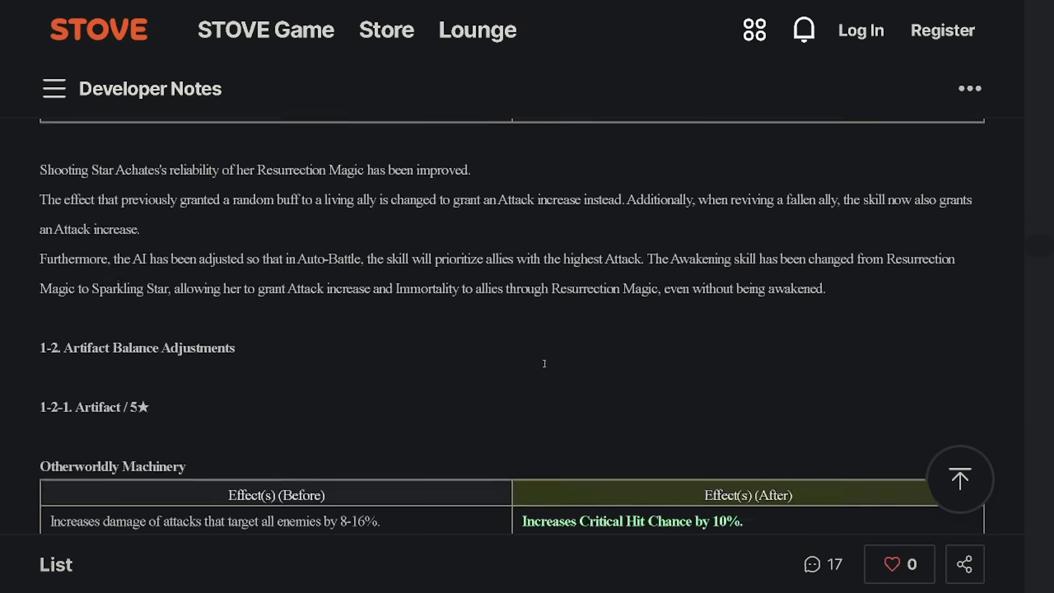
Move back past Alencia to Lionheart Cermia's notes and Pirate Captain Flan's Execution table.
{"action": "scroll", "scroll_direction": "down", "scroll_amount": 3}
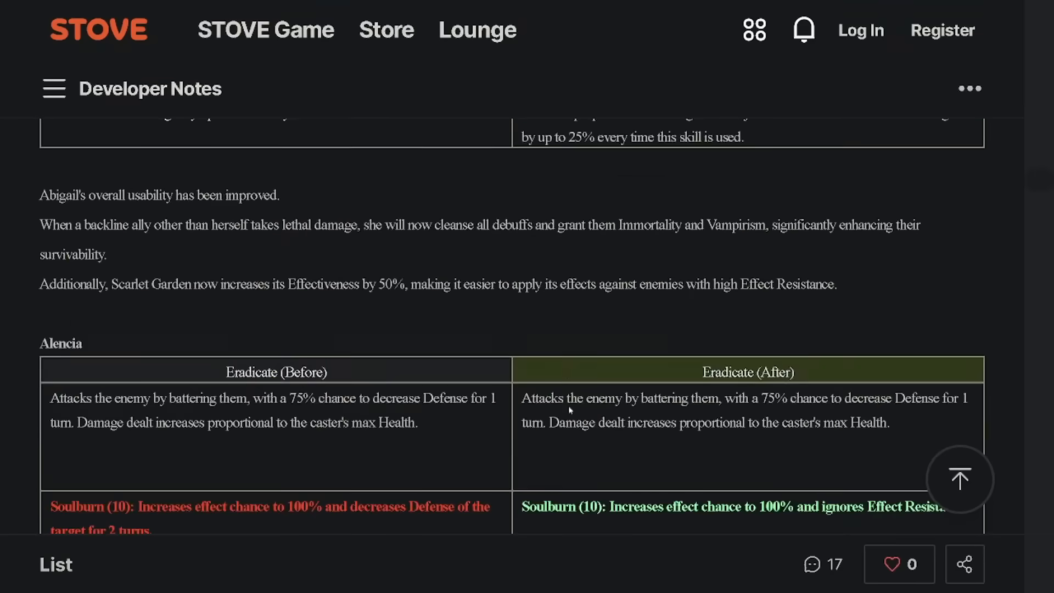
{"action": "scroll", "scroll_direction": "down", "scroll_amount": 3}
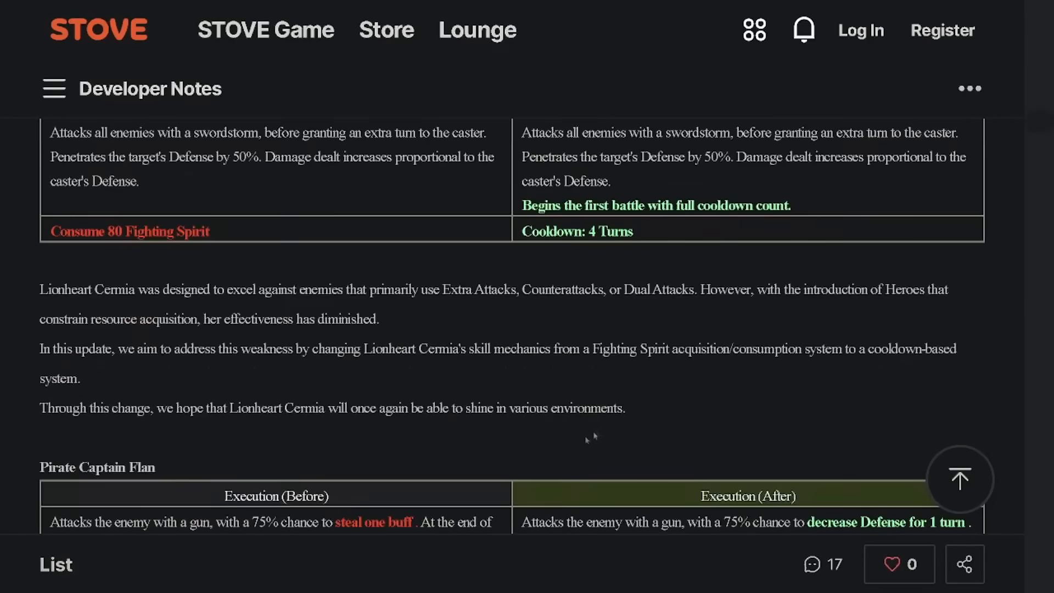
{"action": "mouse_move", "coordinate": [596, 423]}
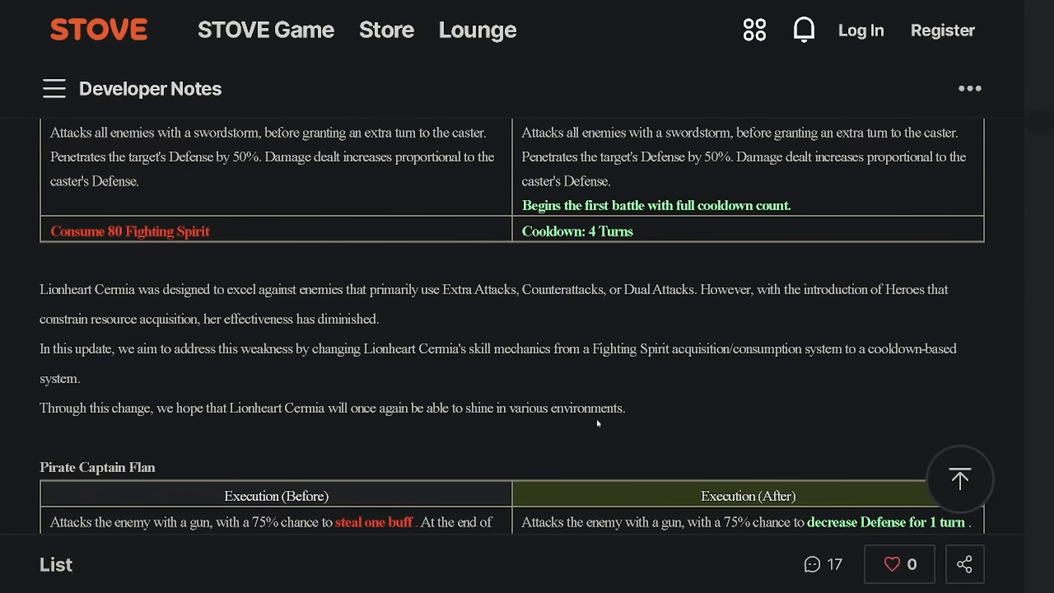